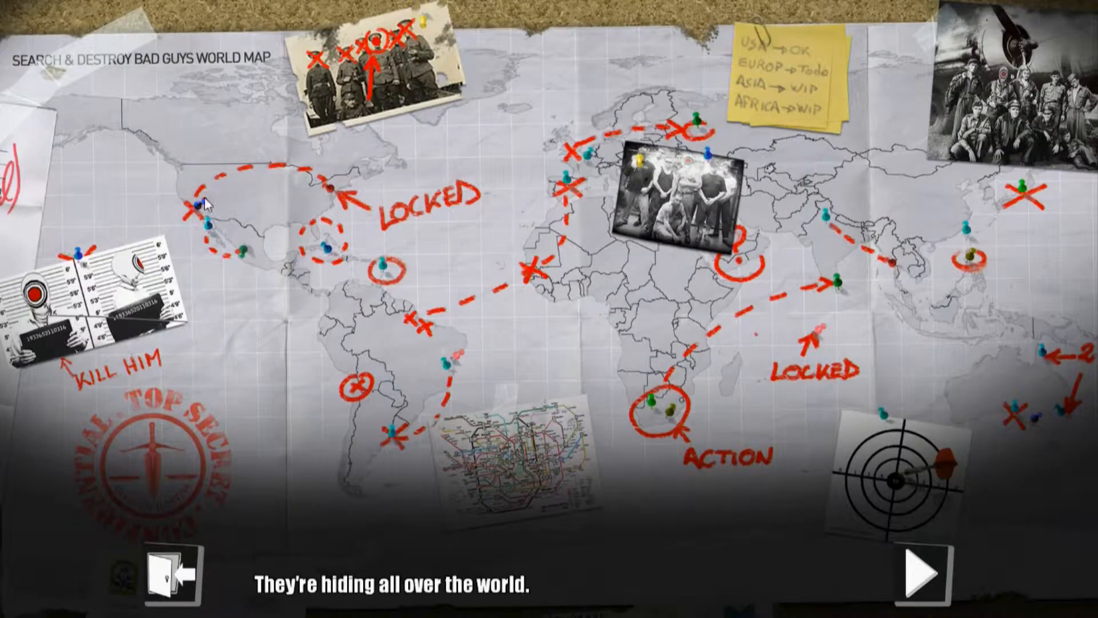
mouse_move(204, 210)
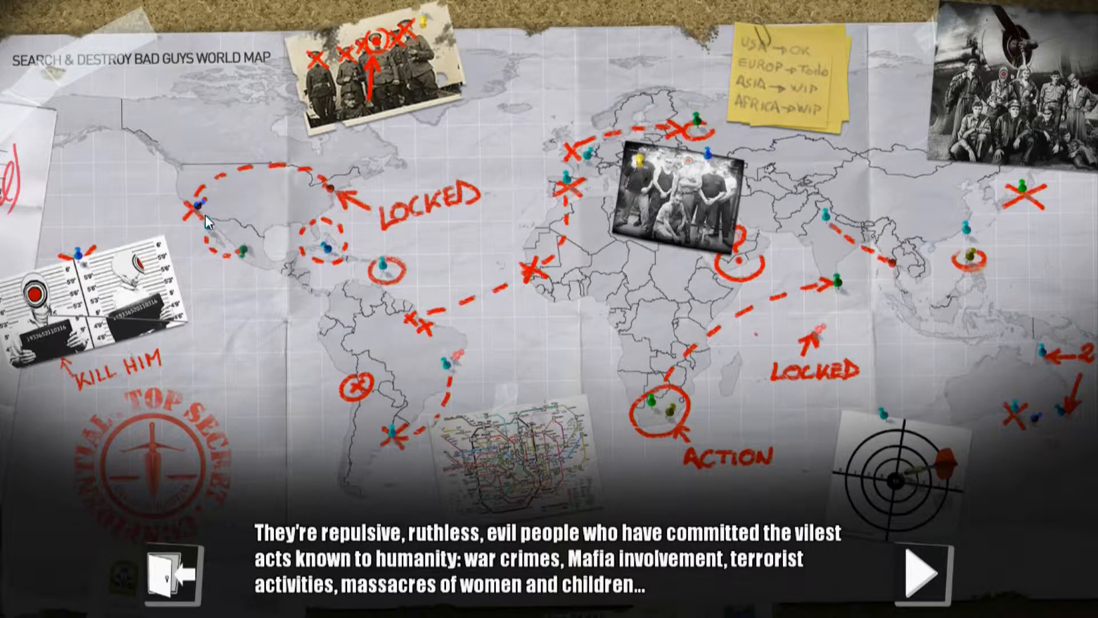
mouse_move(402, 284)
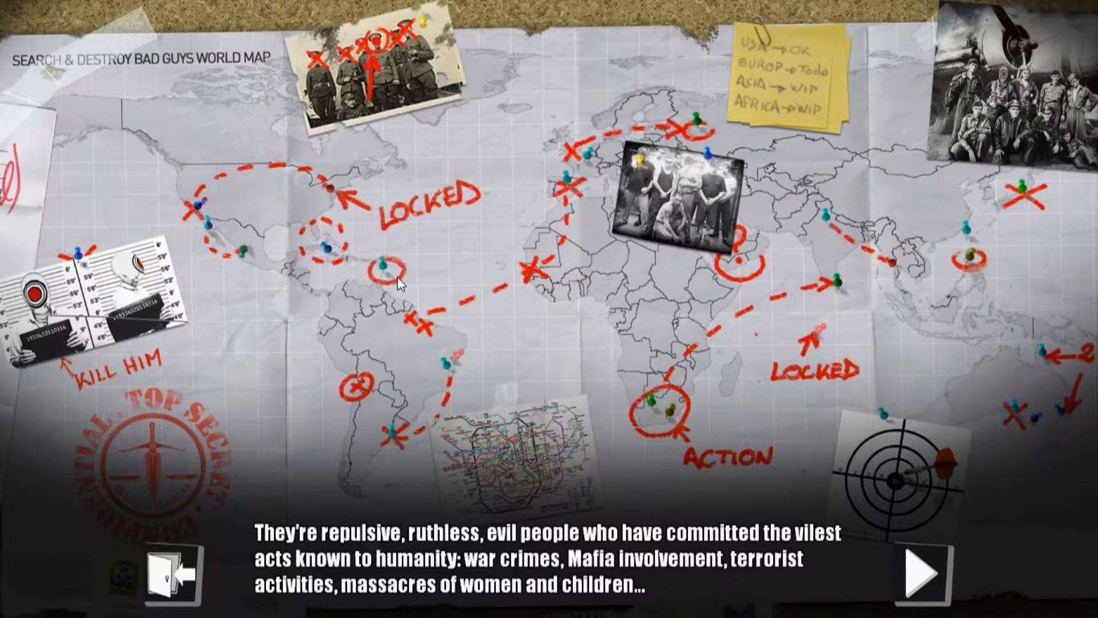
mouse_move(930, 572)
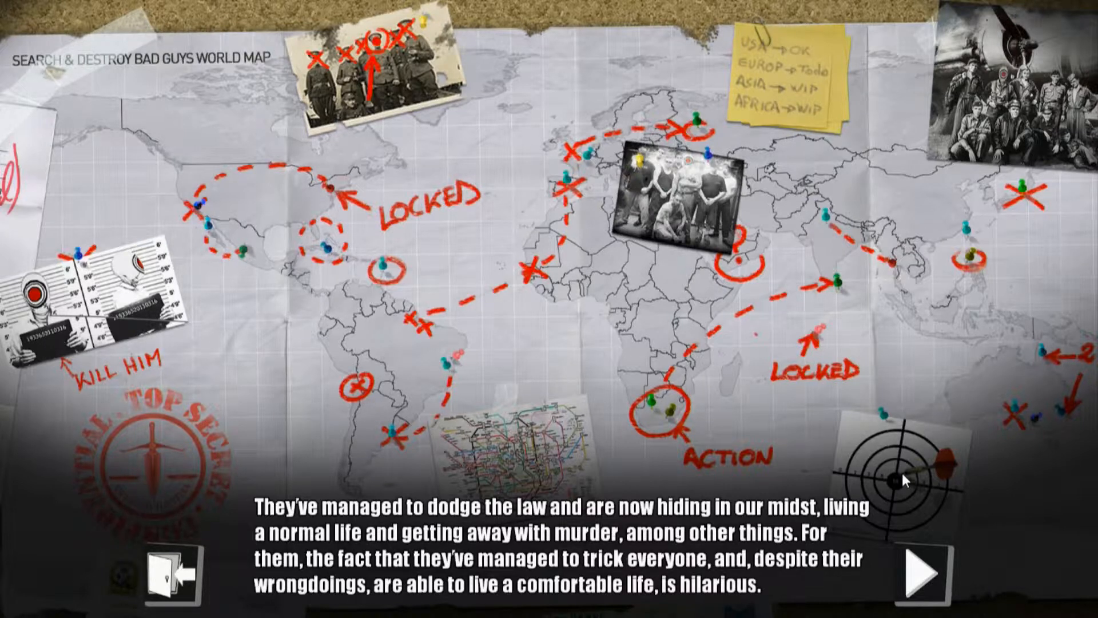
mouse_move(924, 574)
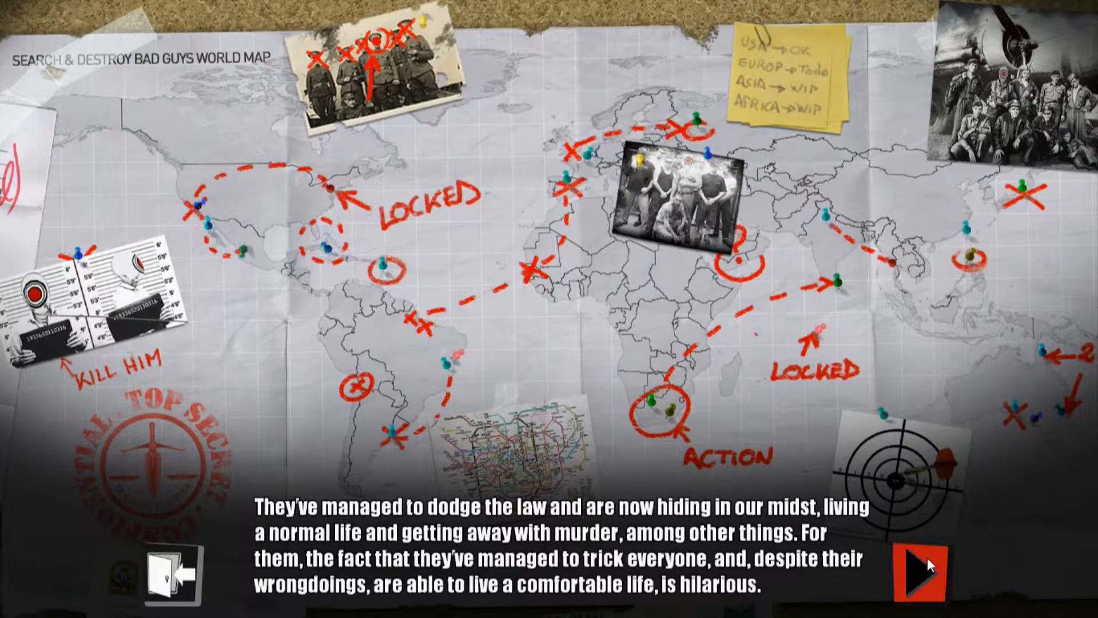
- Peek at the Naples mission briefing, return, and advance the story to the coordinating-assassinations caption
left_click(915, 568)
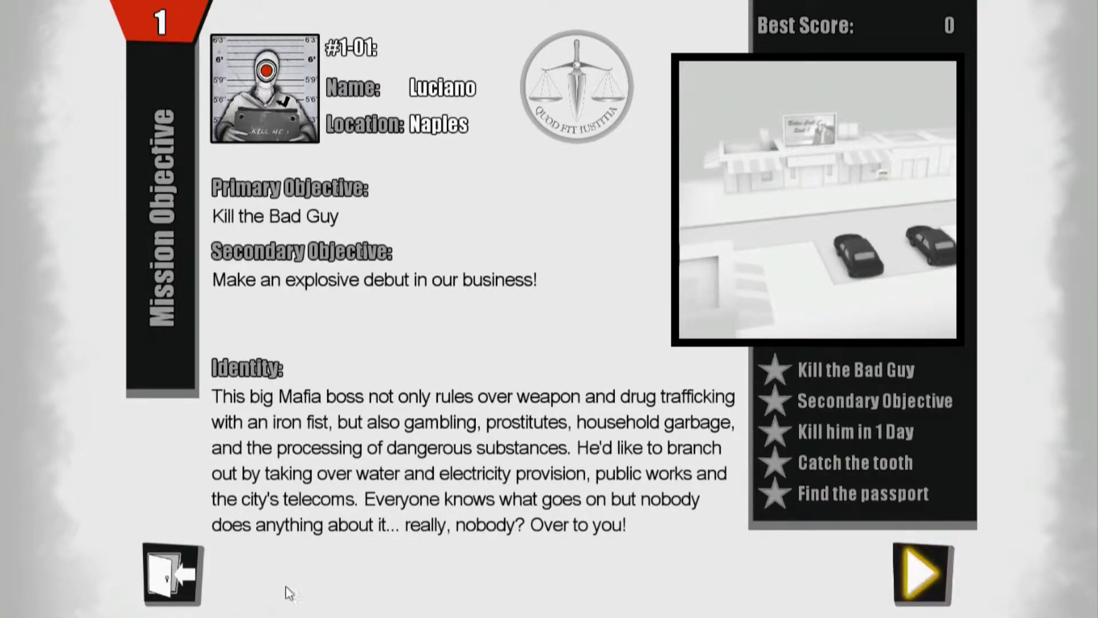
left_click(173, 574)
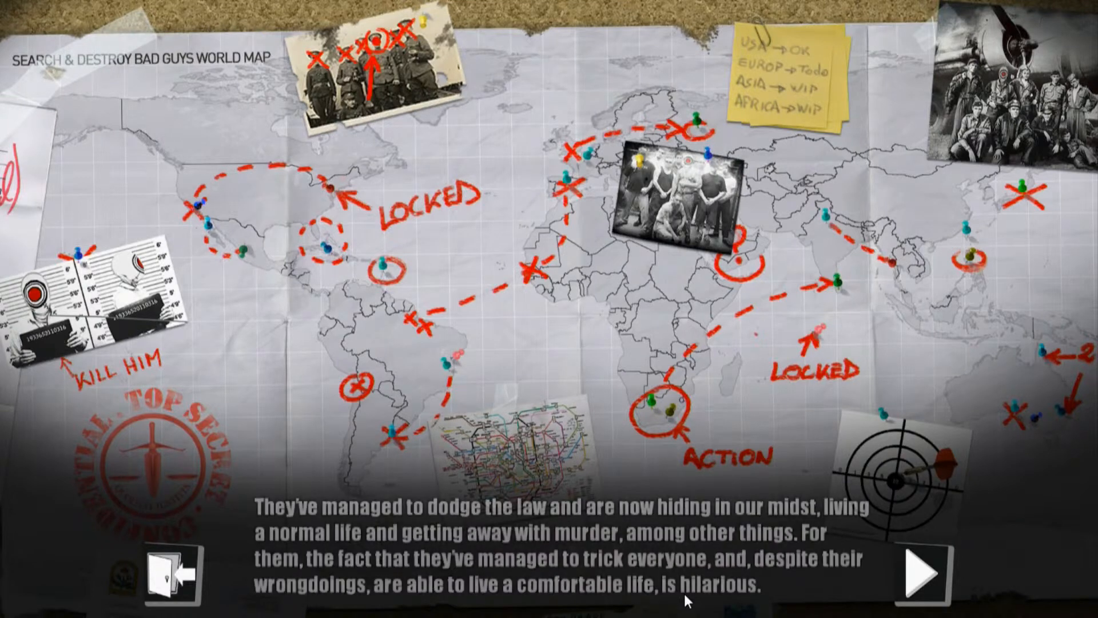
left_click(928, 576)
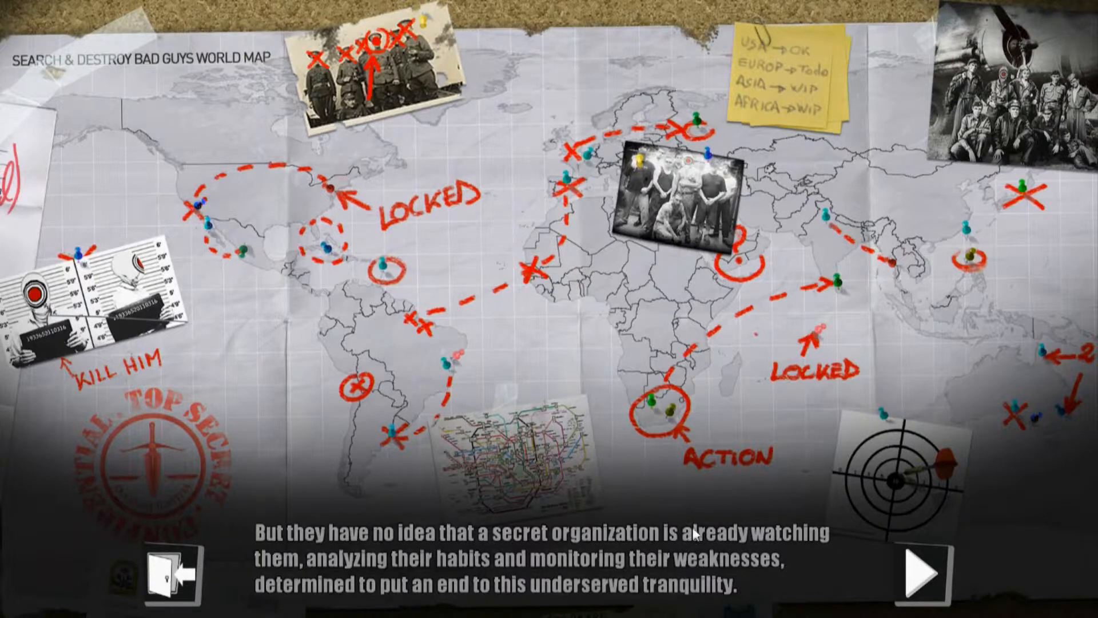
left_click(926, 574)
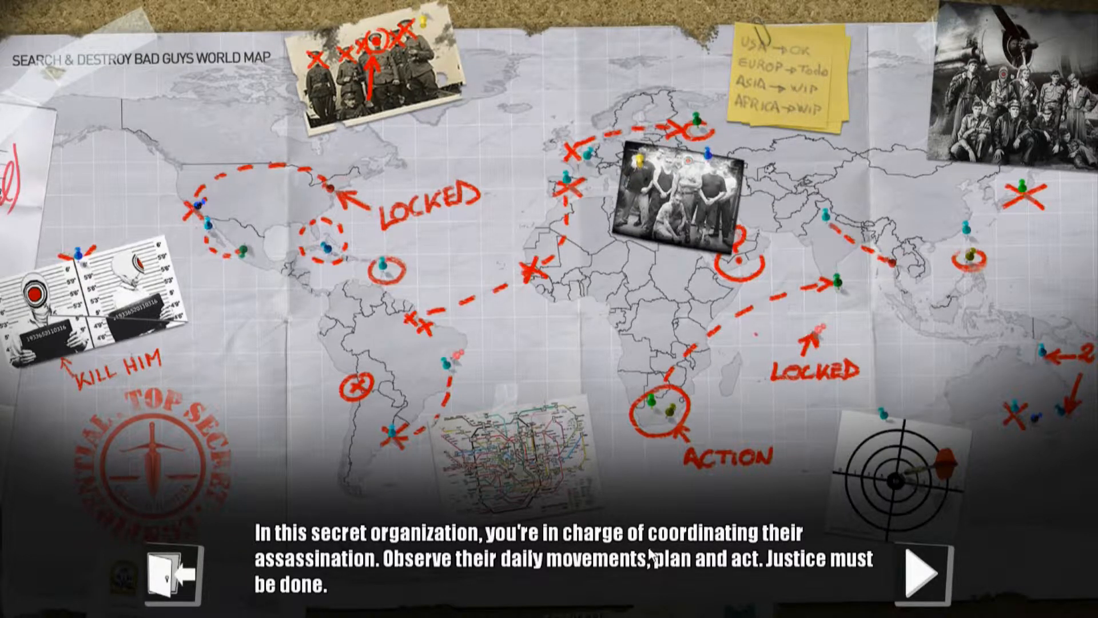
- Advance the world-map story to its final 'Kill the Bad Guy!' caption
left_click(924, 572)
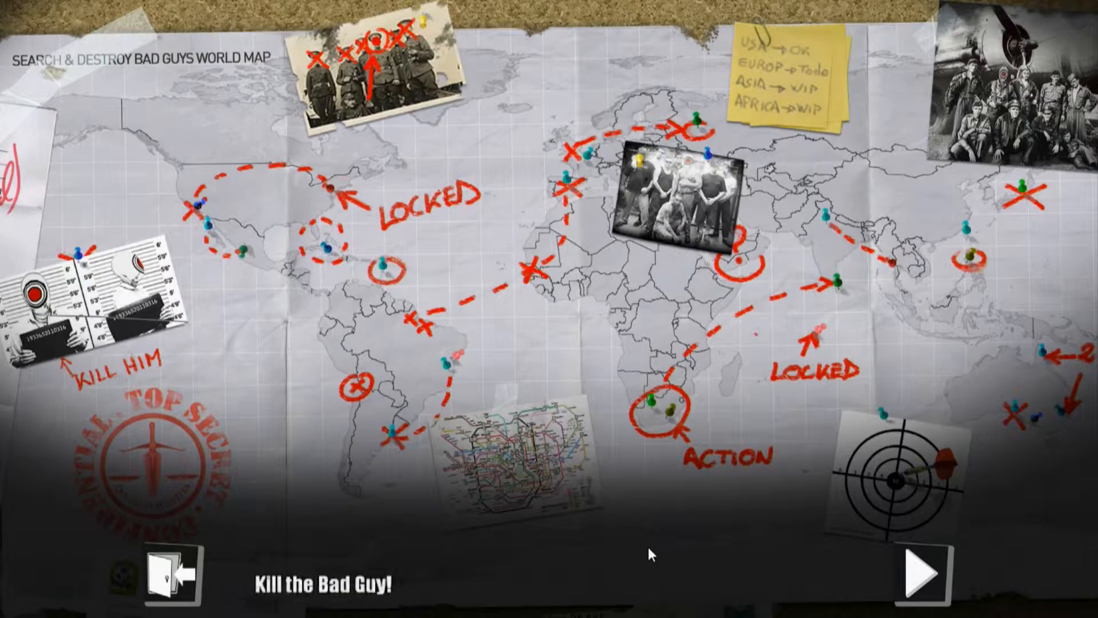
mouse_move(676, 575)
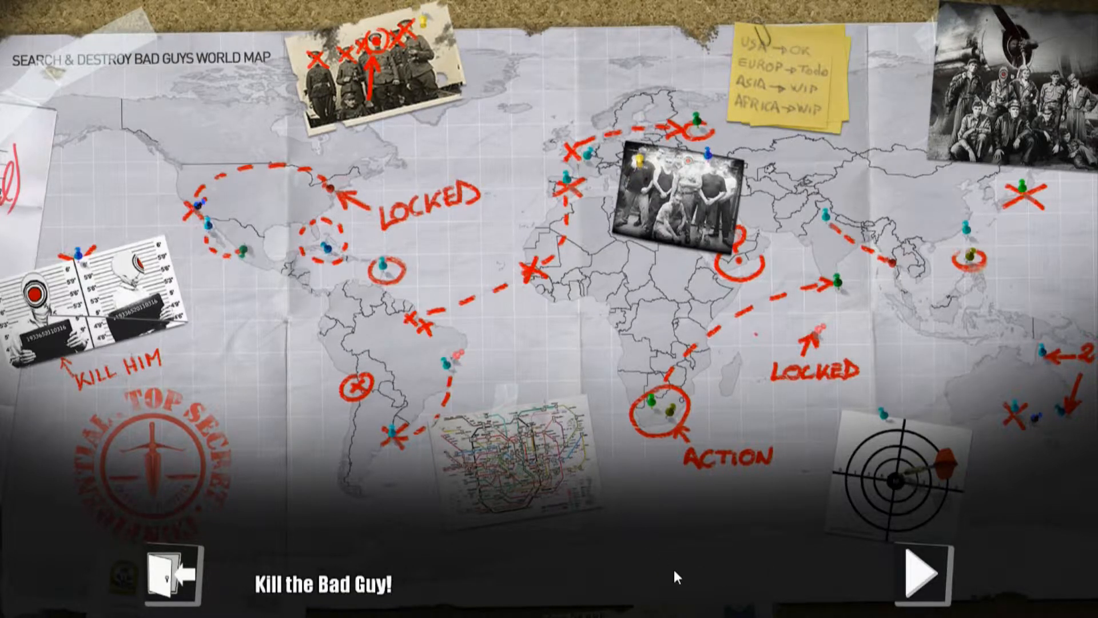
mouse_move(925, 588)
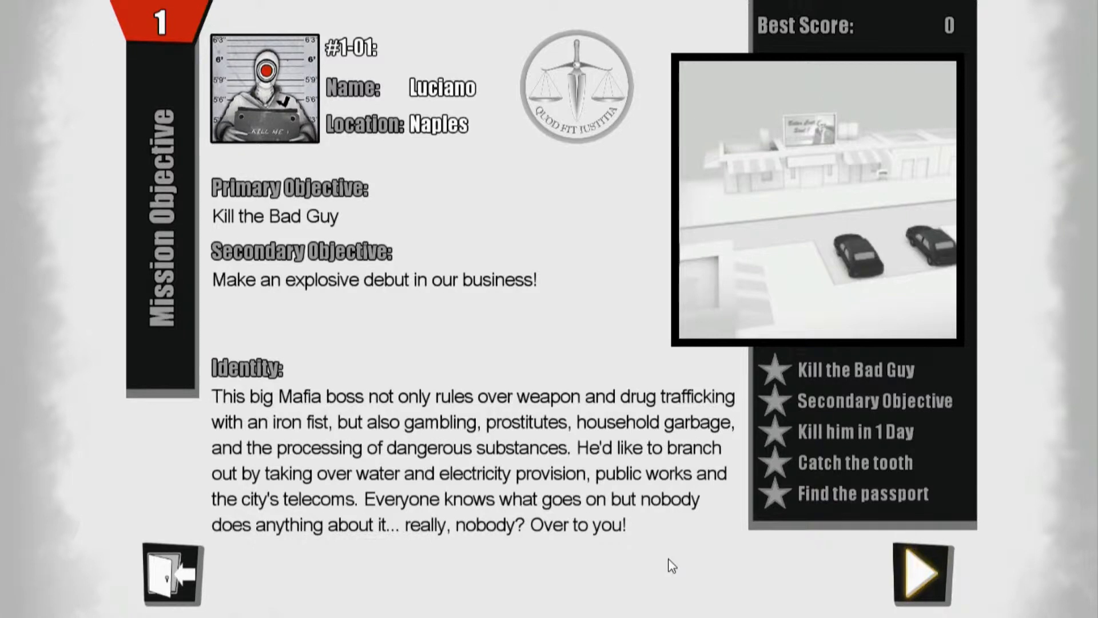
mouse_move(371, 472)
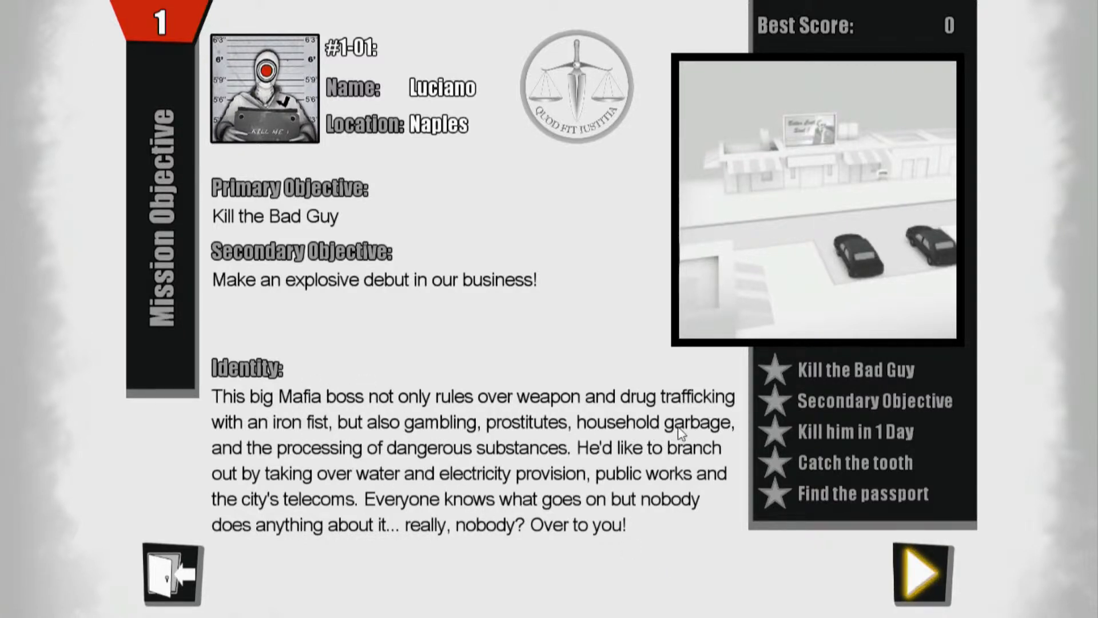
mouse_move(325, 455)
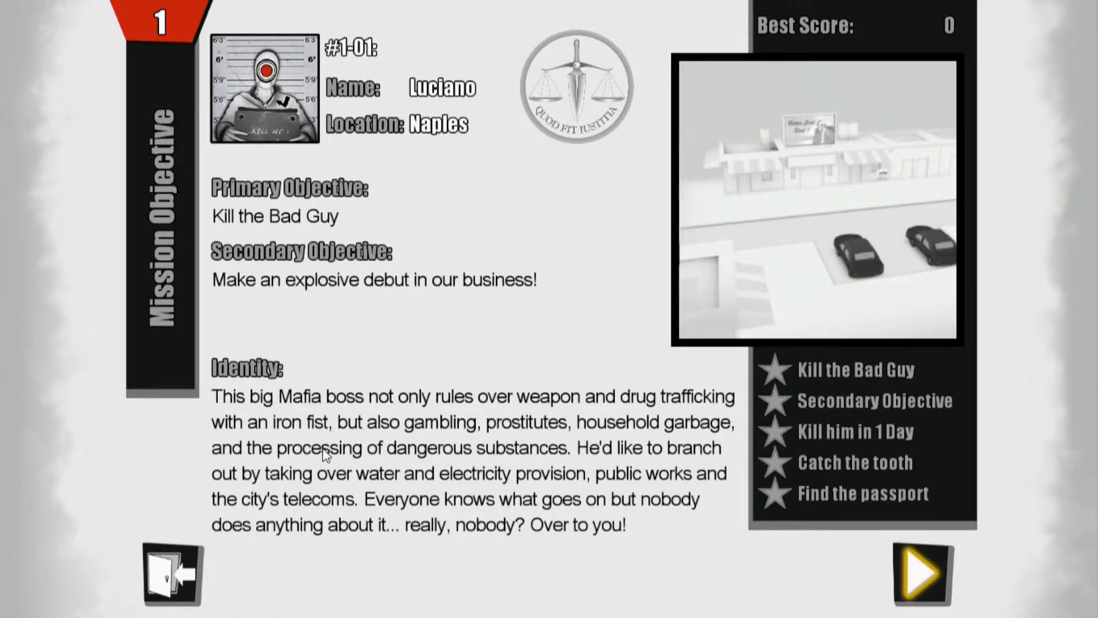
mouse_move(468, 463)
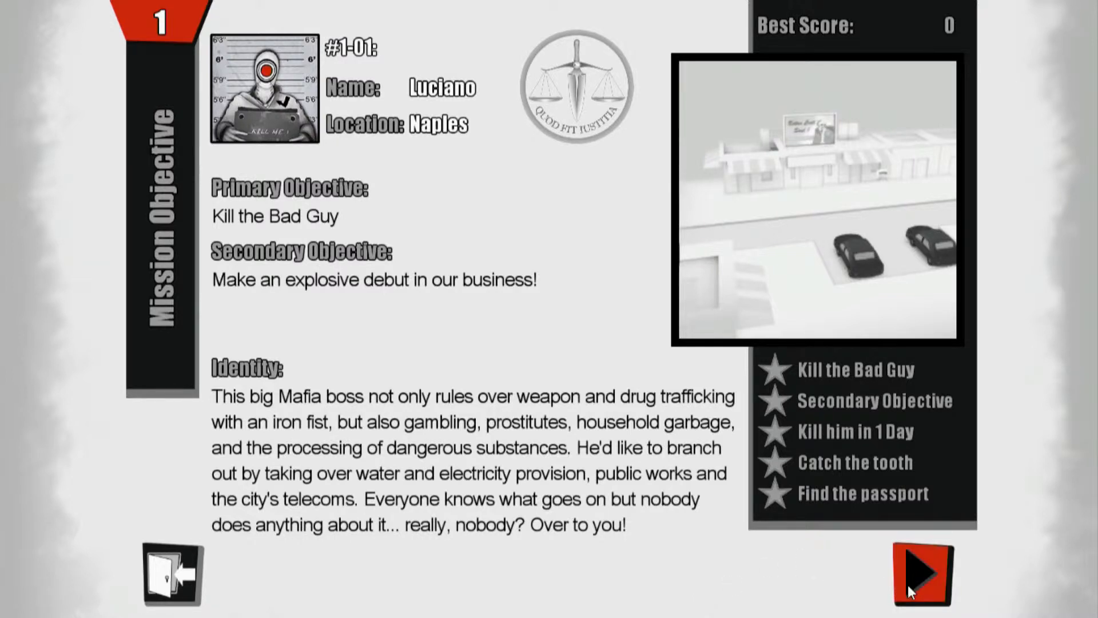
mouse_move(832, 427)
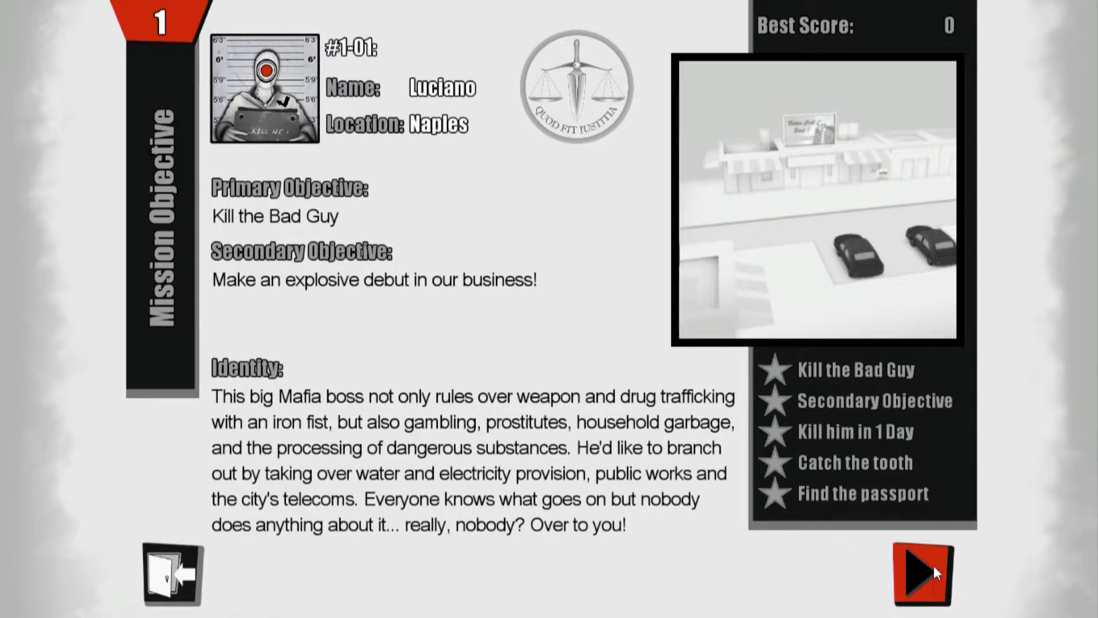
- Launch the Naples mission and page through the help to the car-launching tip
left_click(920, 575)
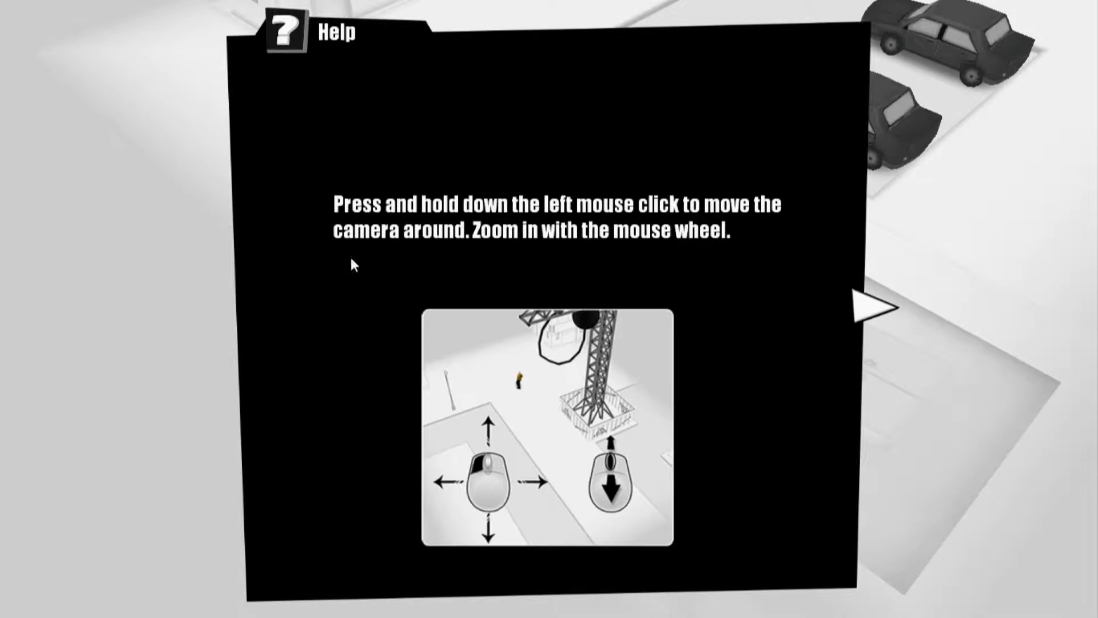
mouse_move(748, 252)
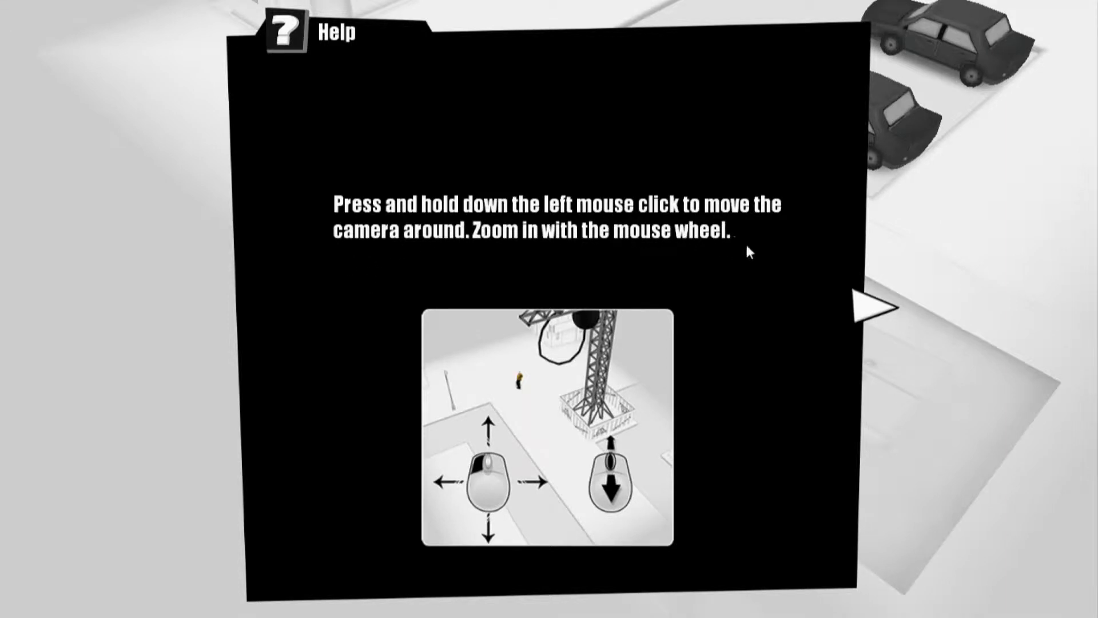
mouse_move(753, 245)
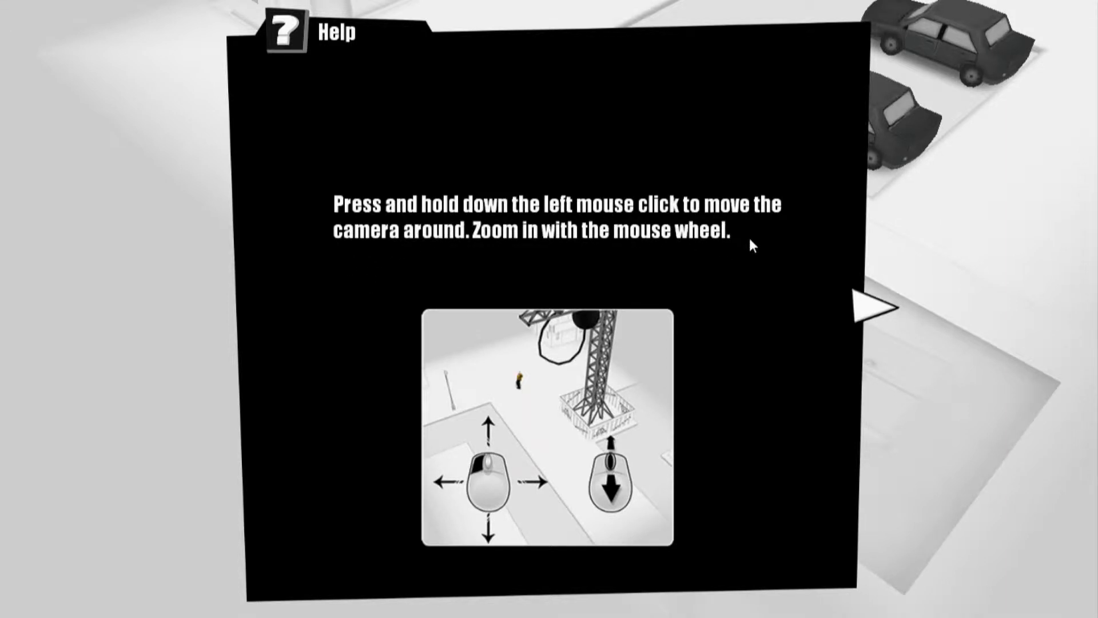
mouse_move(753, 379)
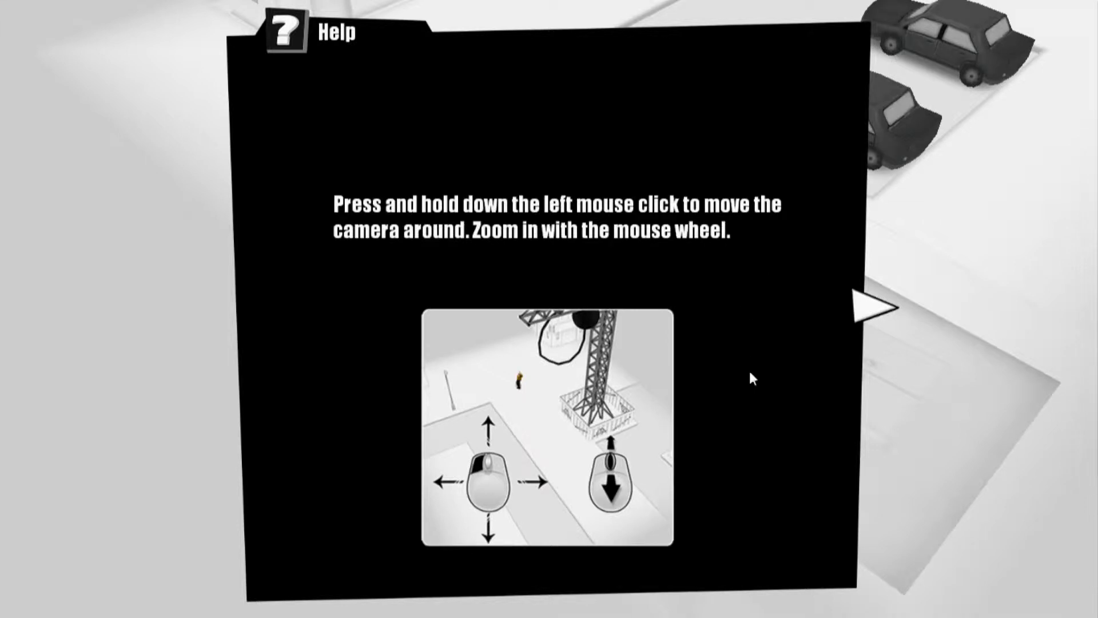
mouse_move(872, 308)
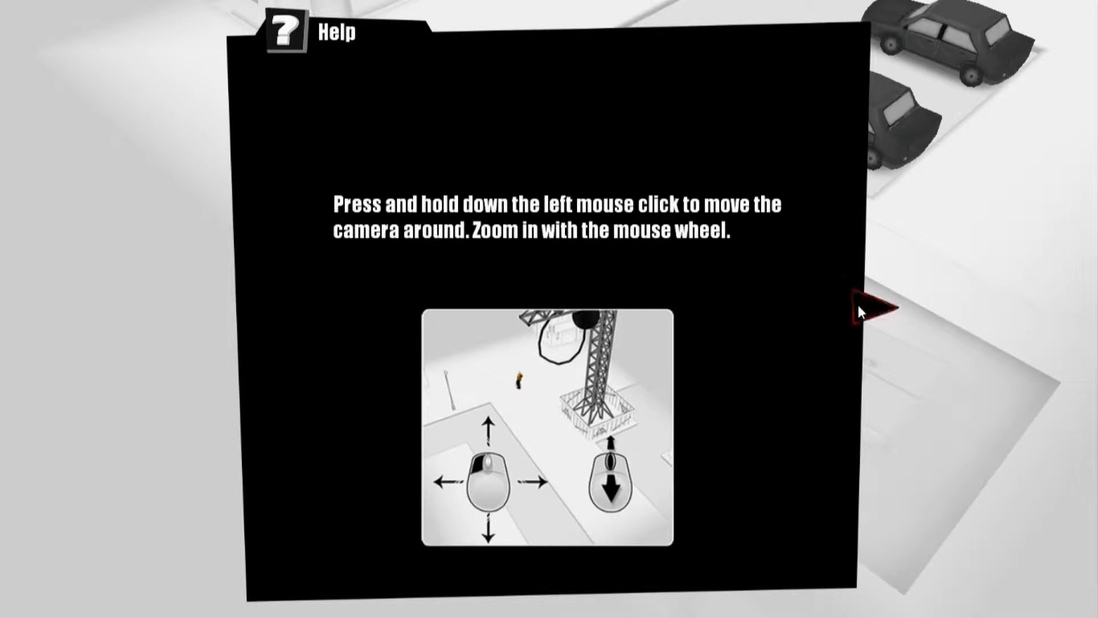
left_click(872, 311)
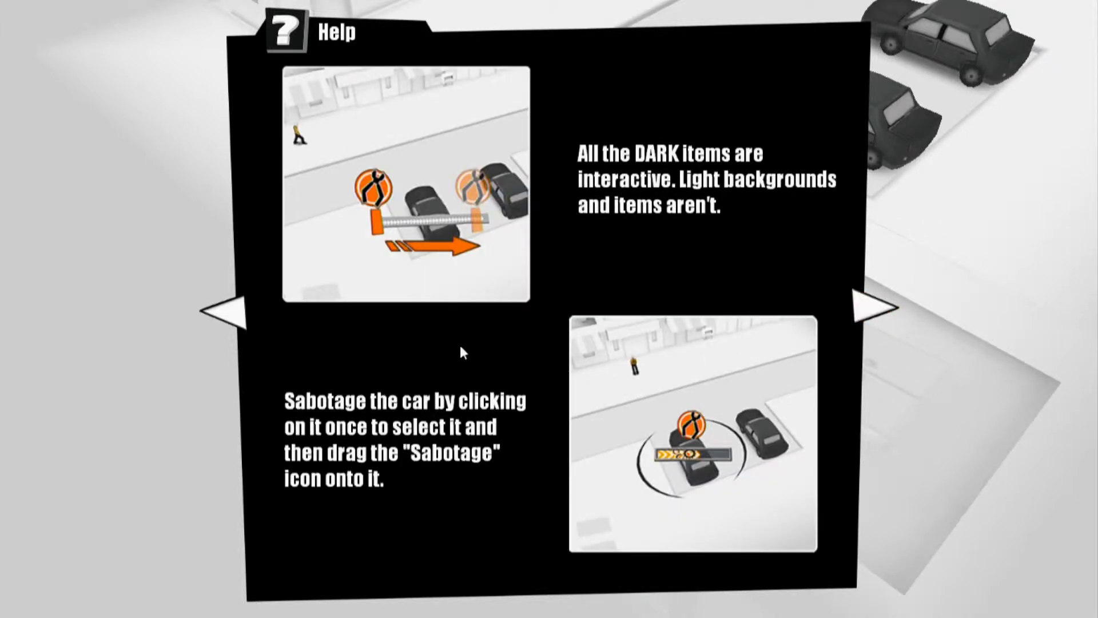
mouse_move(459, 371)
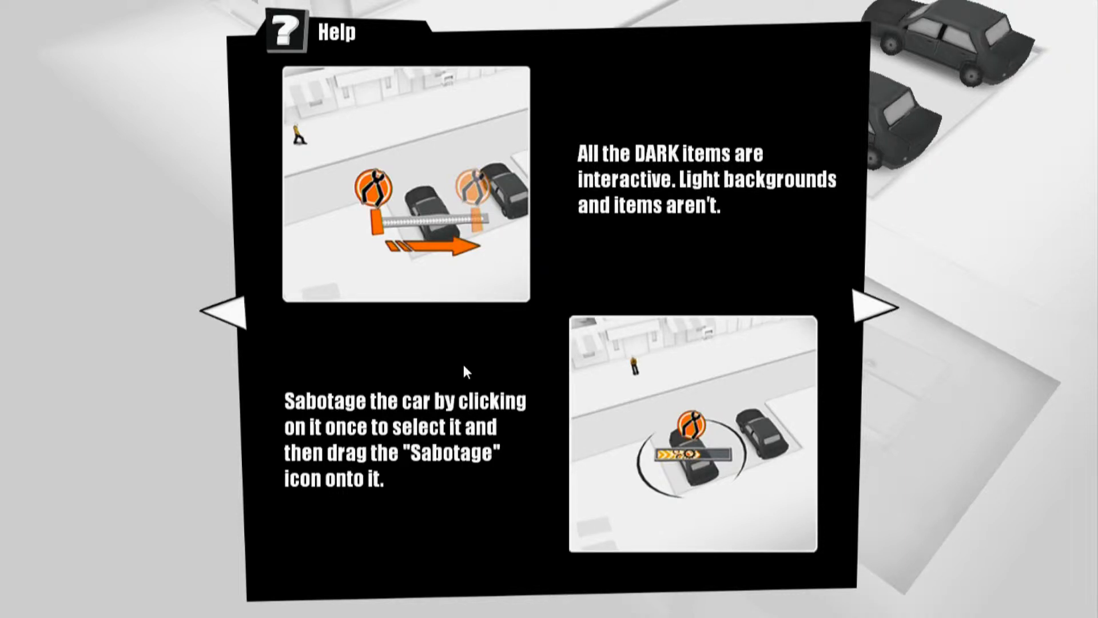
mouse_move(874, 311)
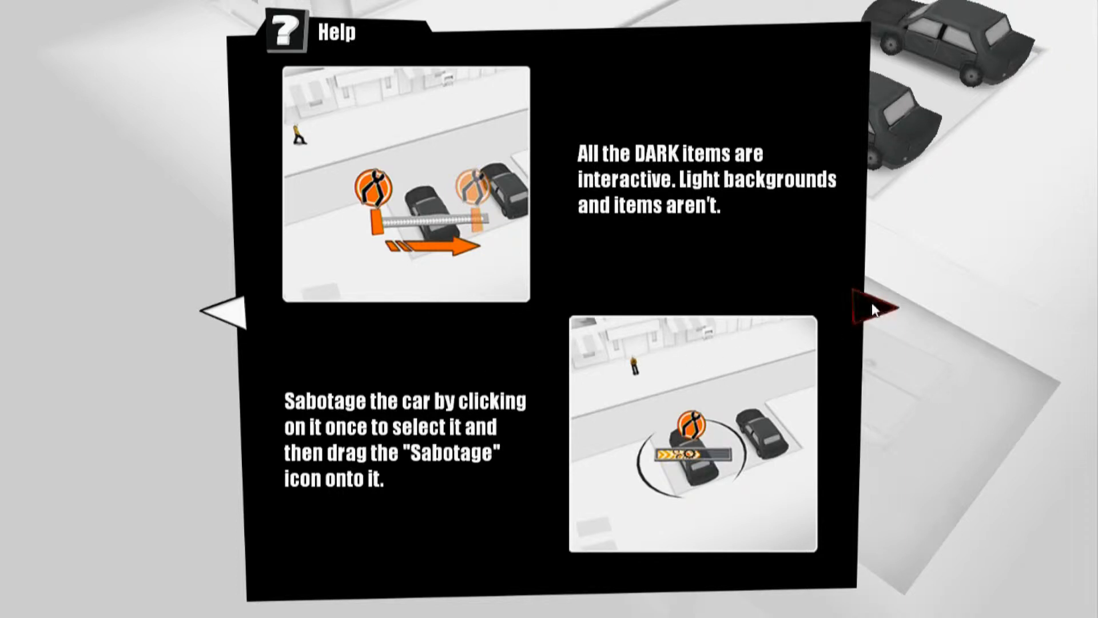
left_click(872, 308)
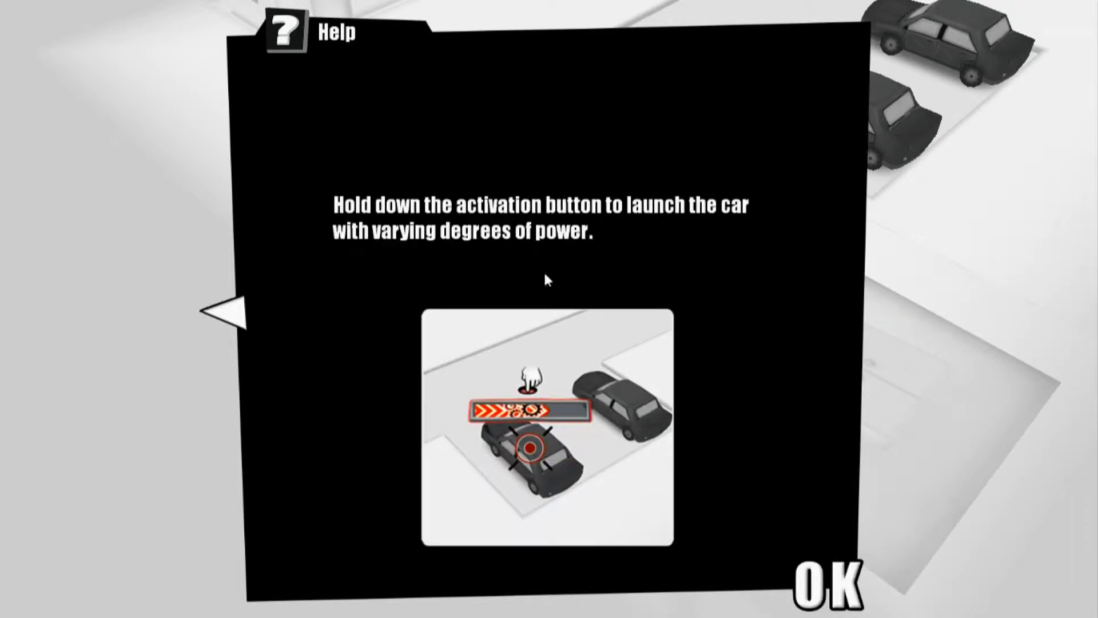
mouse_move(550, 273)
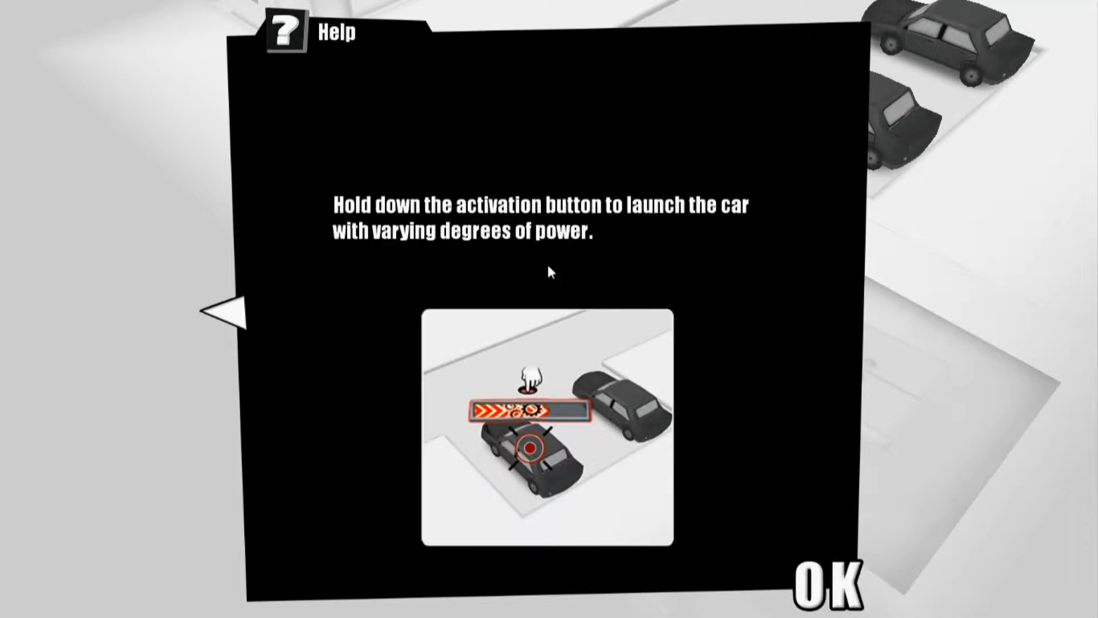
mouse_move(535, 257)
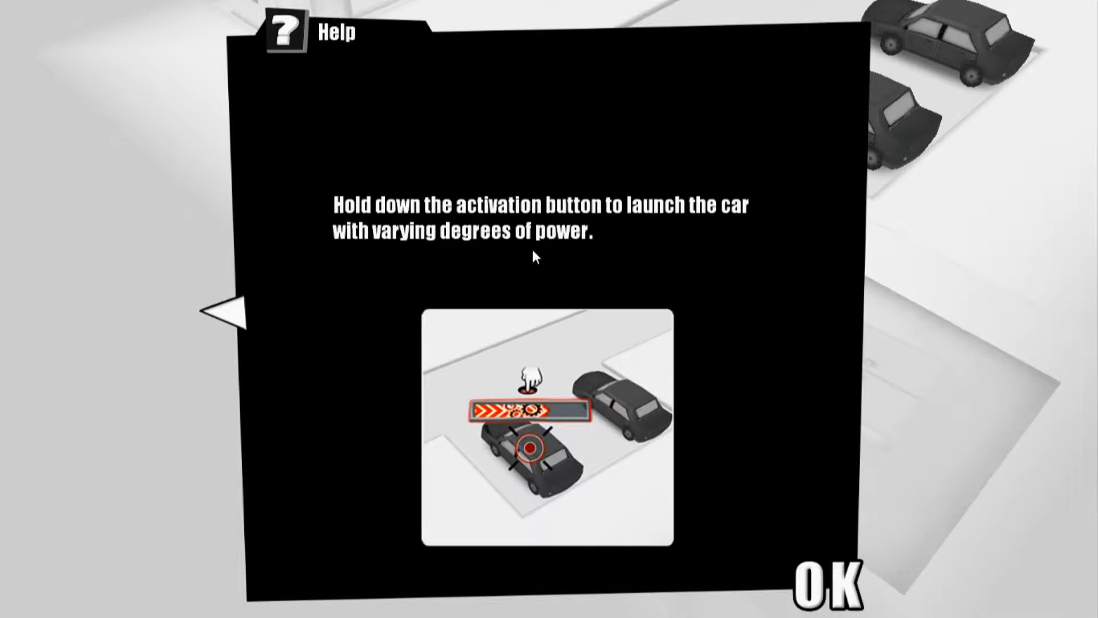
mouse_move(830, 592)
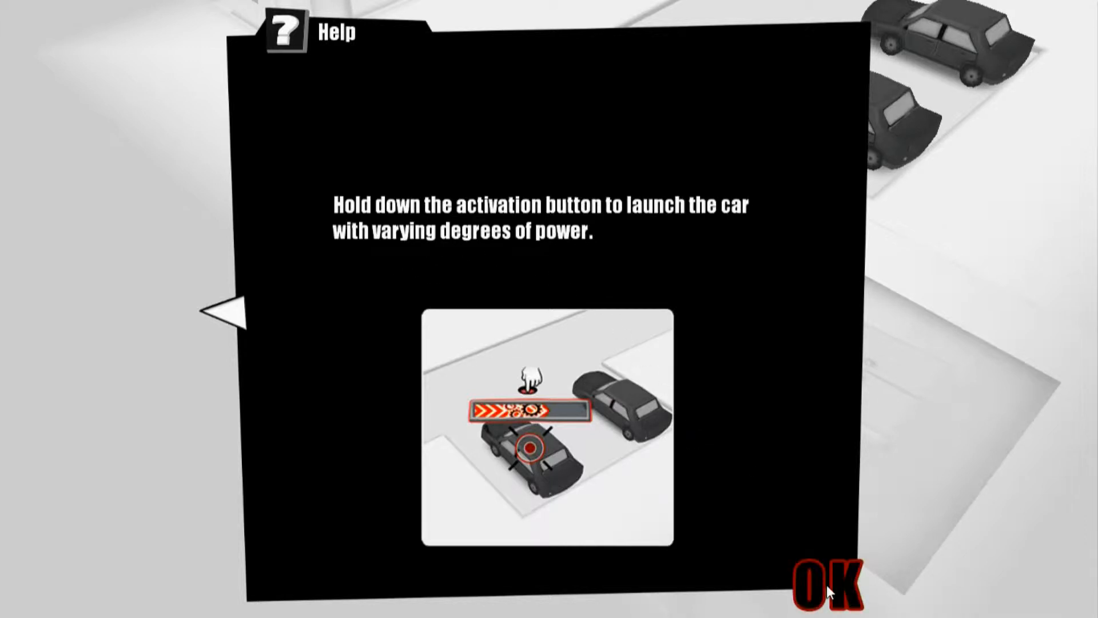
- Begin Day 1, pause, and roll the lower parked car out onto the road near Luciano
left_click(832, 584)
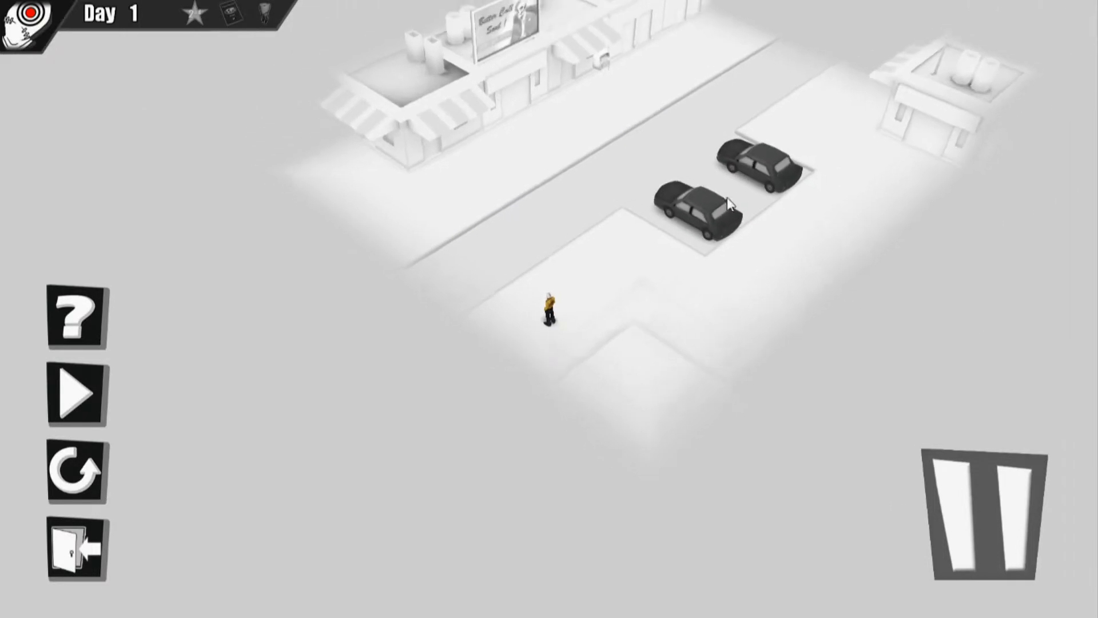
left_click(77, 396)
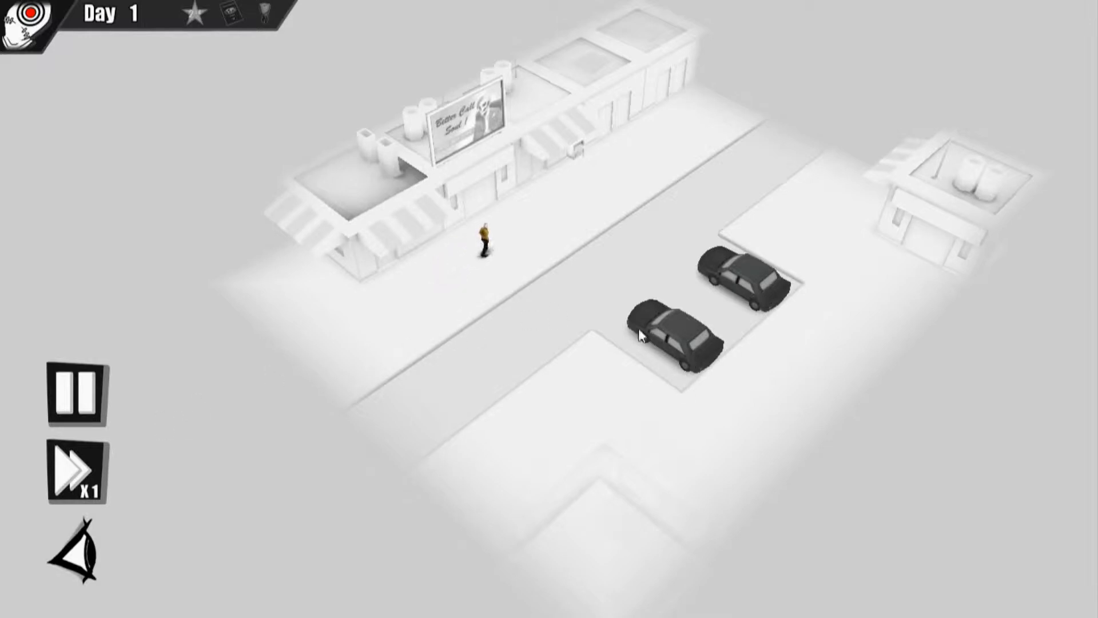
left_click(76, 395)
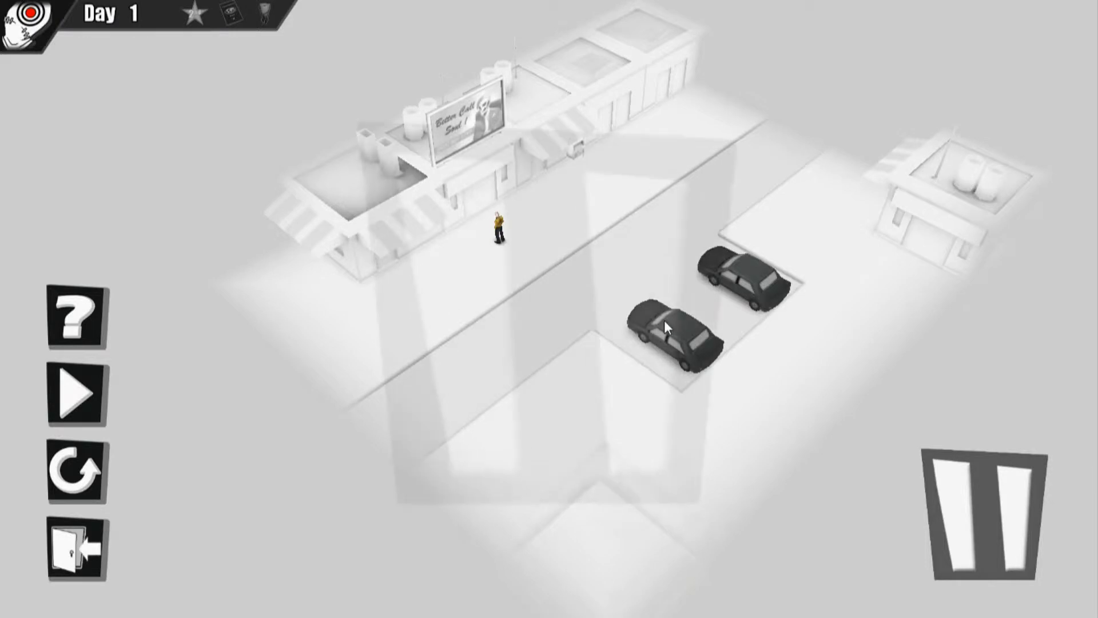
mouse_move(704, 349)
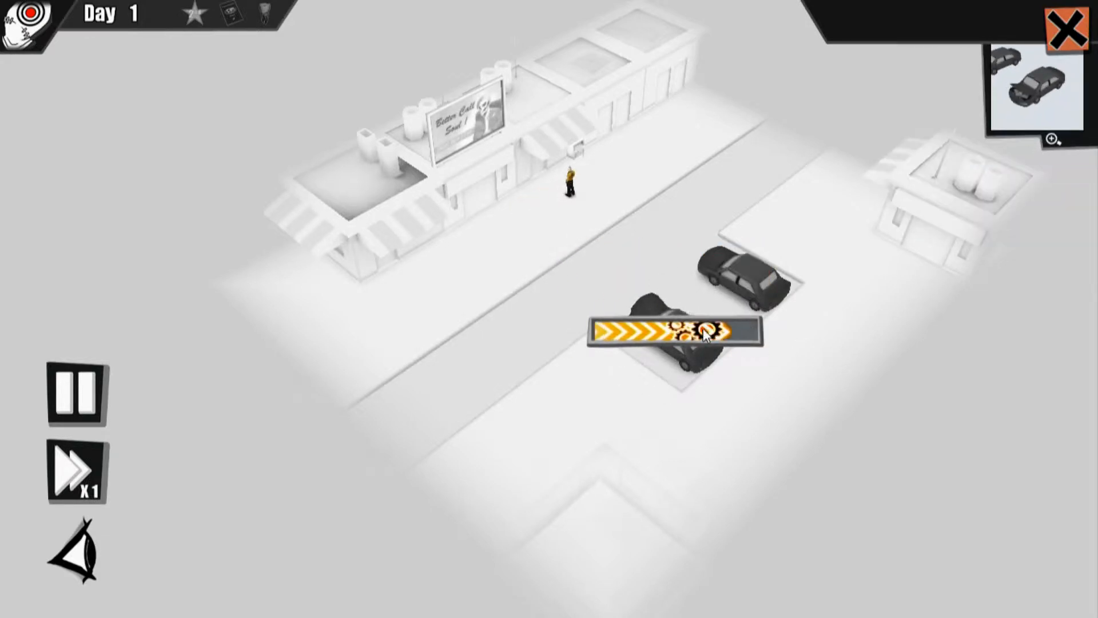
left_click(676, 333)
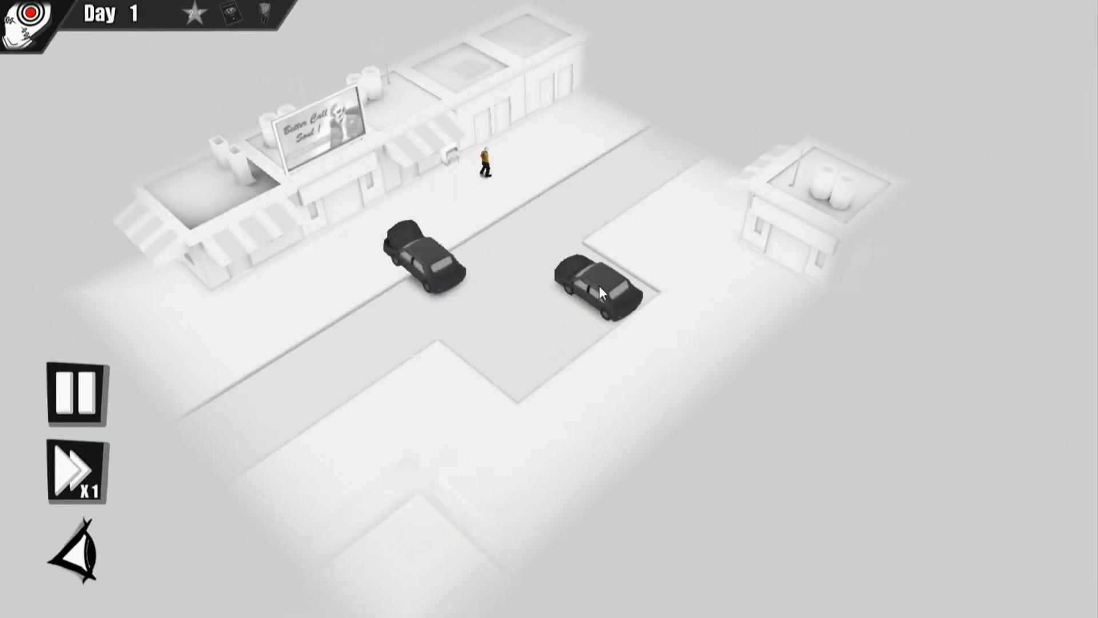
- Resume play so the car trap kills Luciano and his death replay starts
left_click(599, 293)
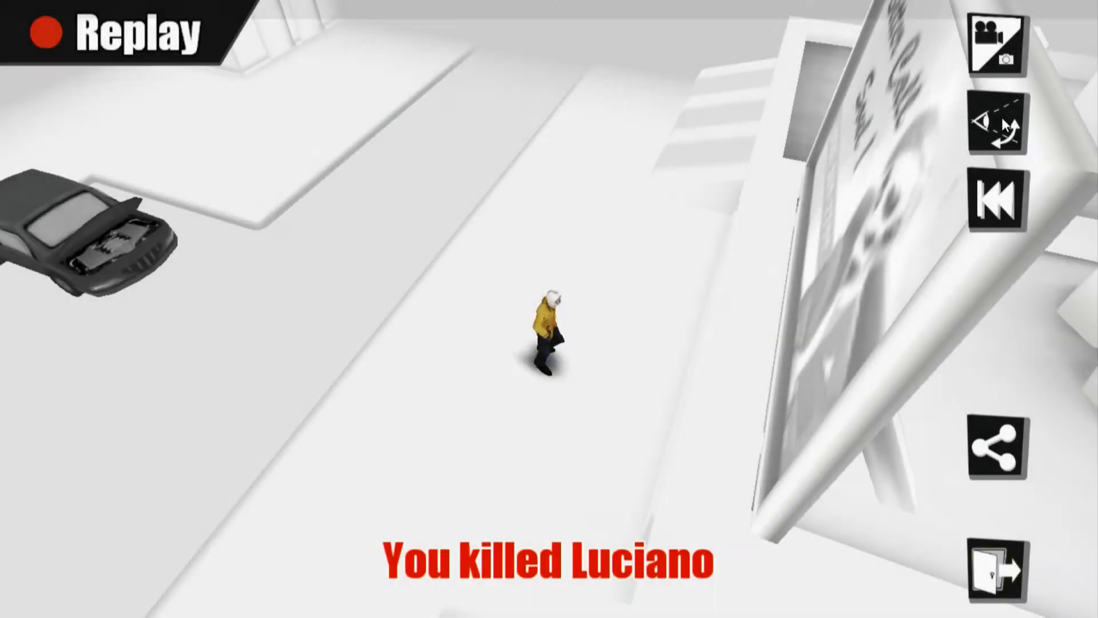
- Leave the replay for the Level 01 Luciano score screen totaling 205 points
left_click(998, 47)
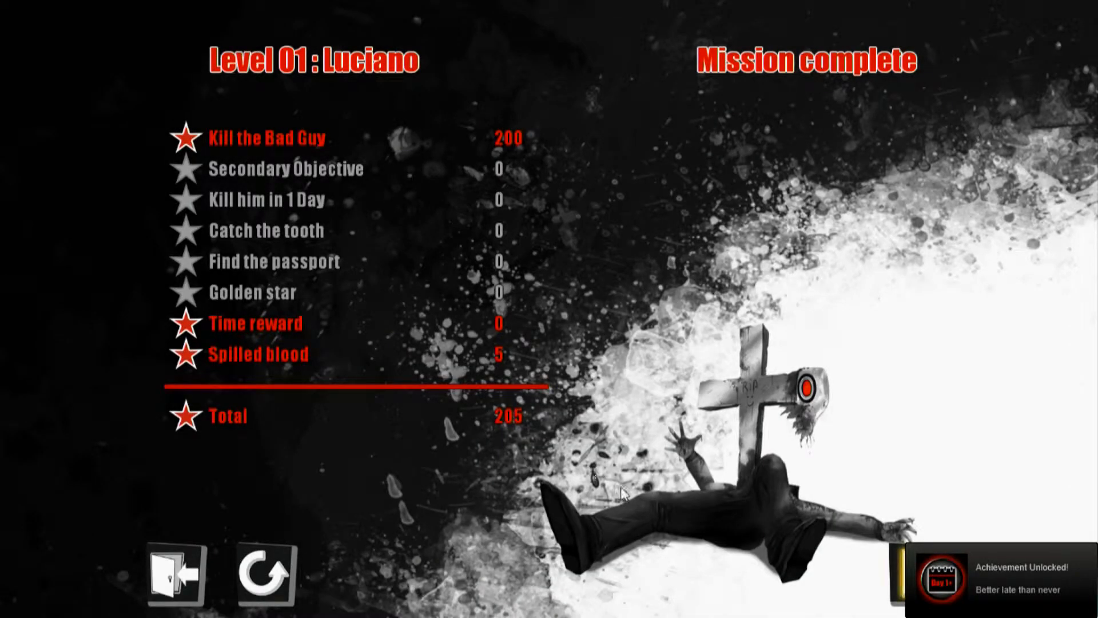
mouse_move(739, 491)
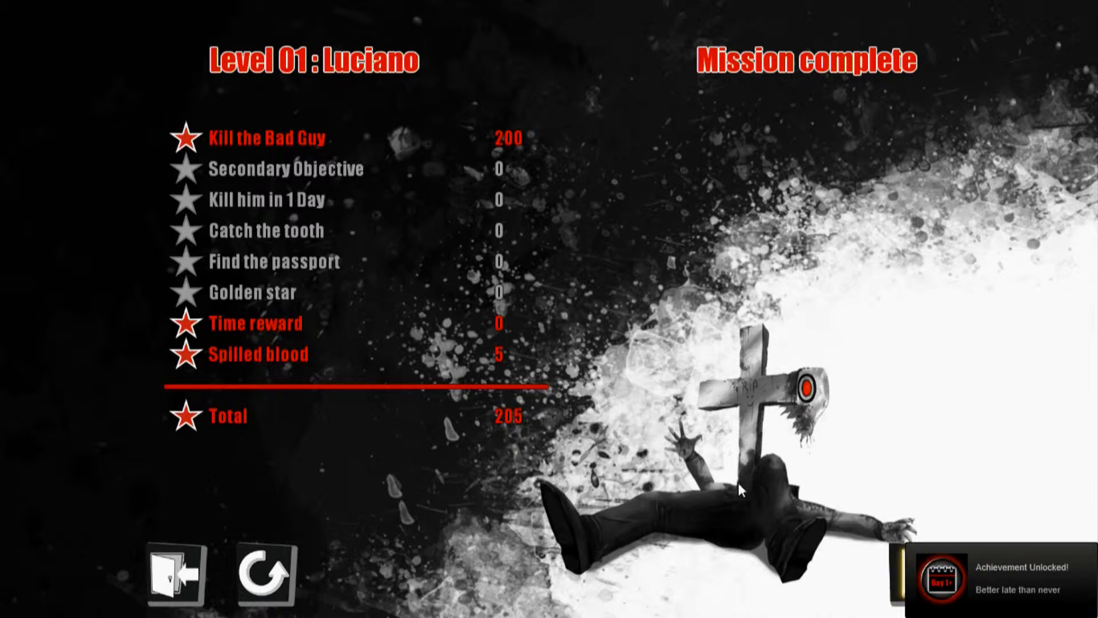
mouse_move(406, 448)
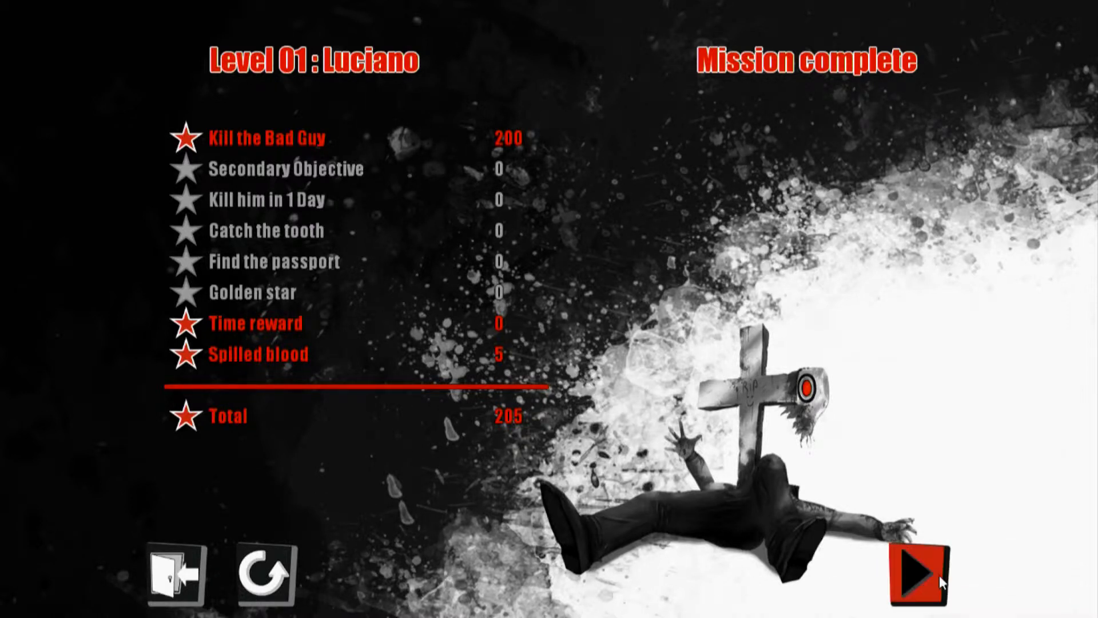
- Continue to the Level 2 briefing for Jacob in Switzerland
left_click(915, 577)
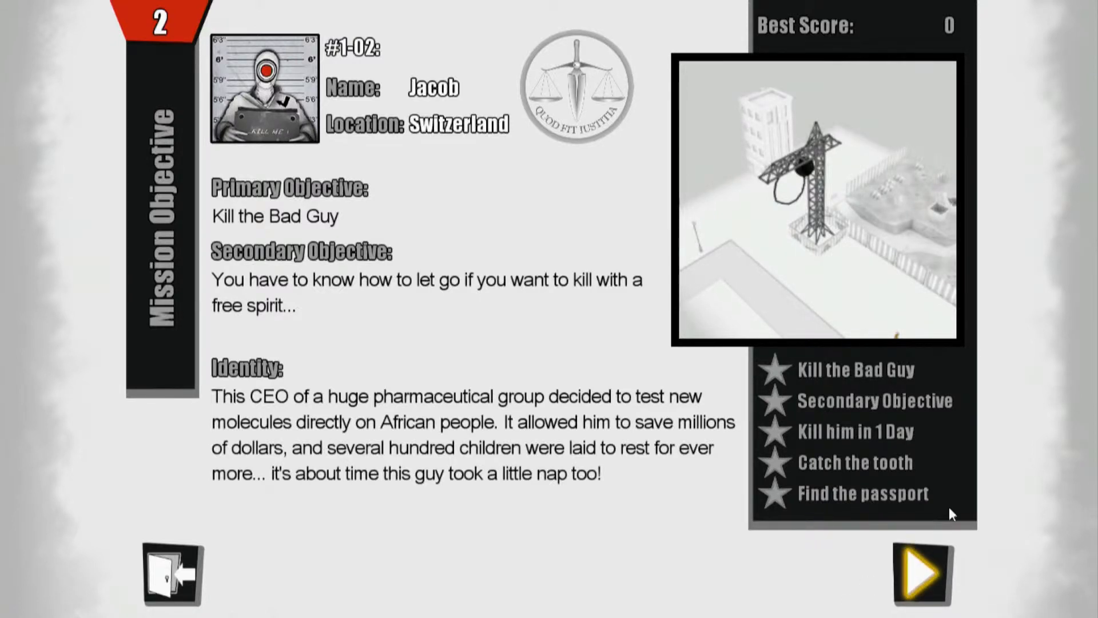
mouse_move(954, 510)
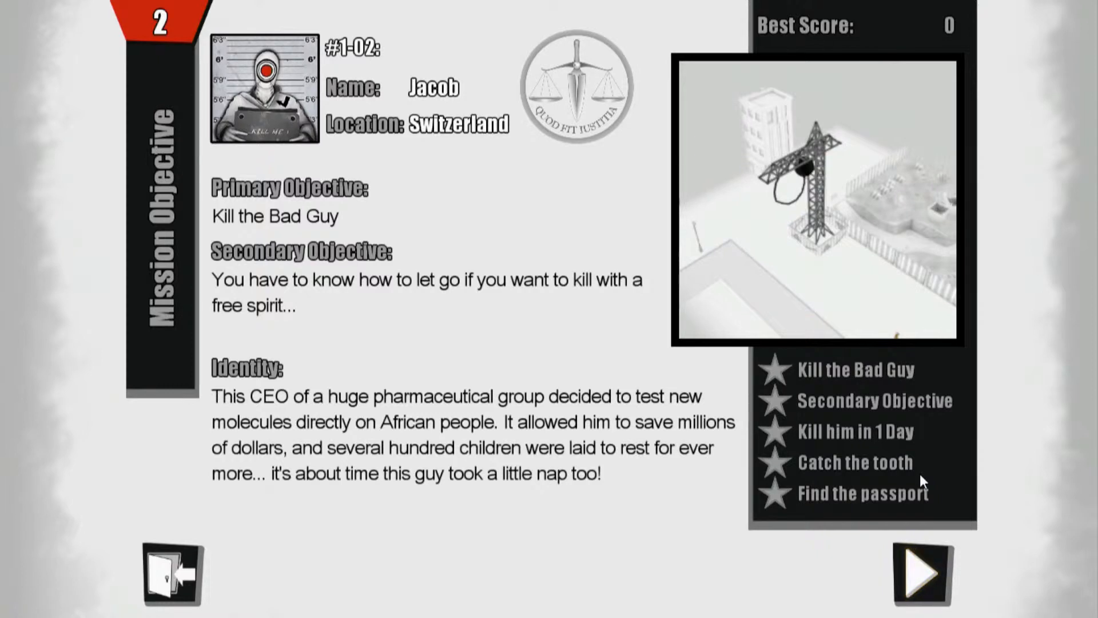
mouse_move(969, 528)
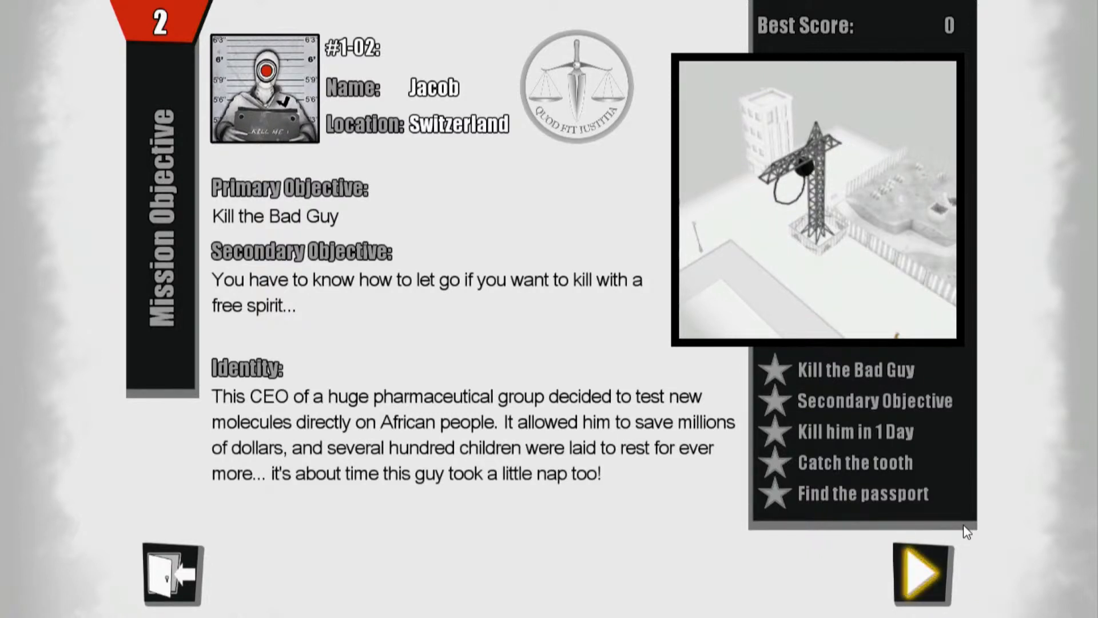
mouse_move(1063, 519)
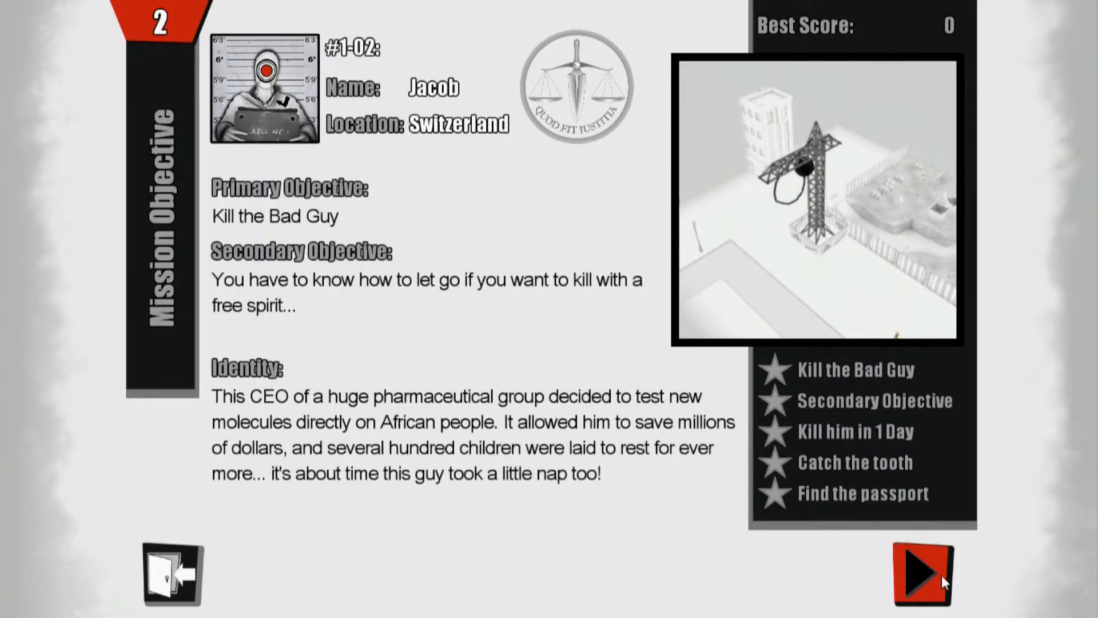
- Start Jacob's mission, bringing up the wrecking-ball help page
left_click(923, 574)
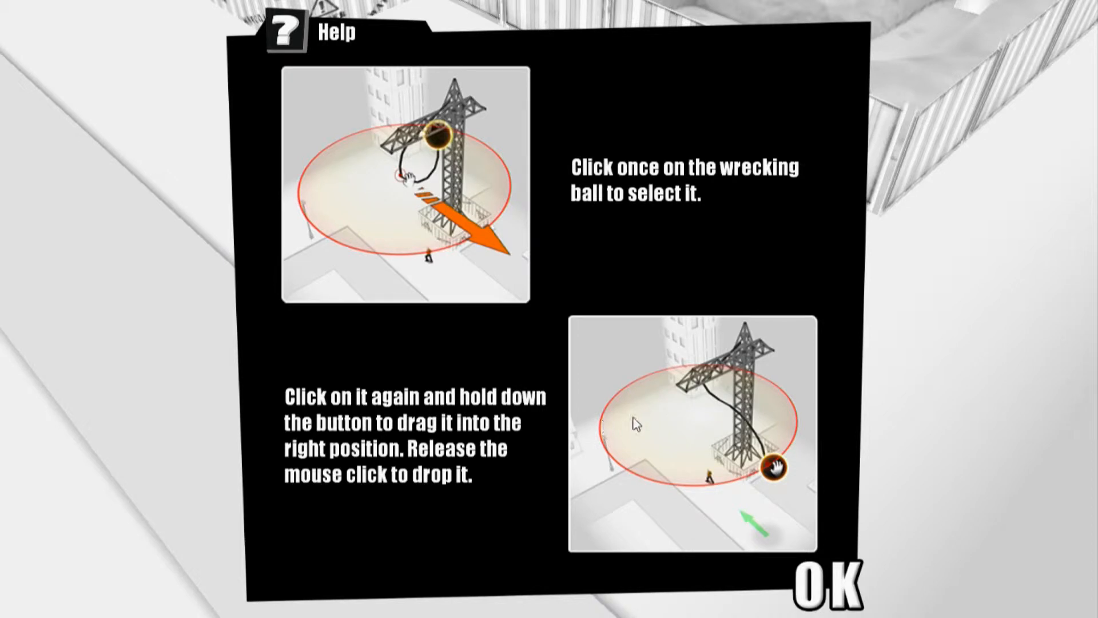
mouse_move(679, 429)
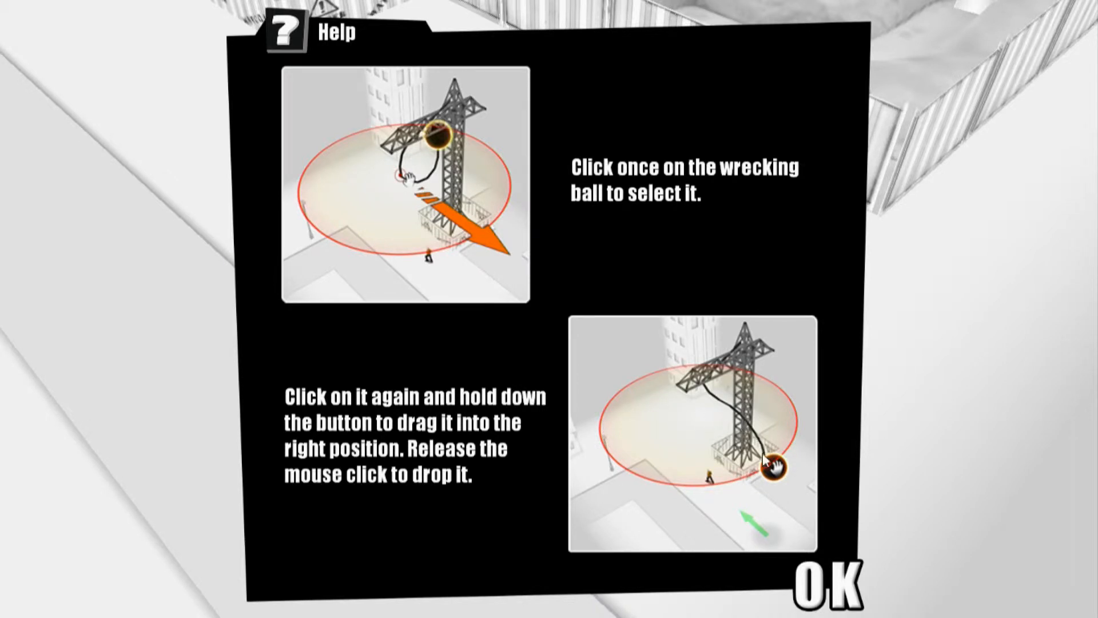
mouse_move(805, 571)
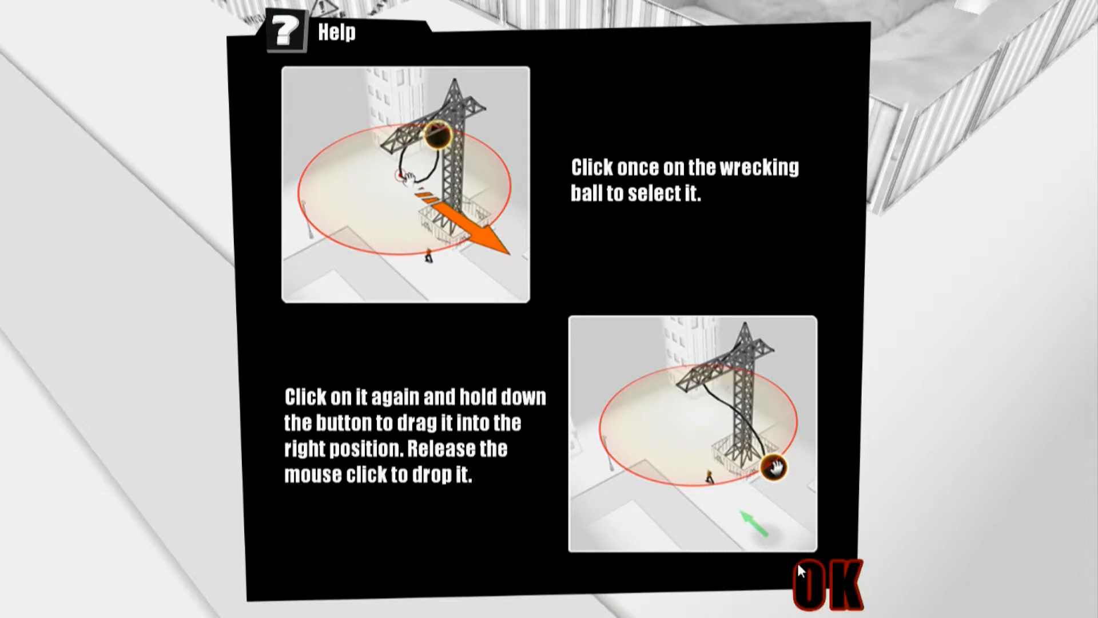
- Dismiss the help and unpause so the wrecking ball kills Jacob
left_click(826, 578)
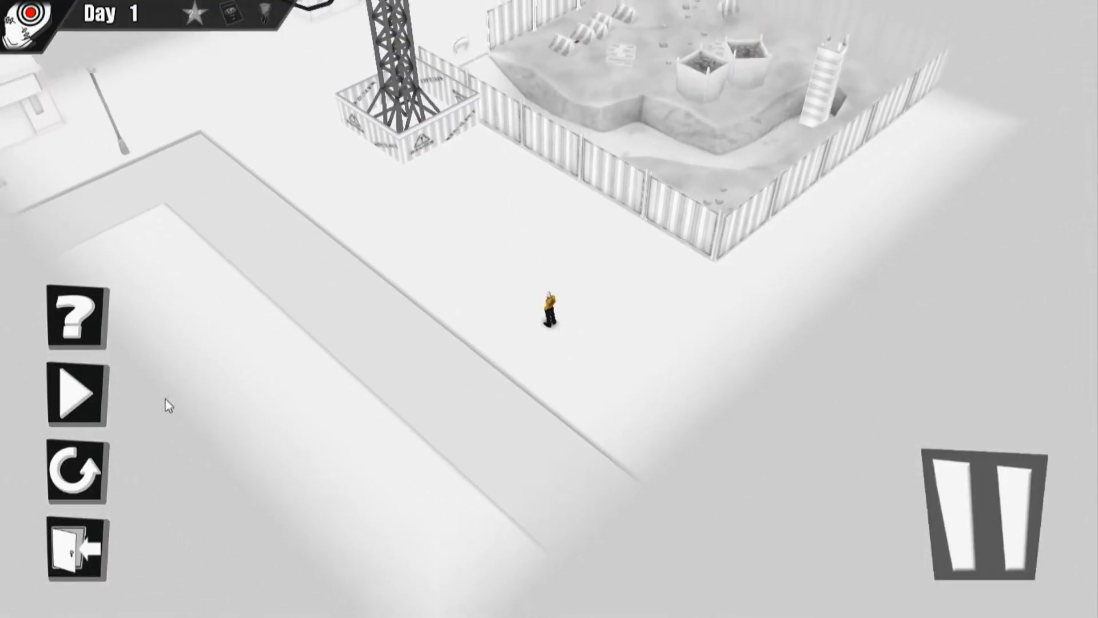
left_click(76, 398)
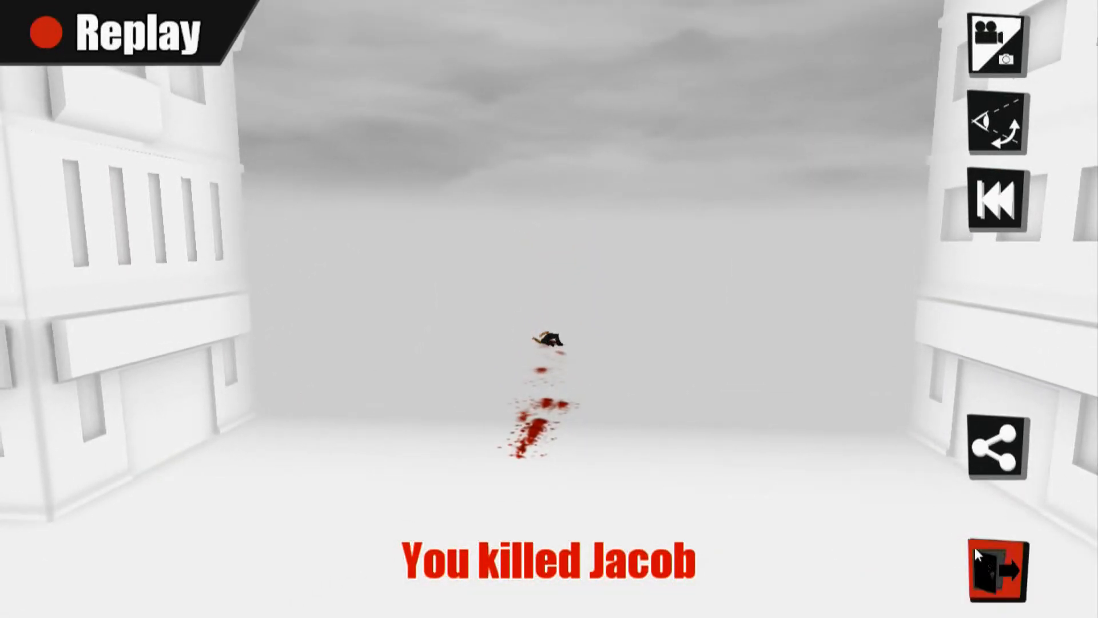
- Leave Jacob's replay for the Level 02 score screen totaling 260 points
left_click(1004, 573)
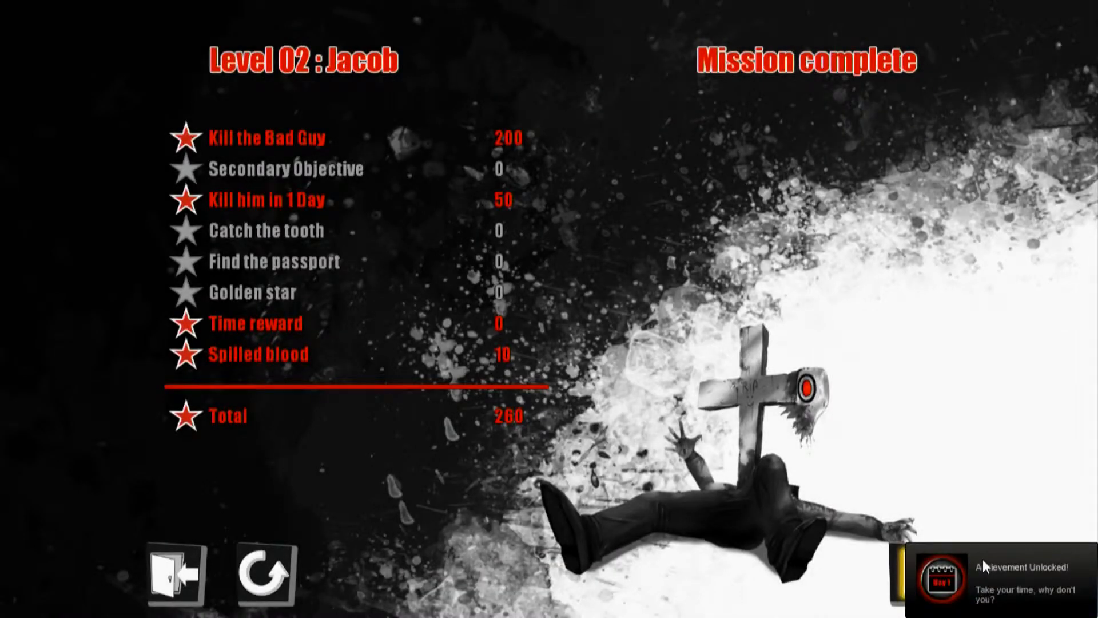
mouse_move(900, 153)
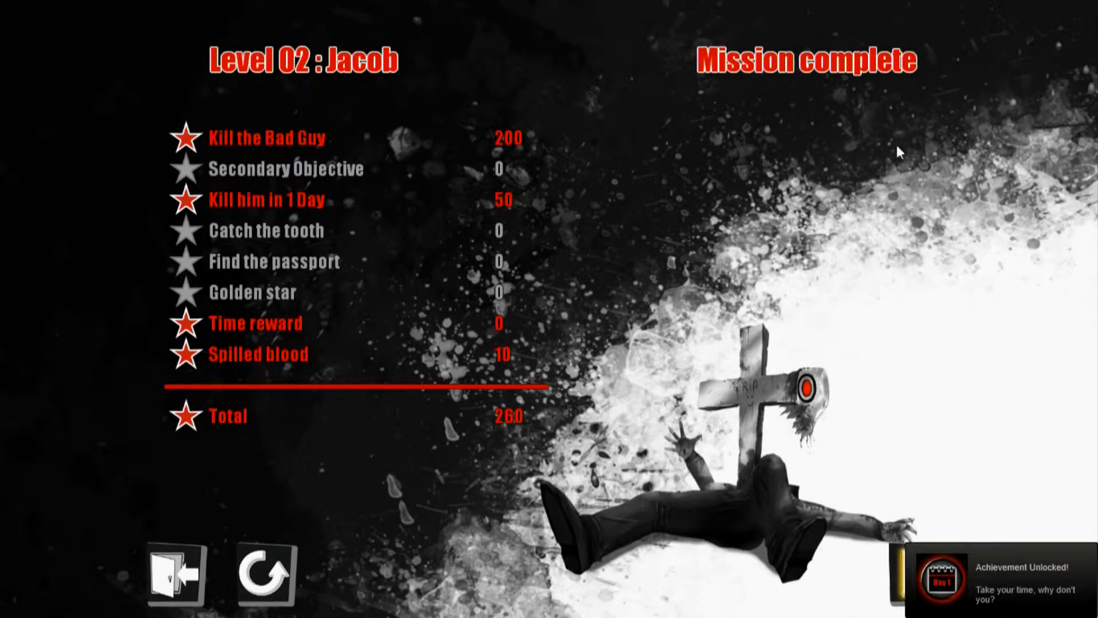
mouse_move(421, 354)
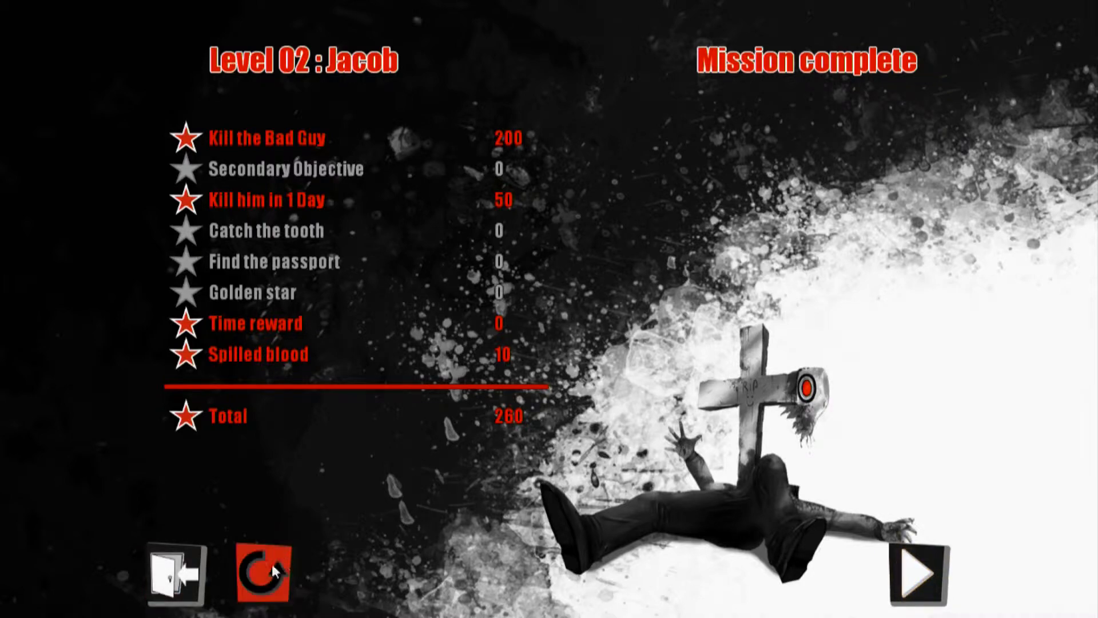
- Continue from Jacob's results screen to the Level 3 briefing for Bernard in New York City
left_click(920, 573)
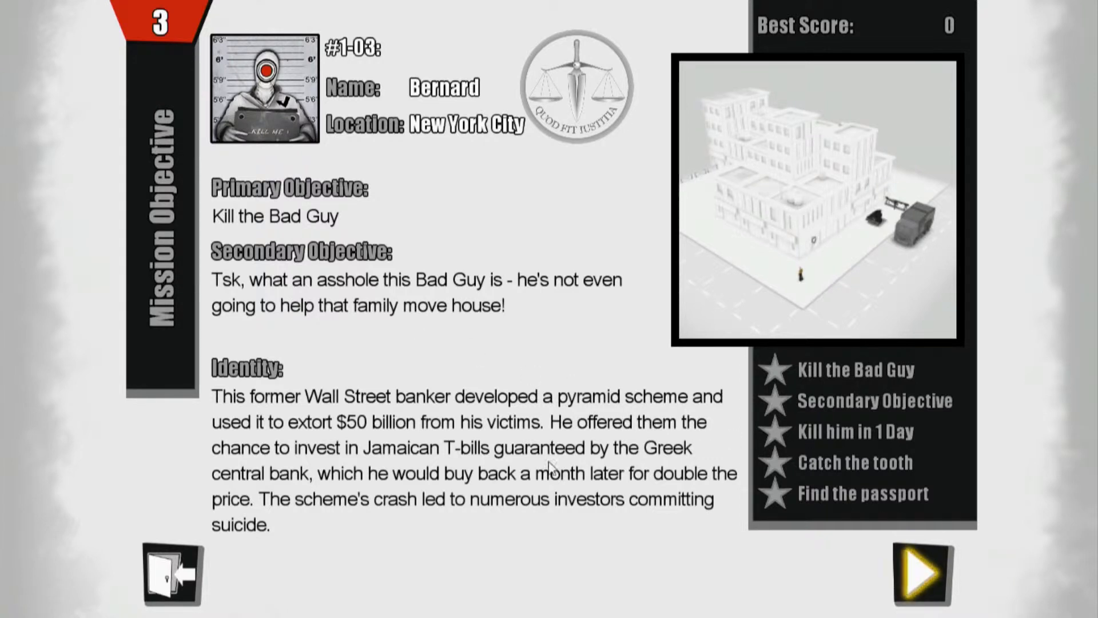
mouse_move(404, 458)
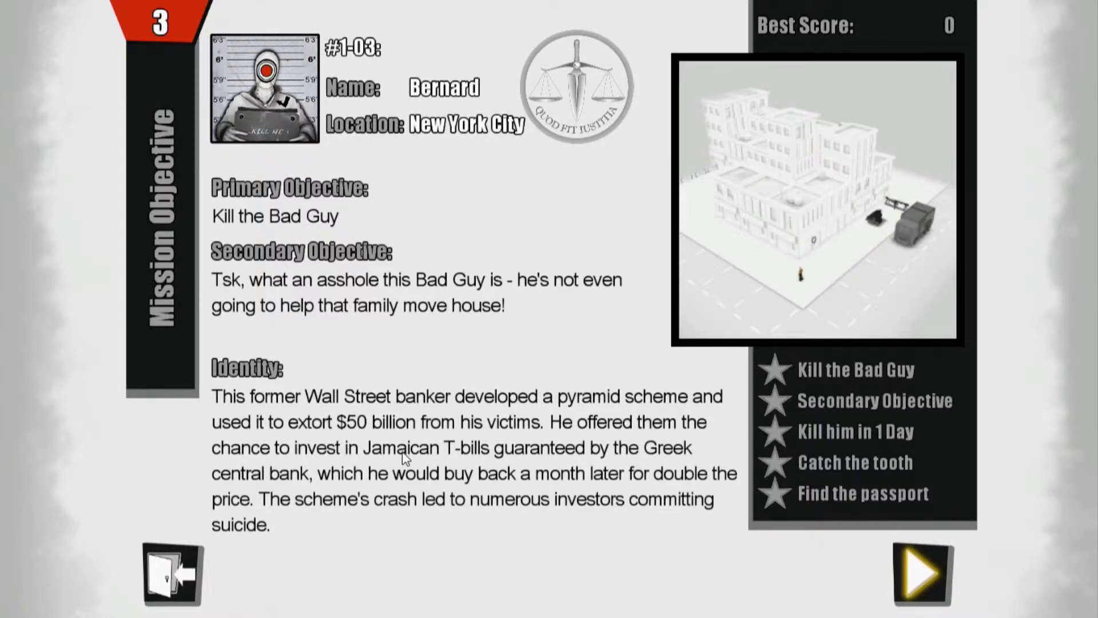
mouse_move(652, 559)
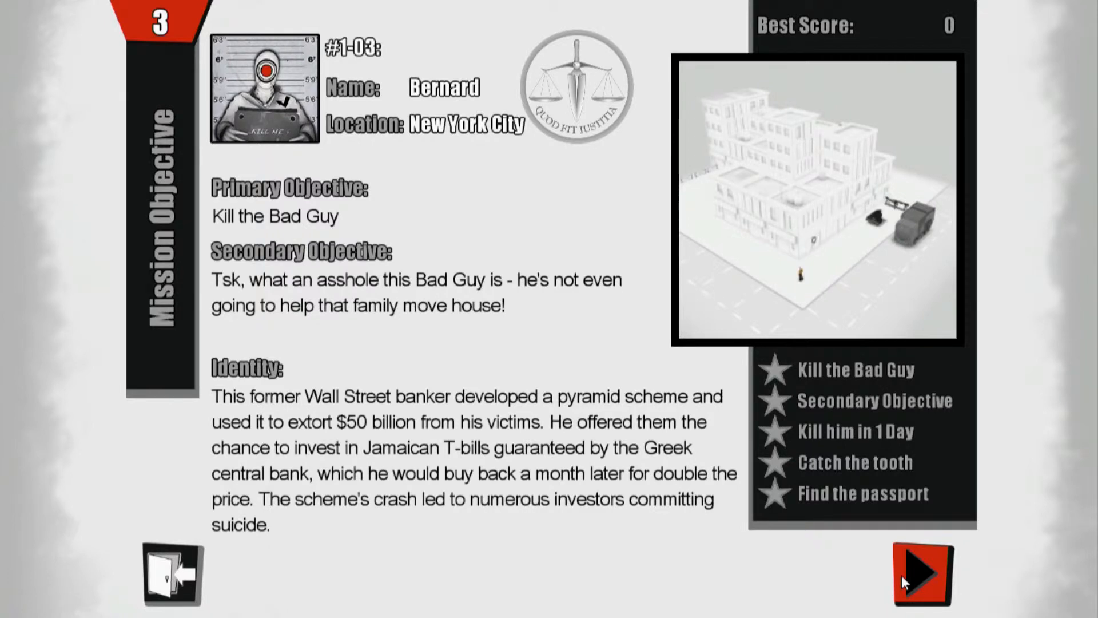
mouse_move(921, 591)
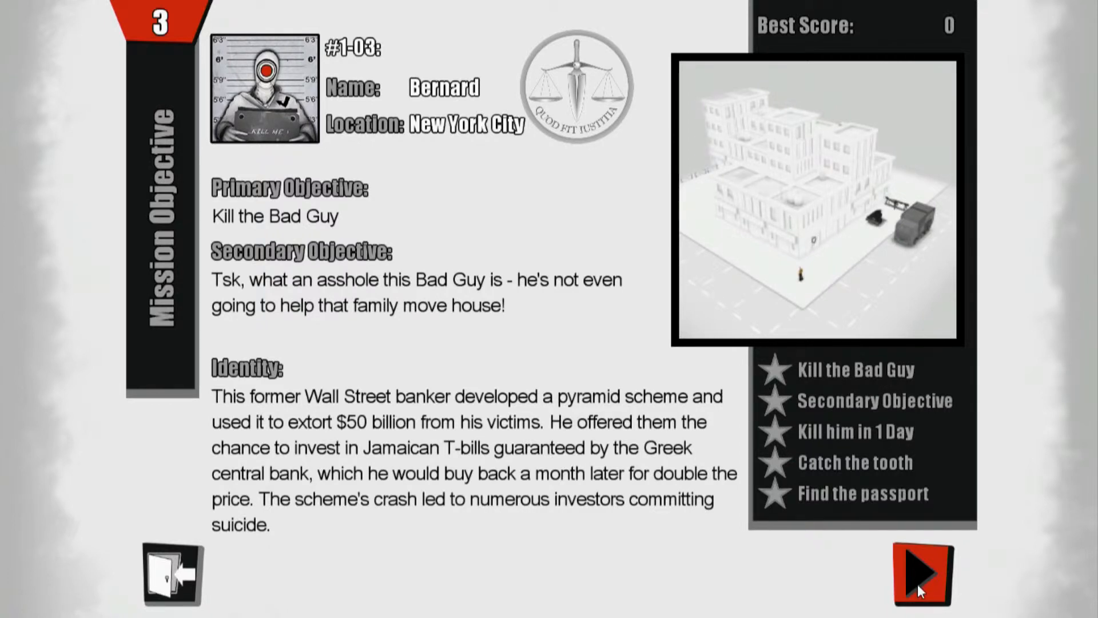
- Start Bernard's mission and page the help forward to the item-association tip
left_click(921, 575)
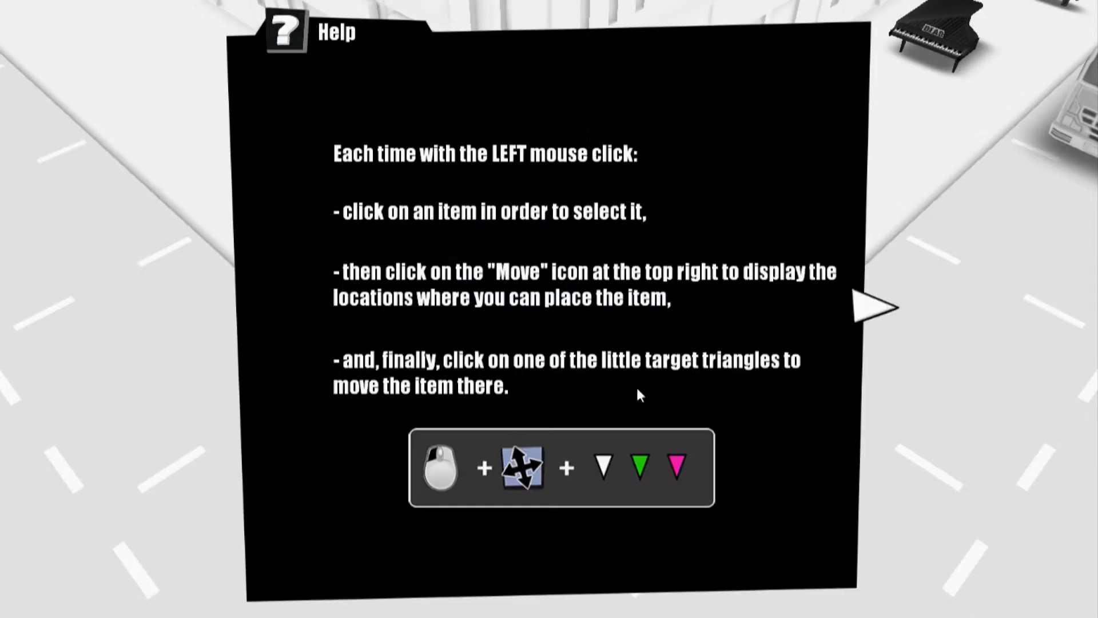
mouse_move(505, 185)
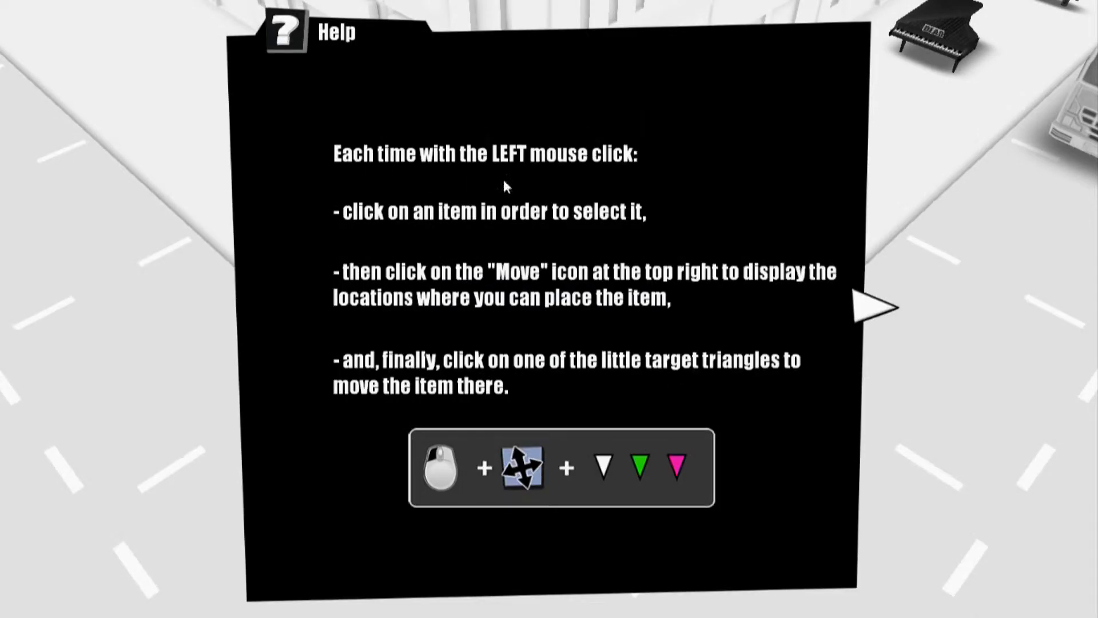
mouse_move(373, 233)
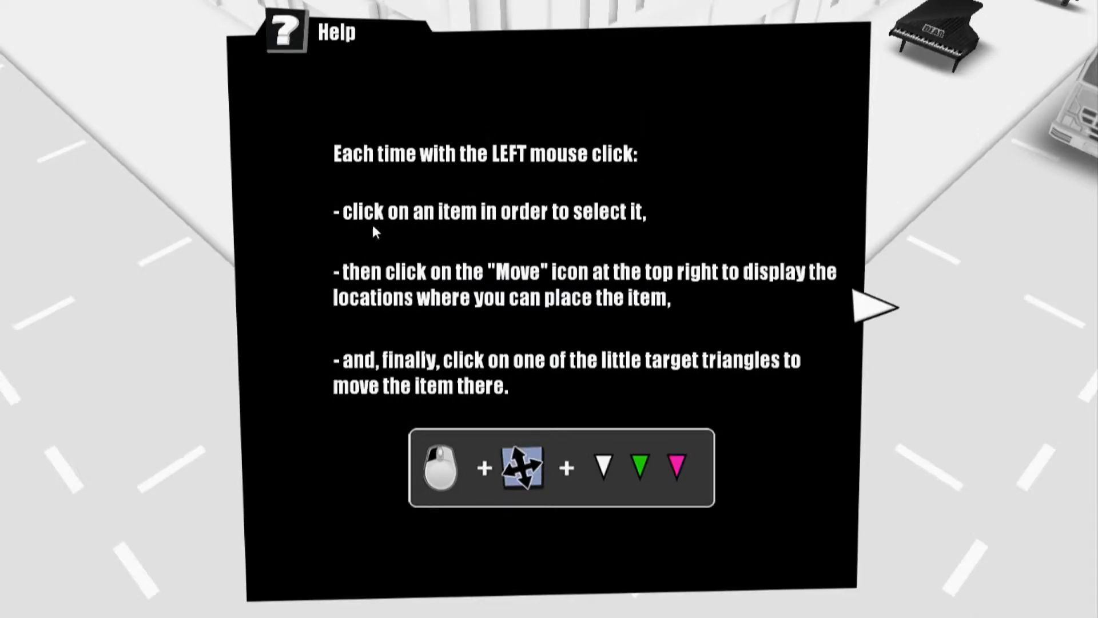
mouse_move(558, 303)
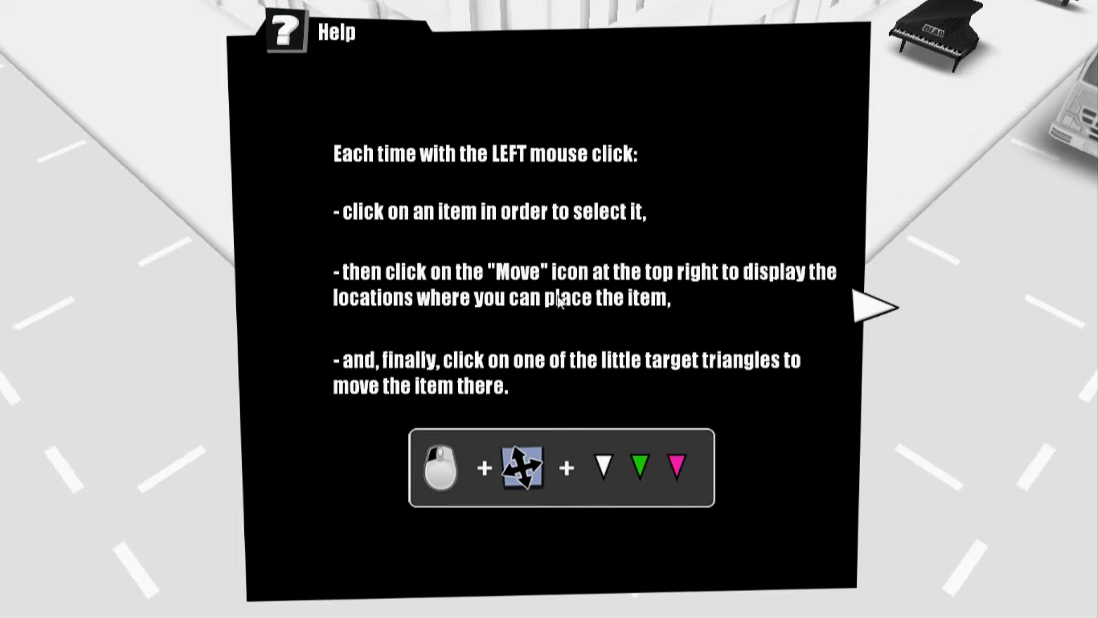
mouse_move(342, 331)
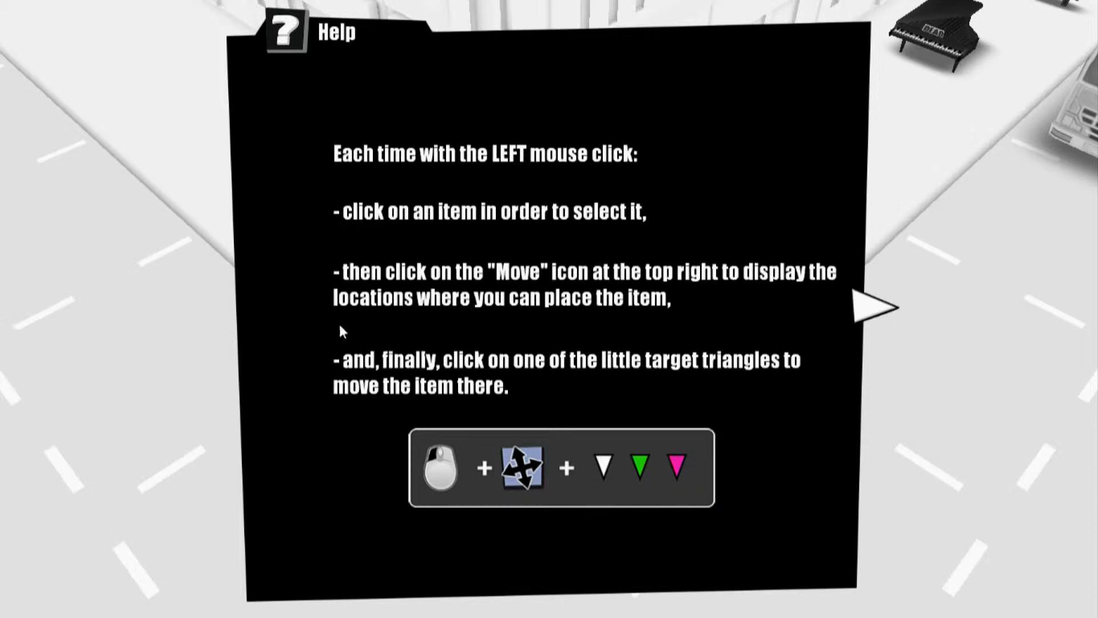
mouse_move(776, 402)
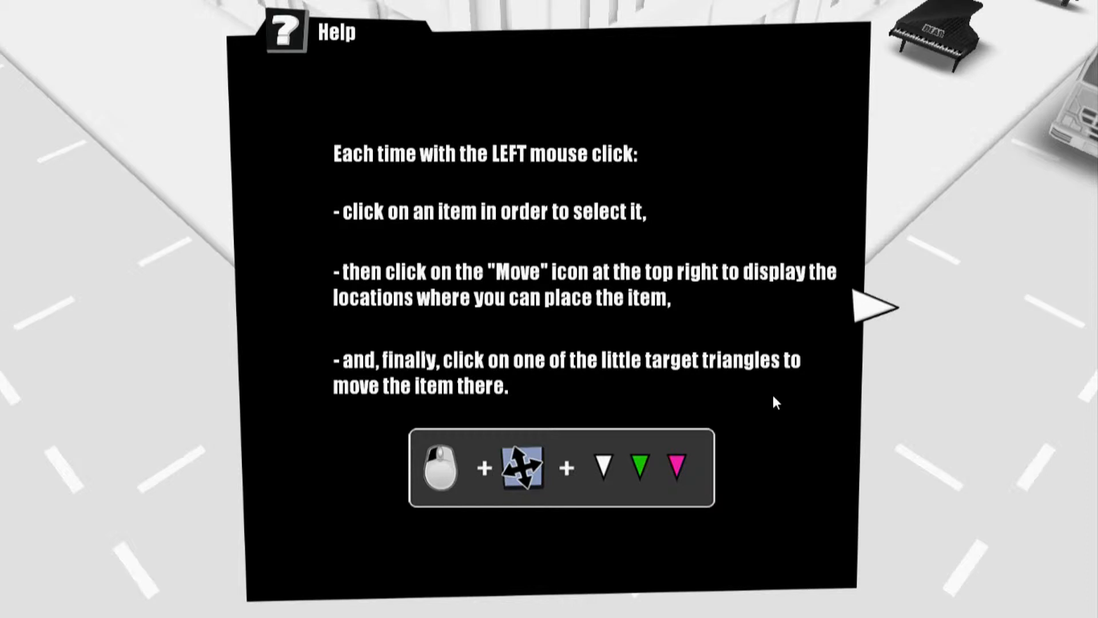
mouse_move(716, 393)
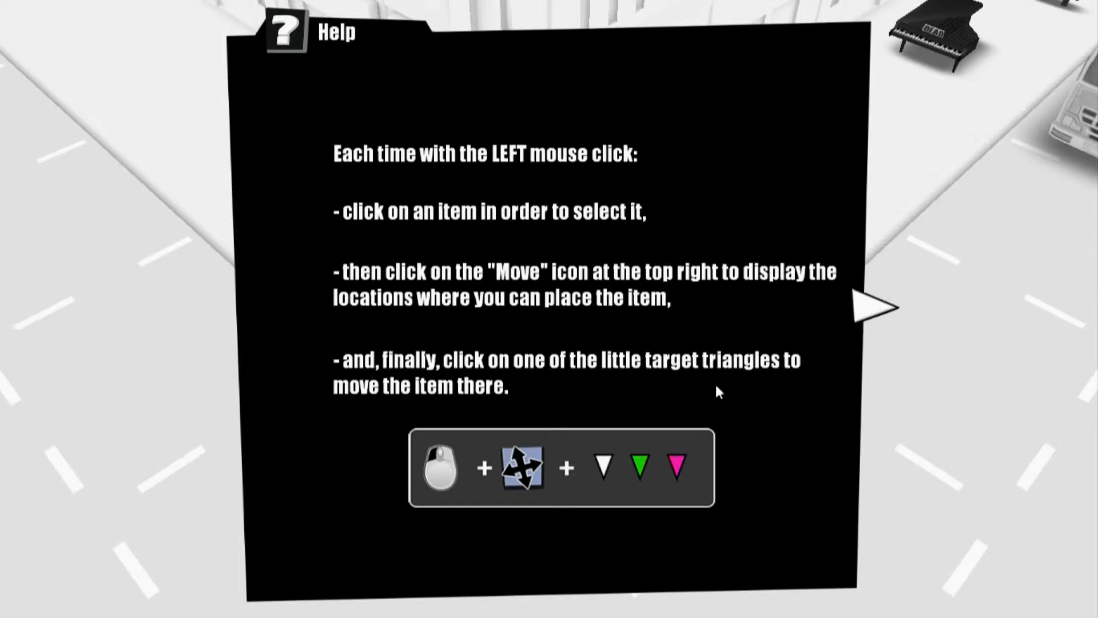
mouse_move(865, 312)
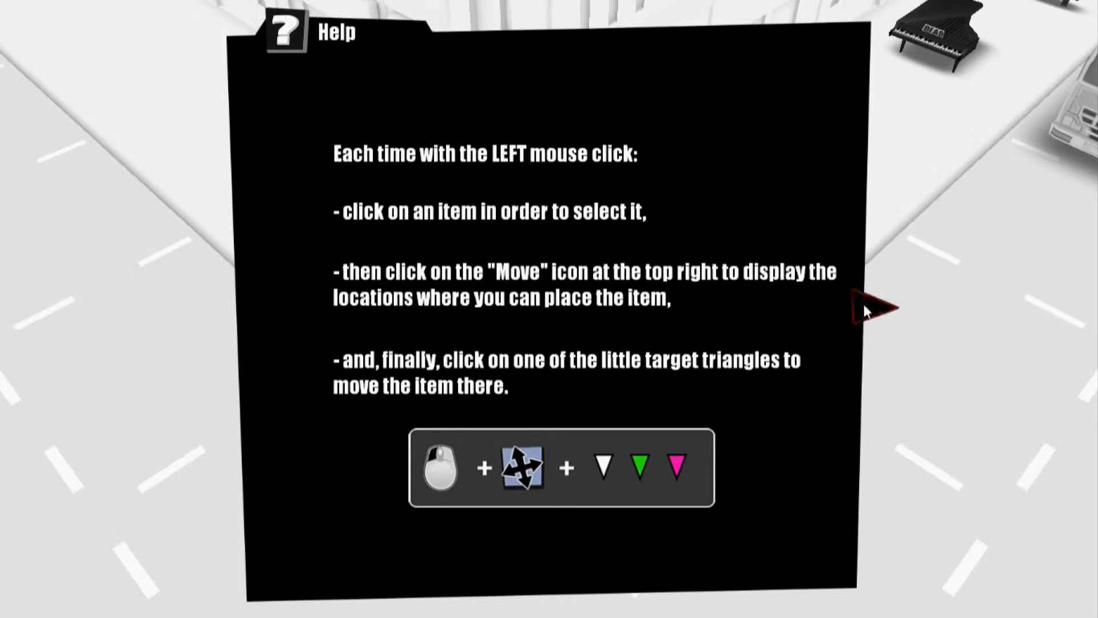
left_click(871, 308)
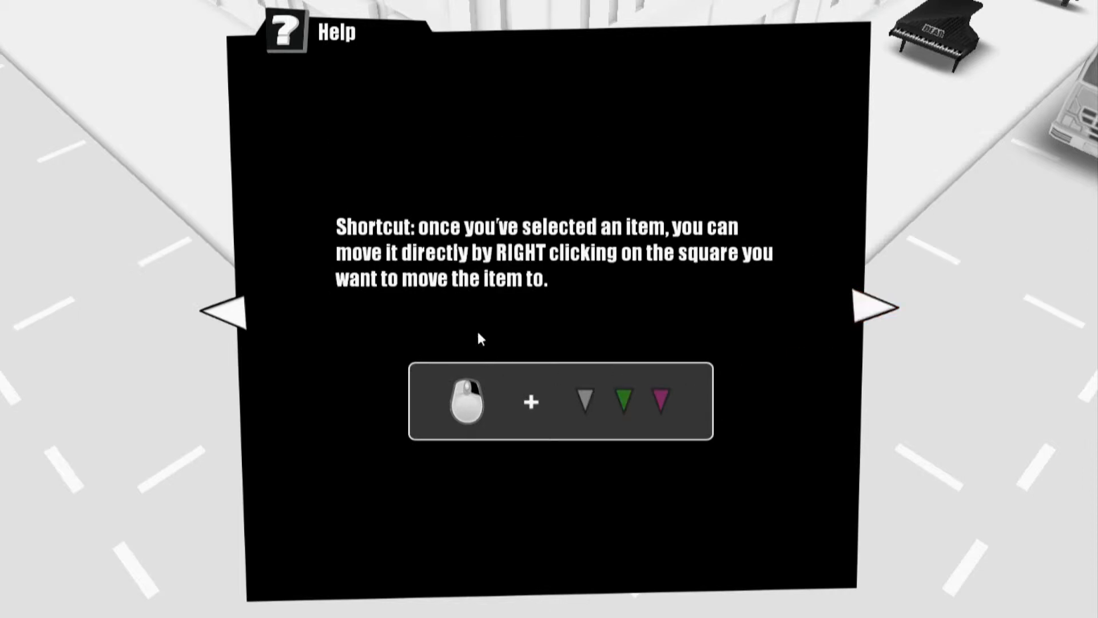
mouse_move(662, 254)
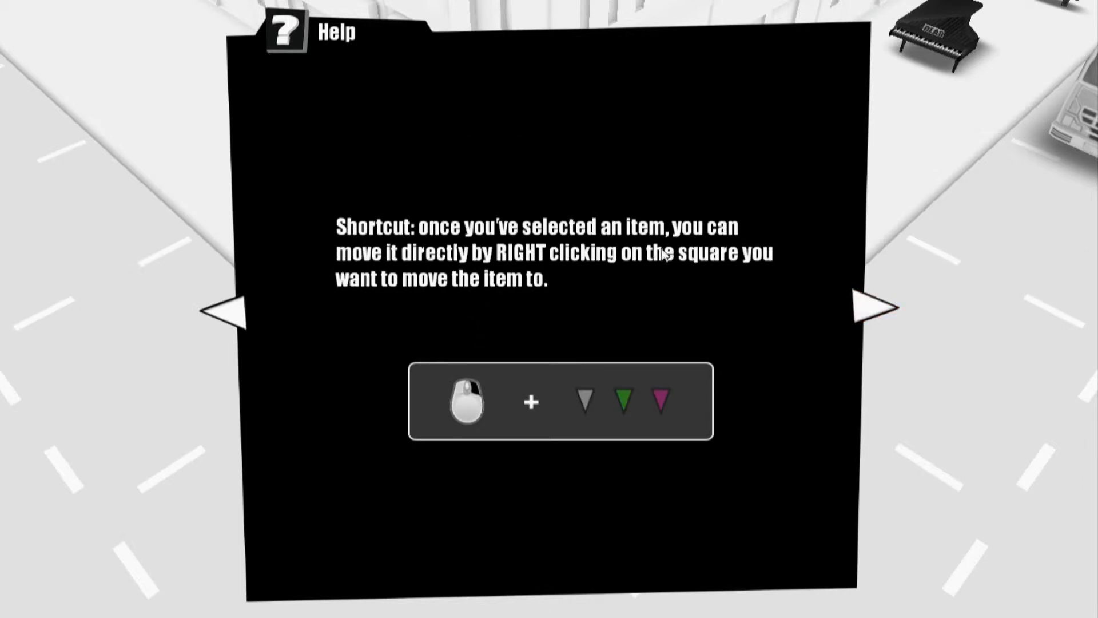
mouse_move(601, 287)
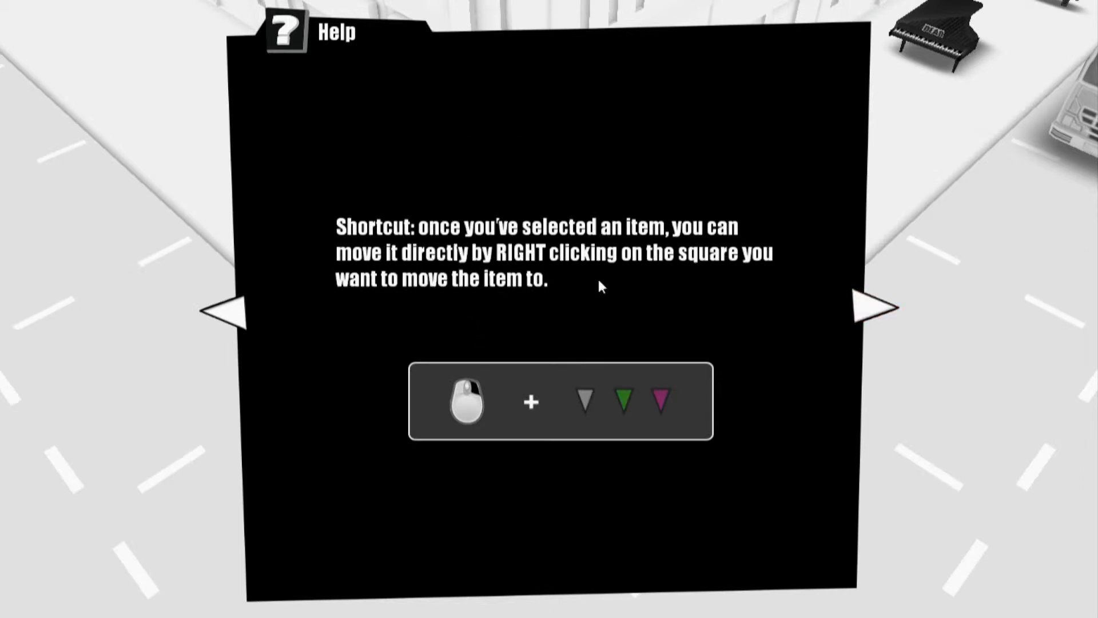
mouse_move(501, 329)
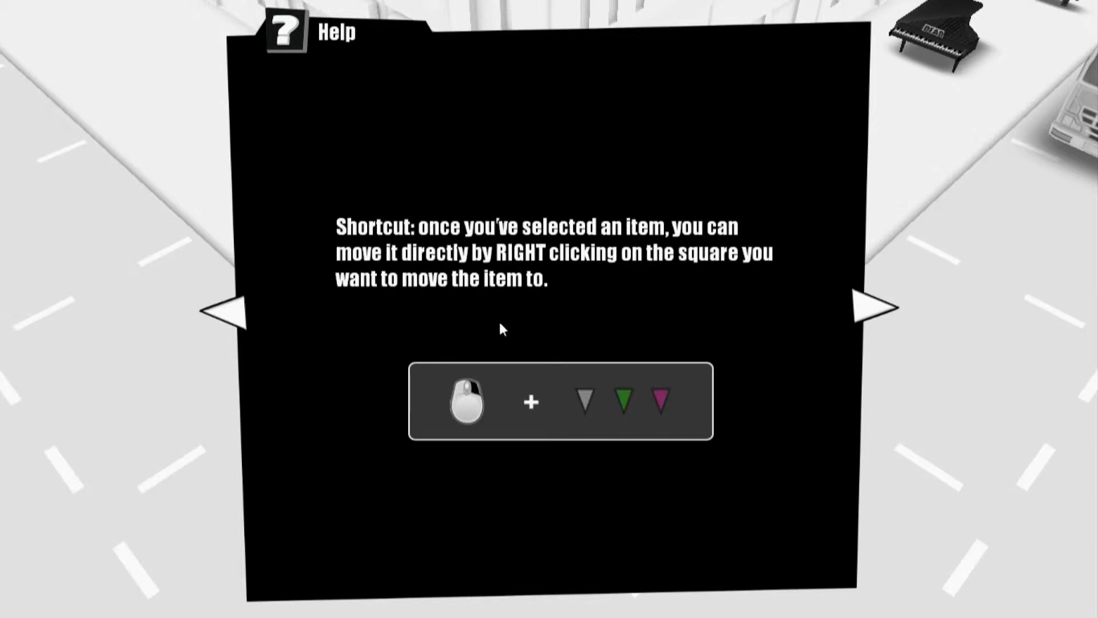
mouse_move(860, 319)
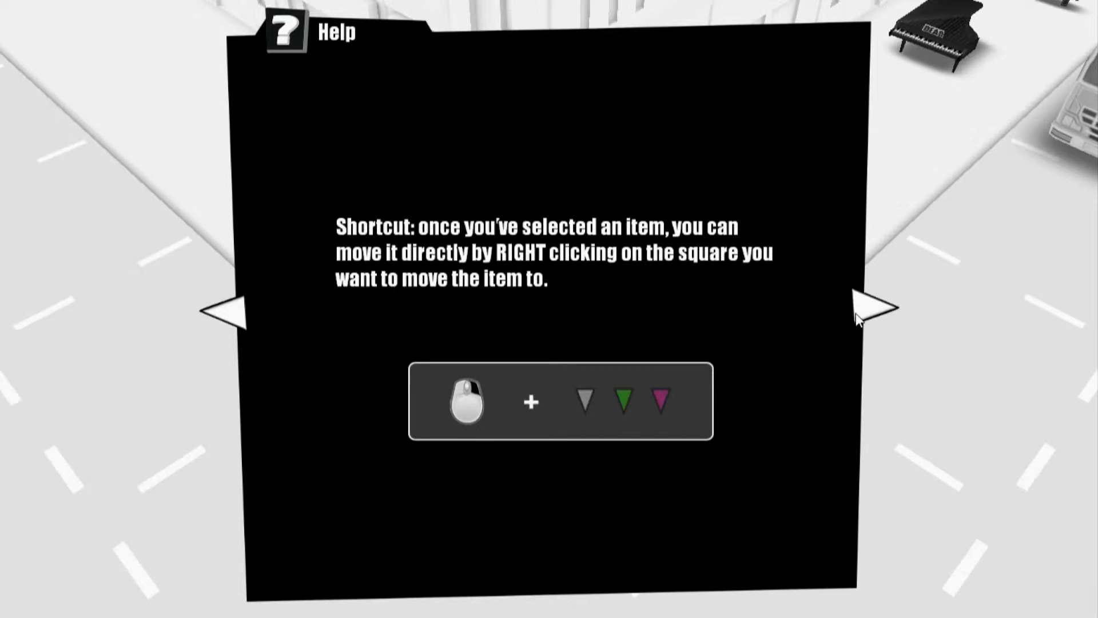
left_click(872, 310)
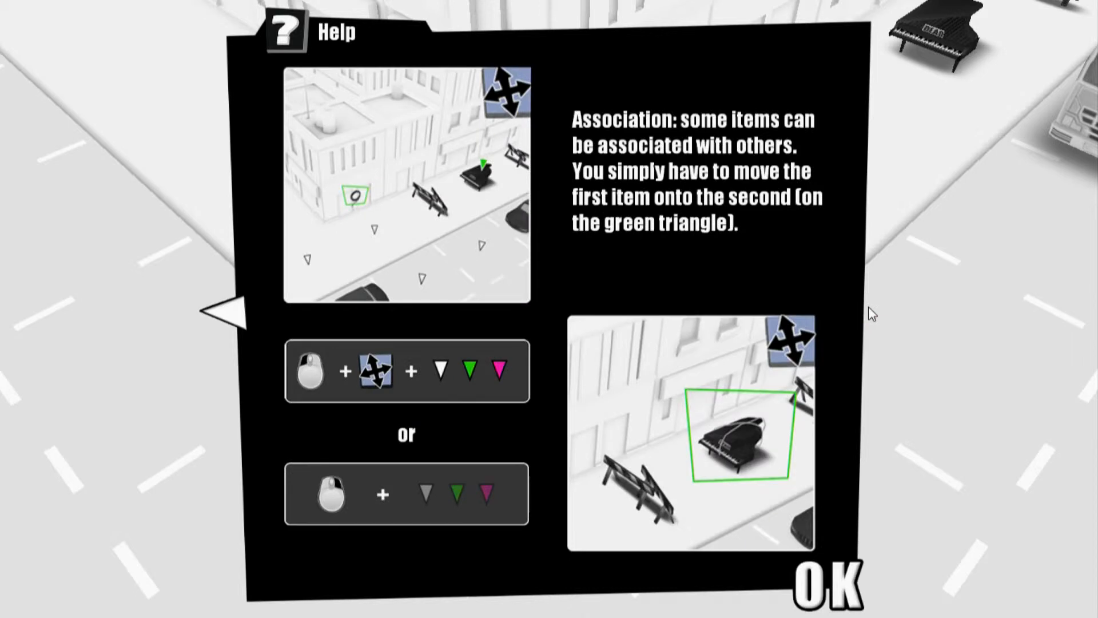
mouse_move(685, 467)
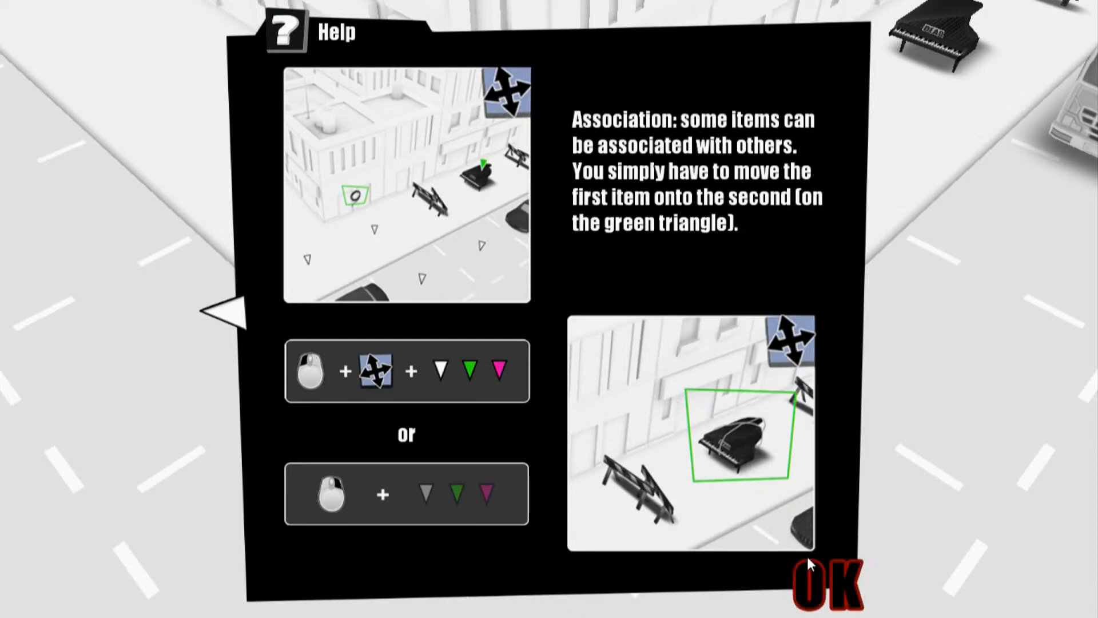
mouse_move(706, 455)
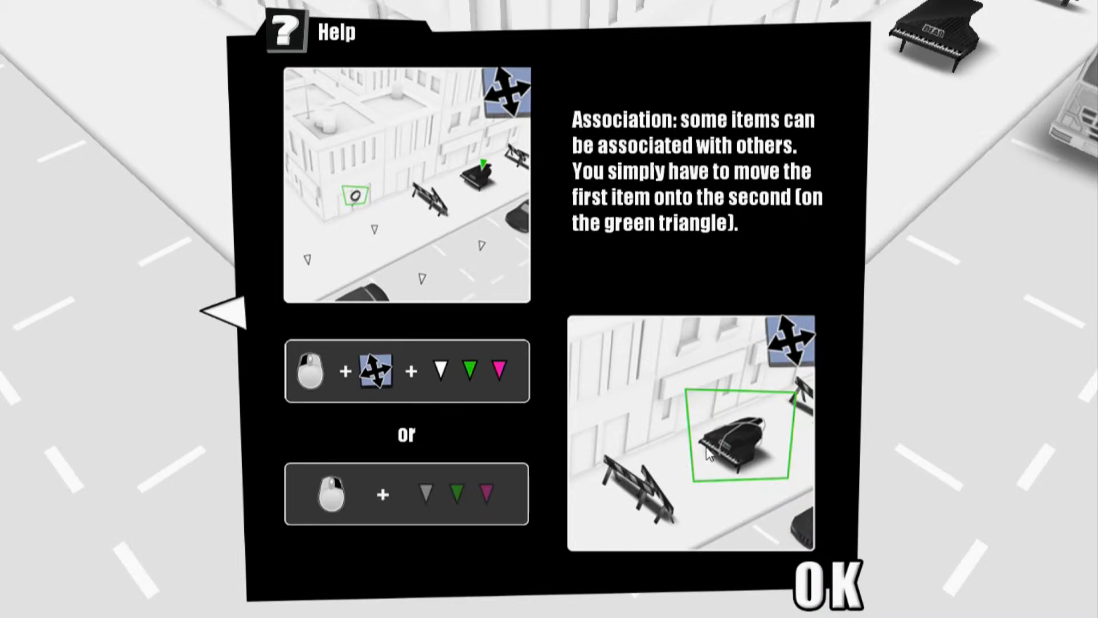
mouse_move(812, 572)
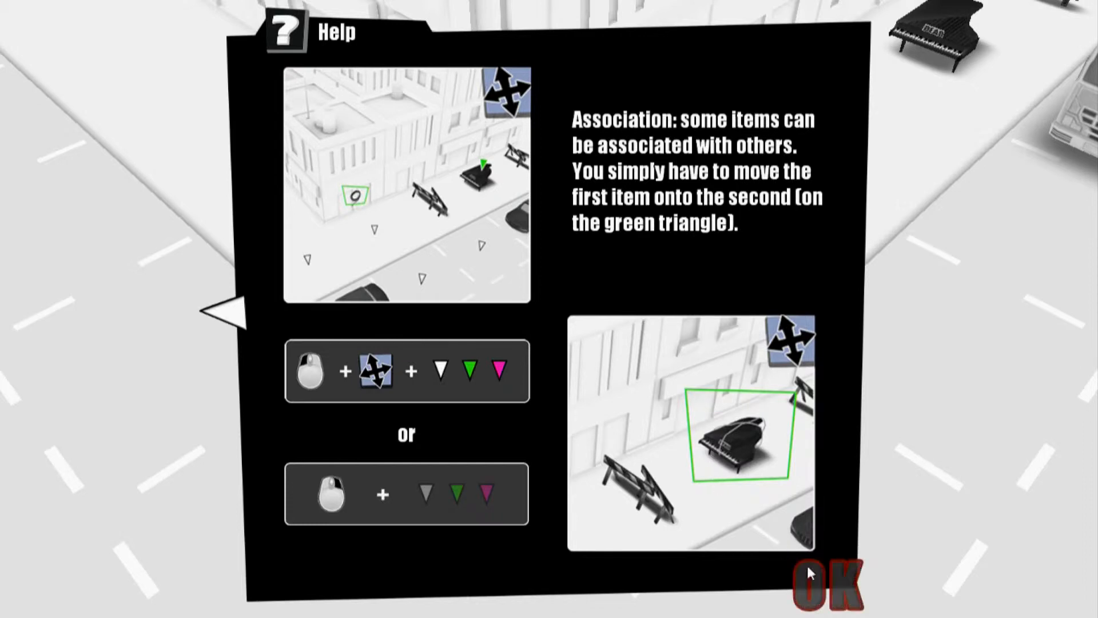
- Dismiss the help, run Level 03 and select the grand piano; the mission fails
left_click(830, 580)
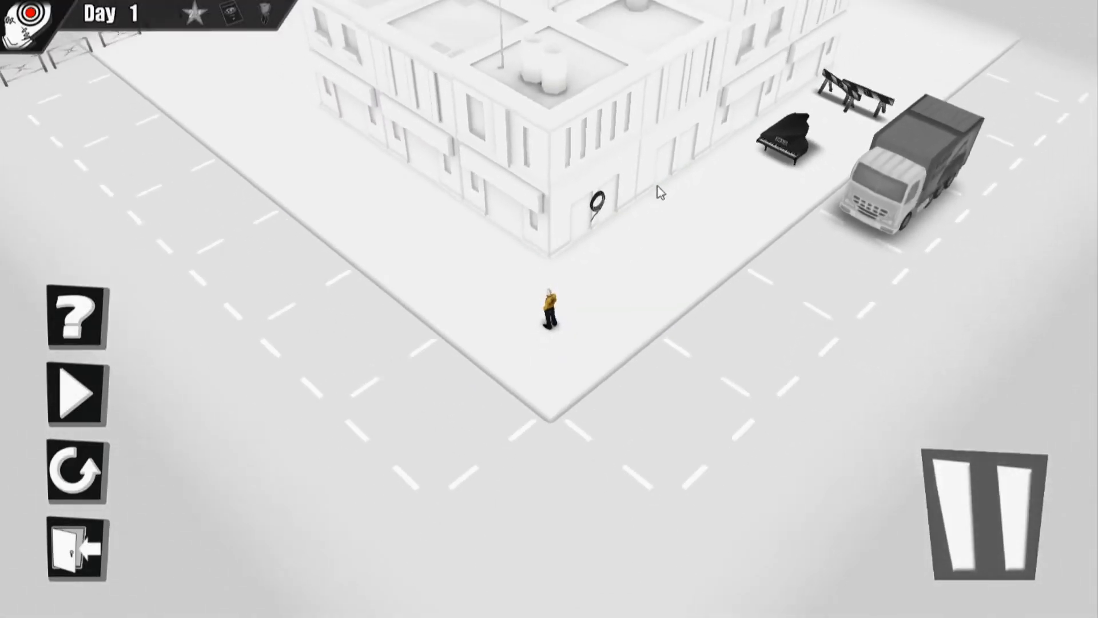
left_click(78, 392)
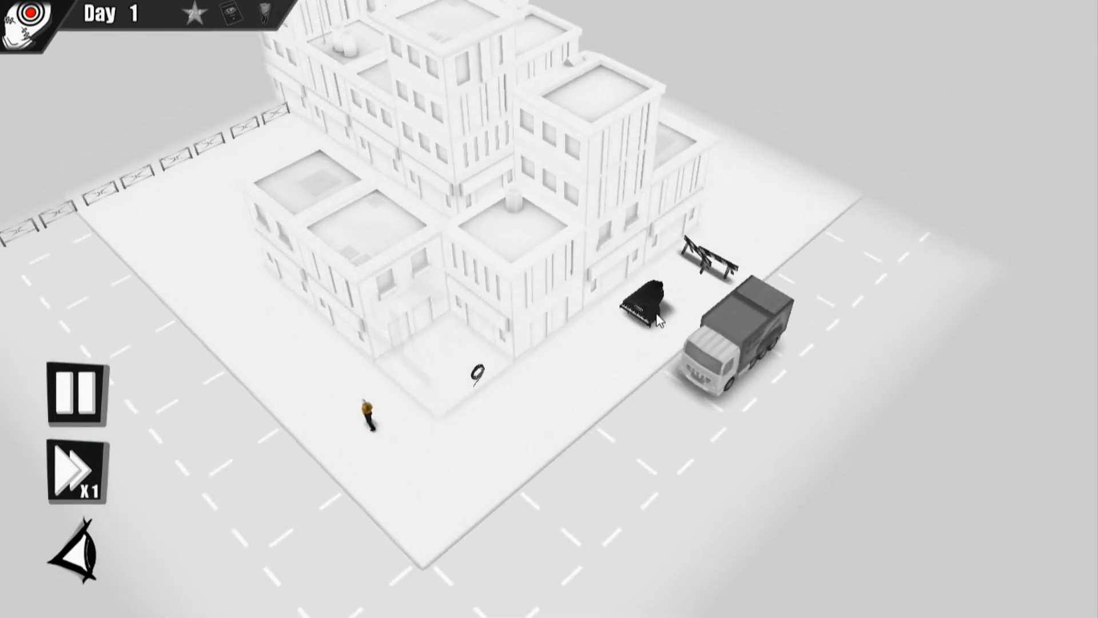
left_click(648, 301)
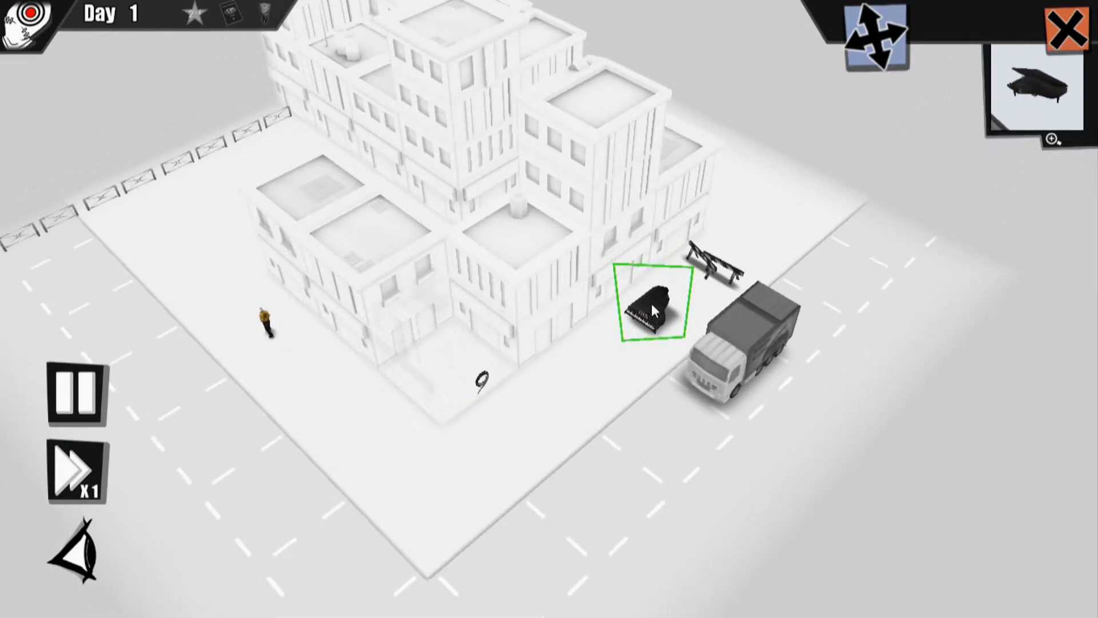
left_click(875, 33)
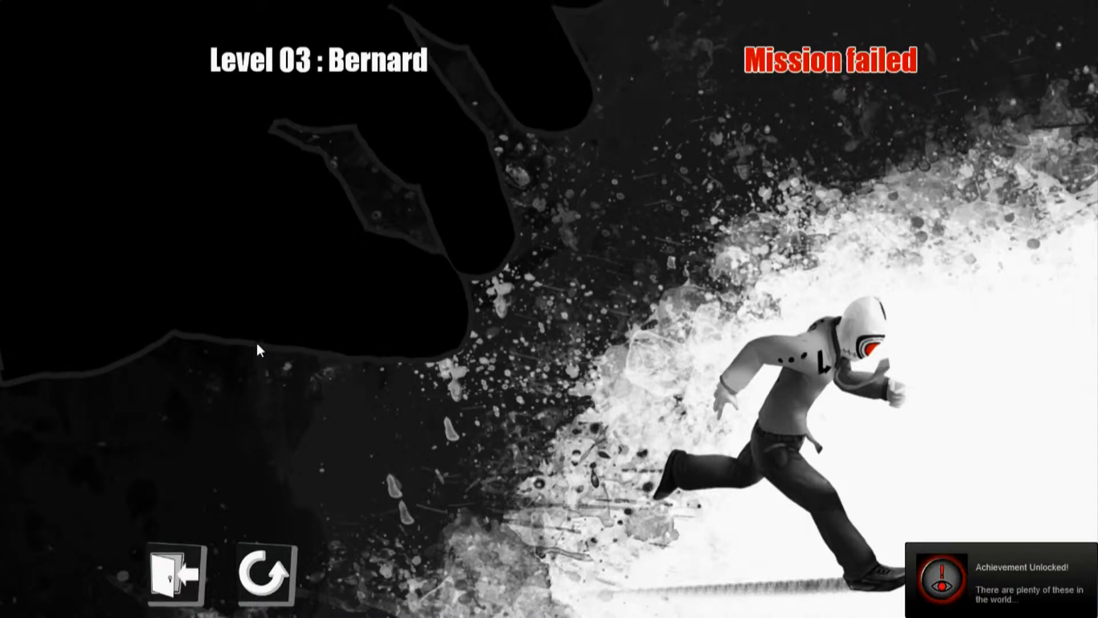
mouse_move(227, 533)
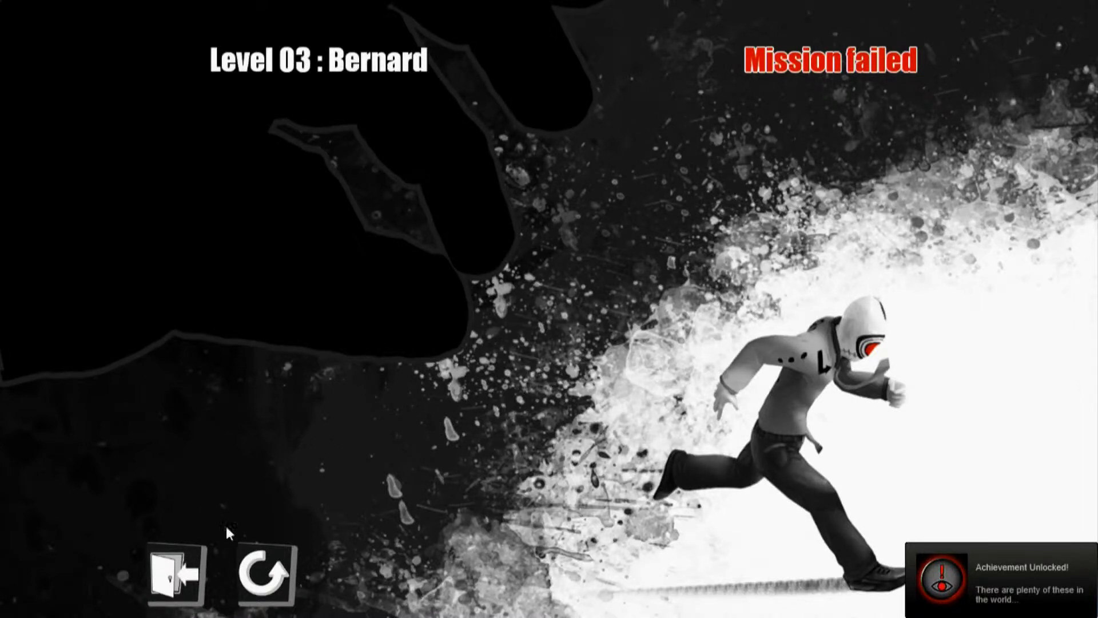
mouse_move(264, 574)
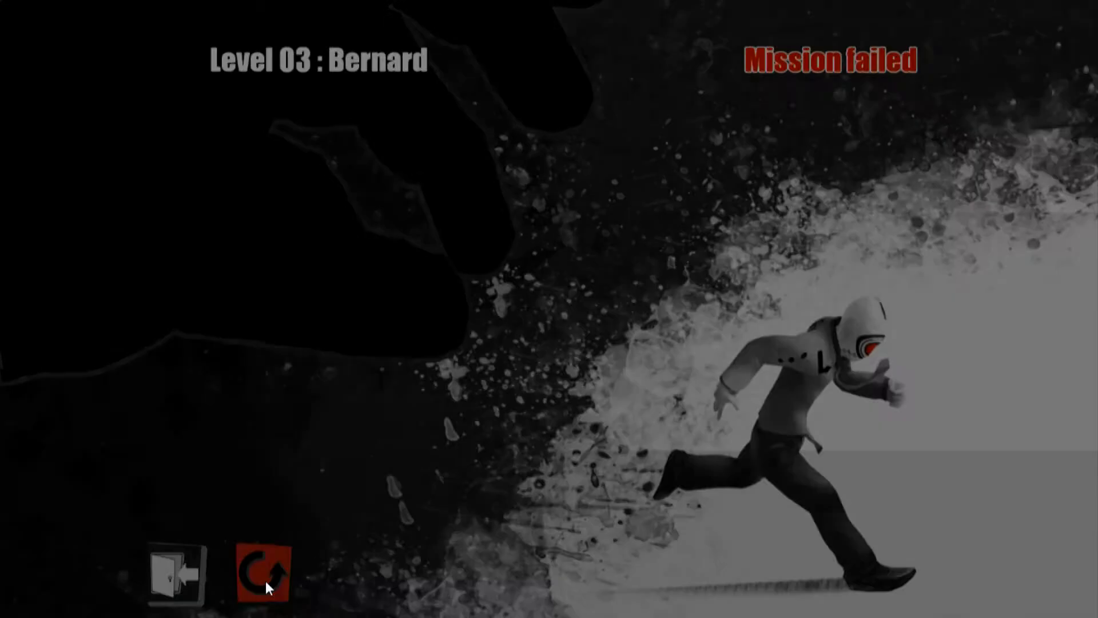
- Retry Level 03, skip past the help pages and set the level in motion
left_click(265, 570)
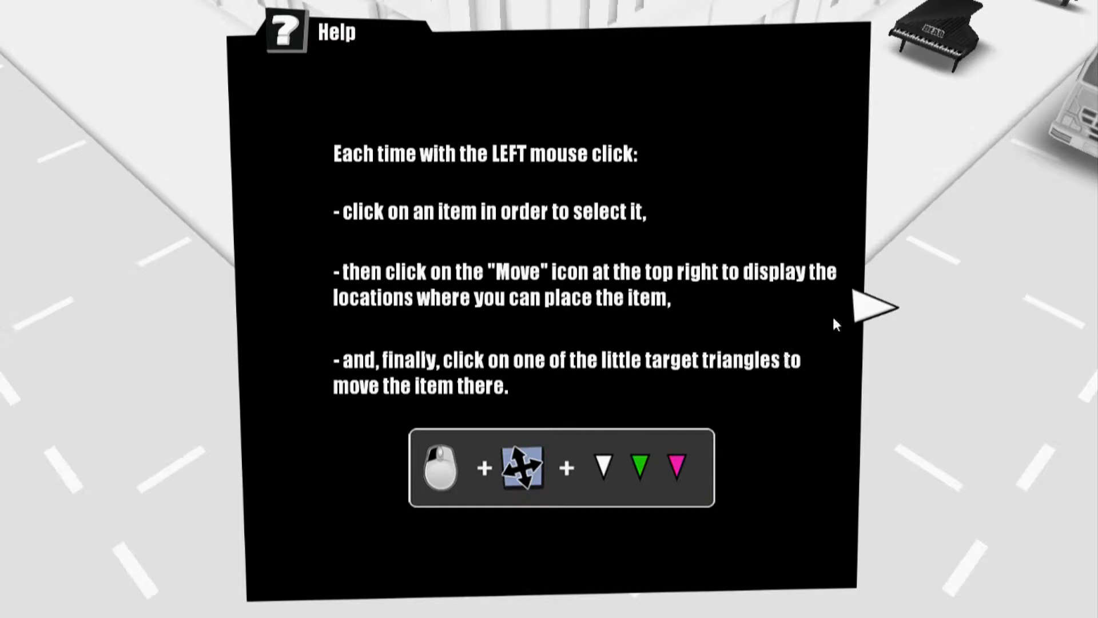
left_click(876, 307)
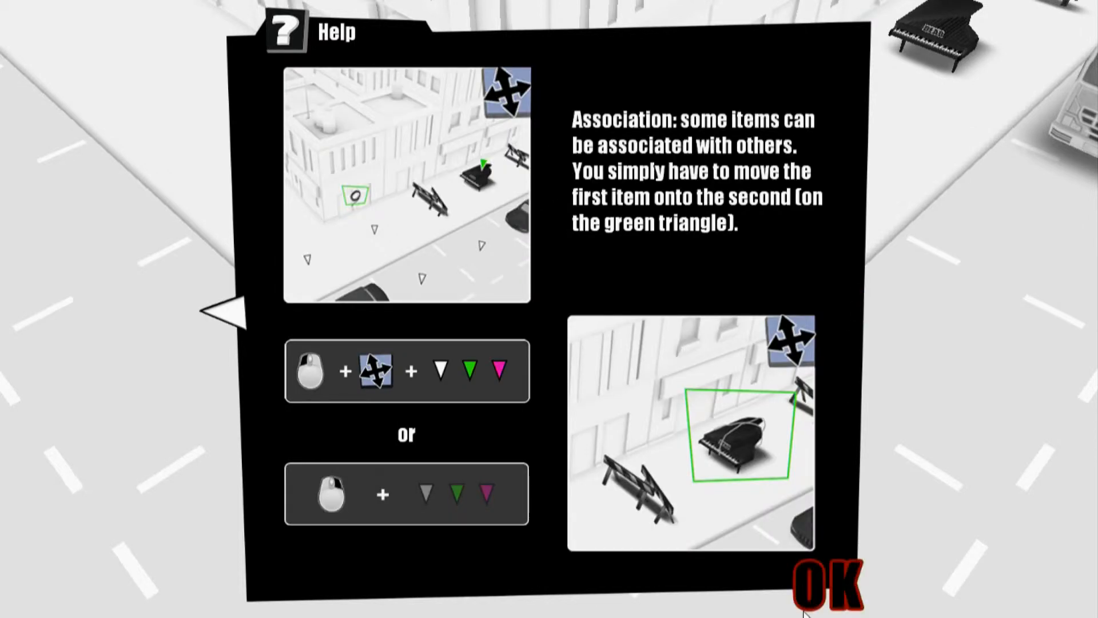
left_click(826, 581)
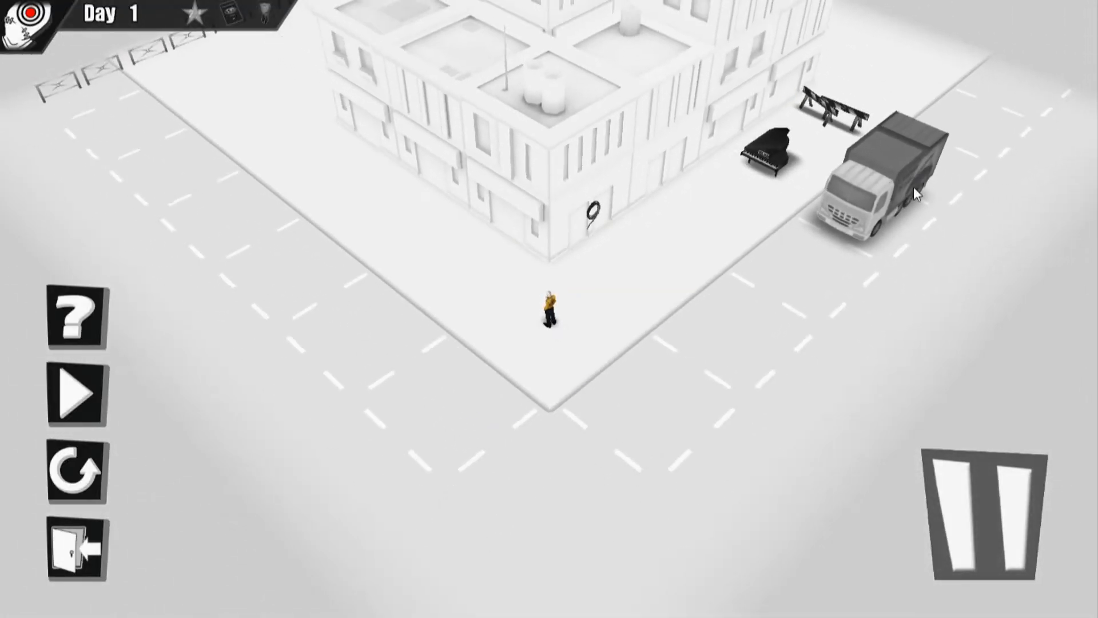
left_click(79, 395)
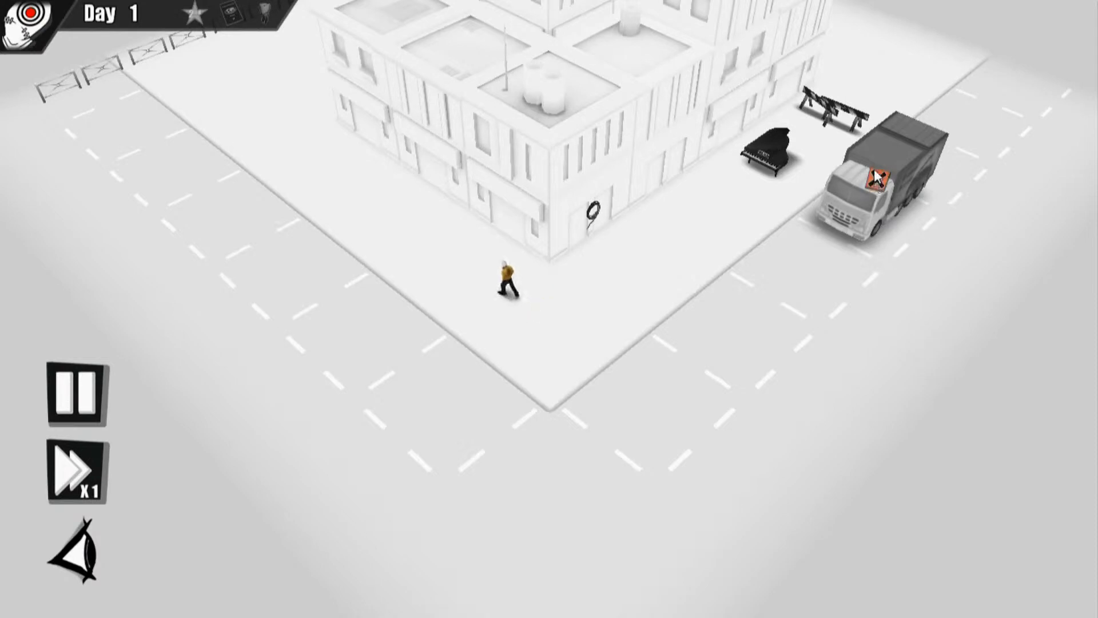
- Select the grand piano and the barrier beside it; the mission fails again
left_click(766, 148)
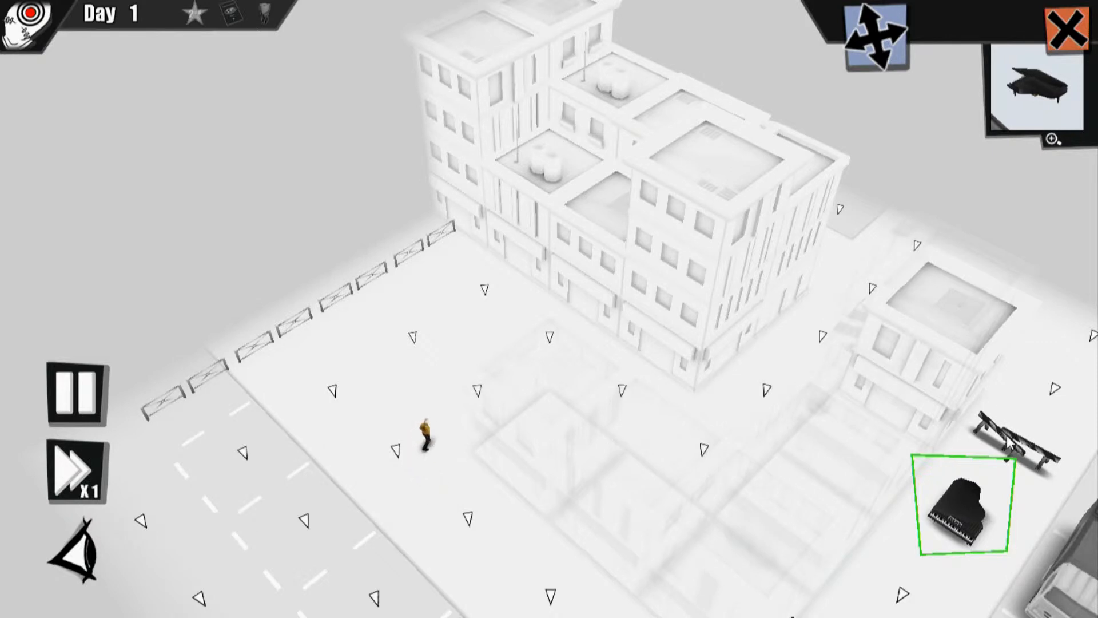
left_click(1065, 27)
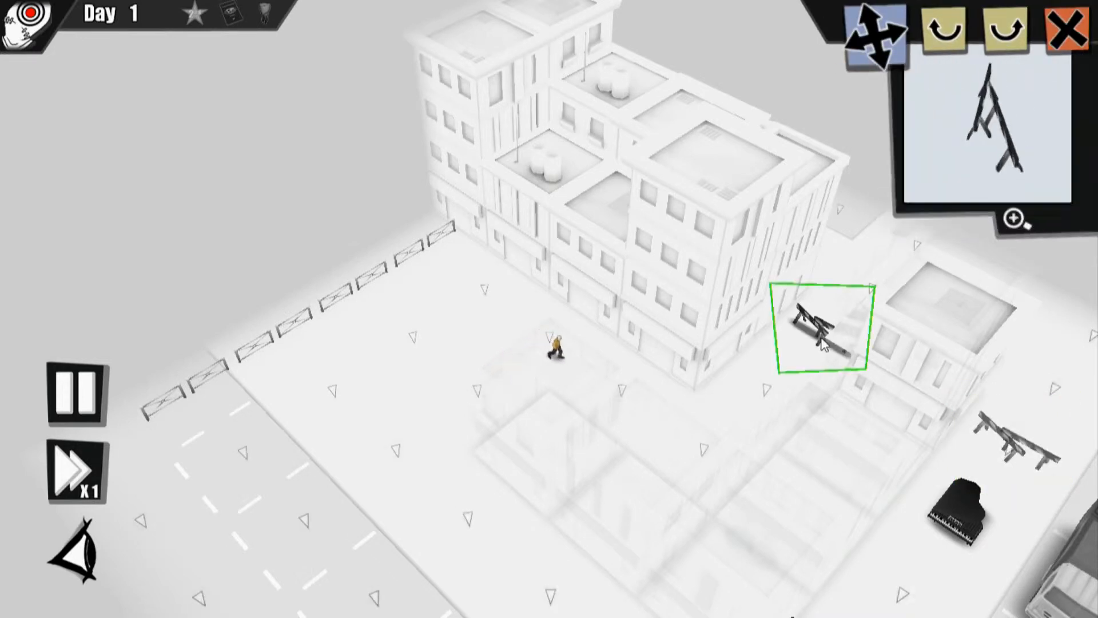
left_click(966, 504)
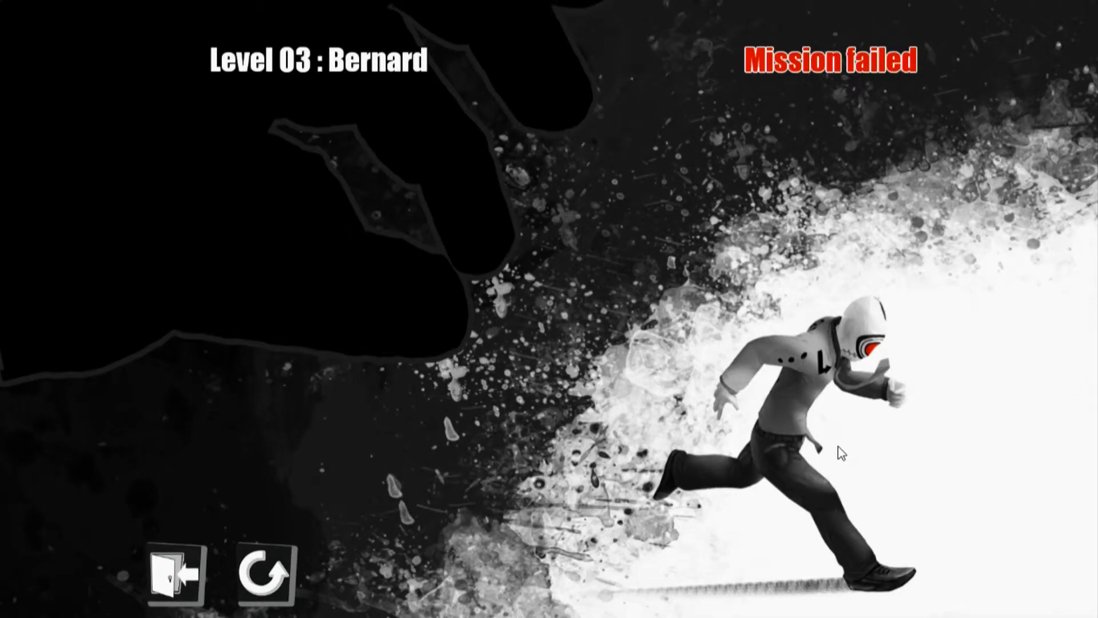
mouse_move(765, 433)
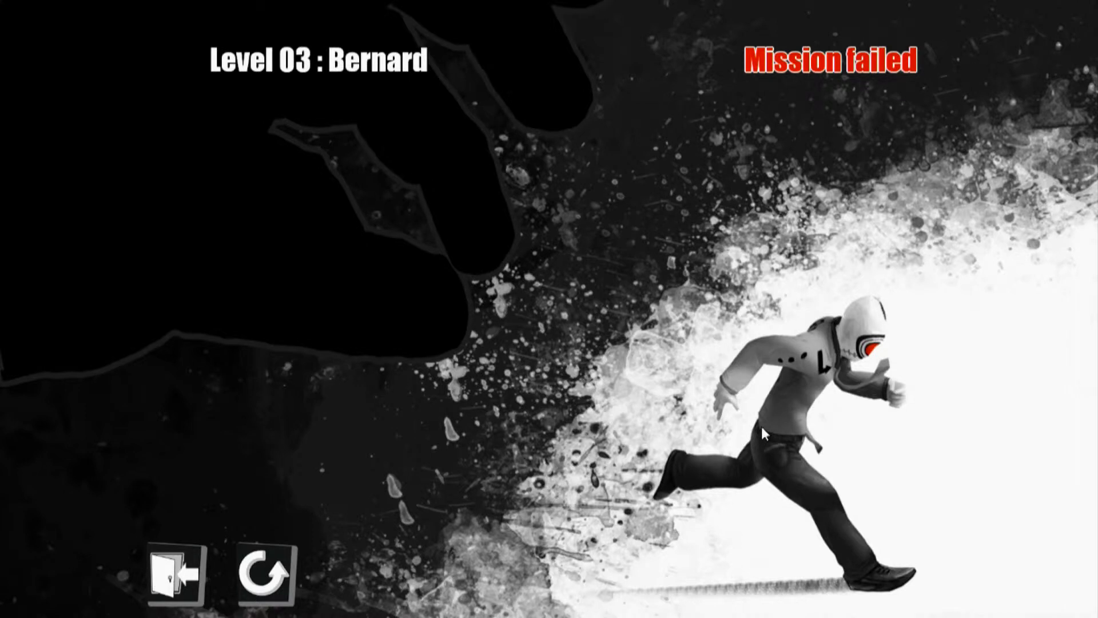
mouse_move(319, 576)
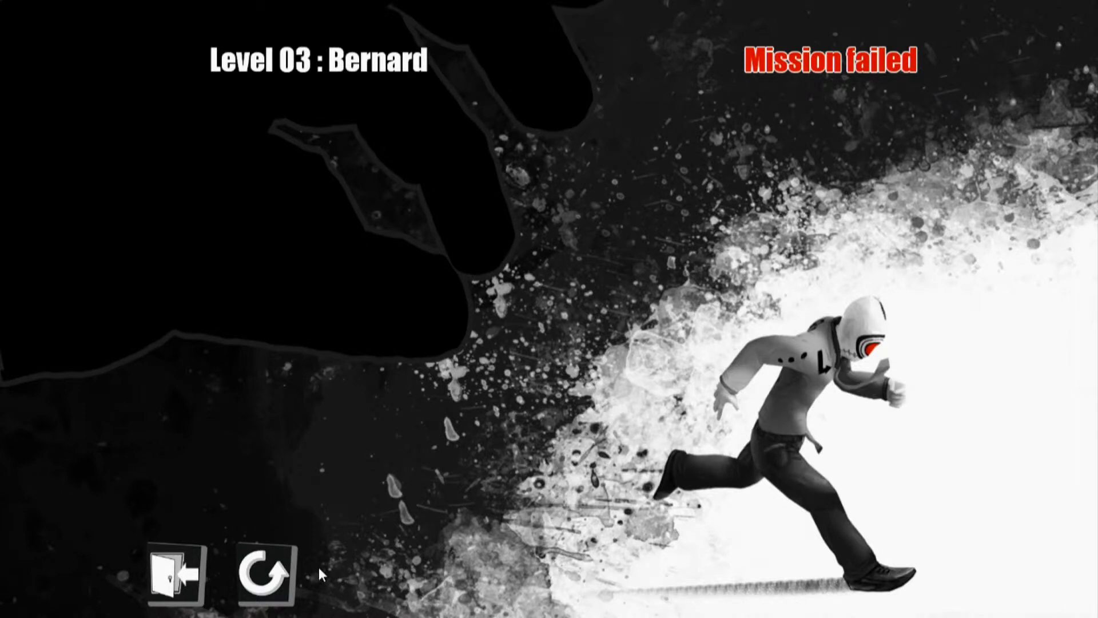
- Retry Level 03 from the Mission failed screen back to its paused starting layout
left_click(260, 577)
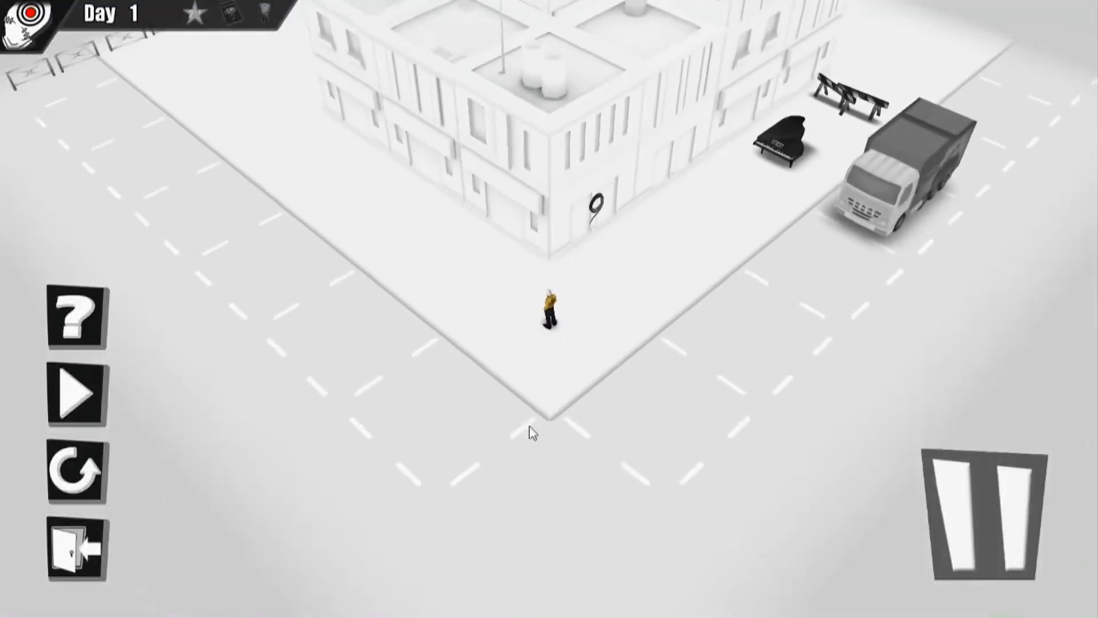
- Run the level, pick the suspended load and cut its rope so it crashes onto Bernard
left_click(76, 394)
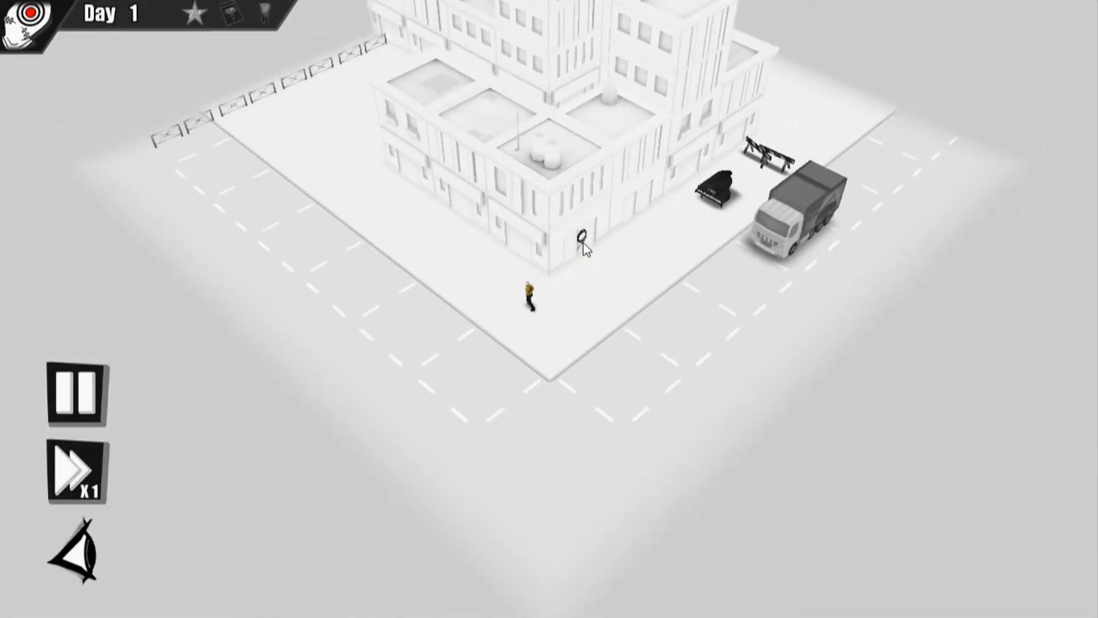
left_click(585, 238)
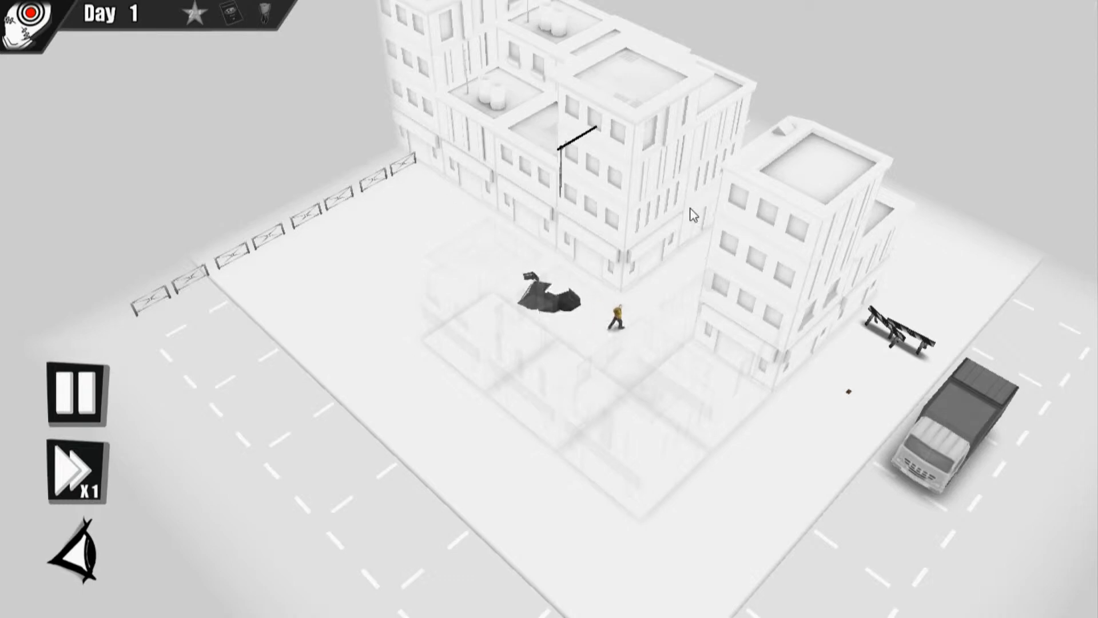
mouse_move(46, 432)
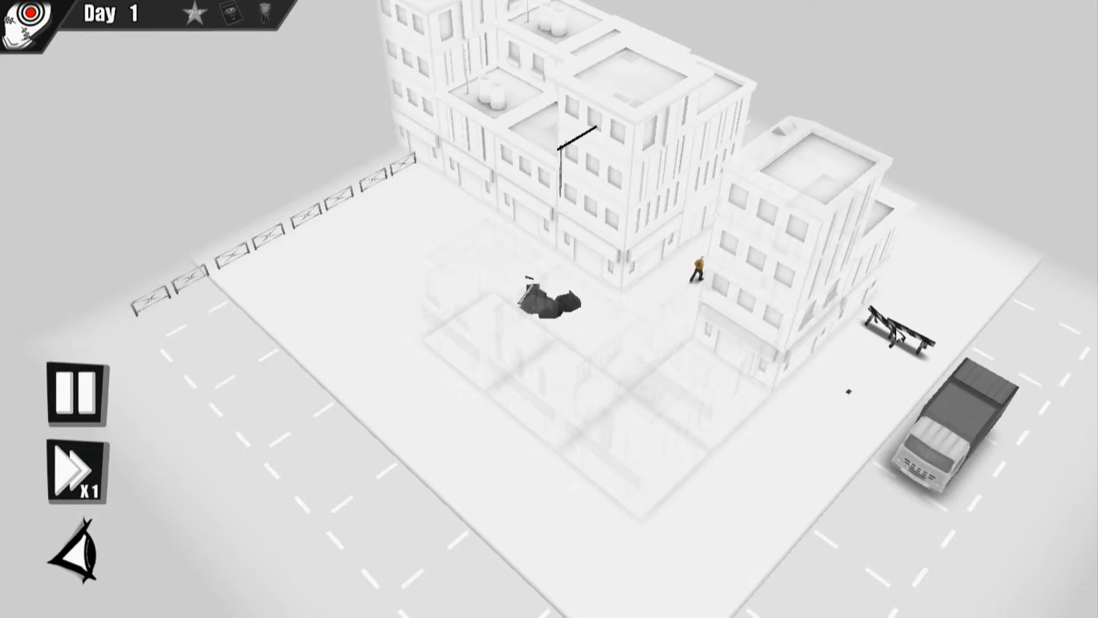
left_click(729, 238)
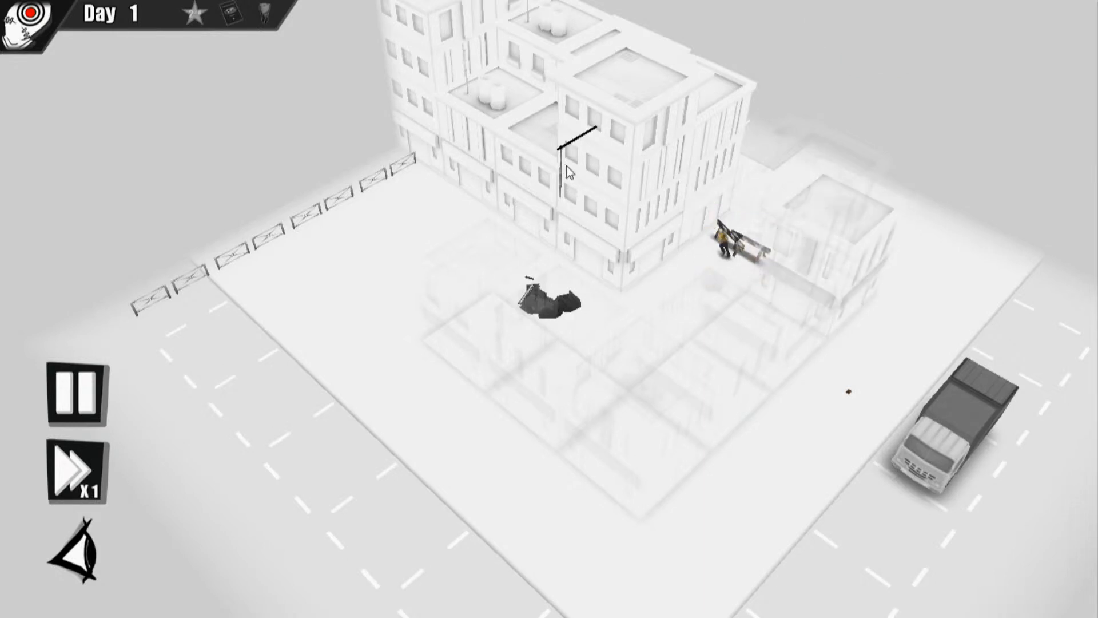
left_click(75, 397)
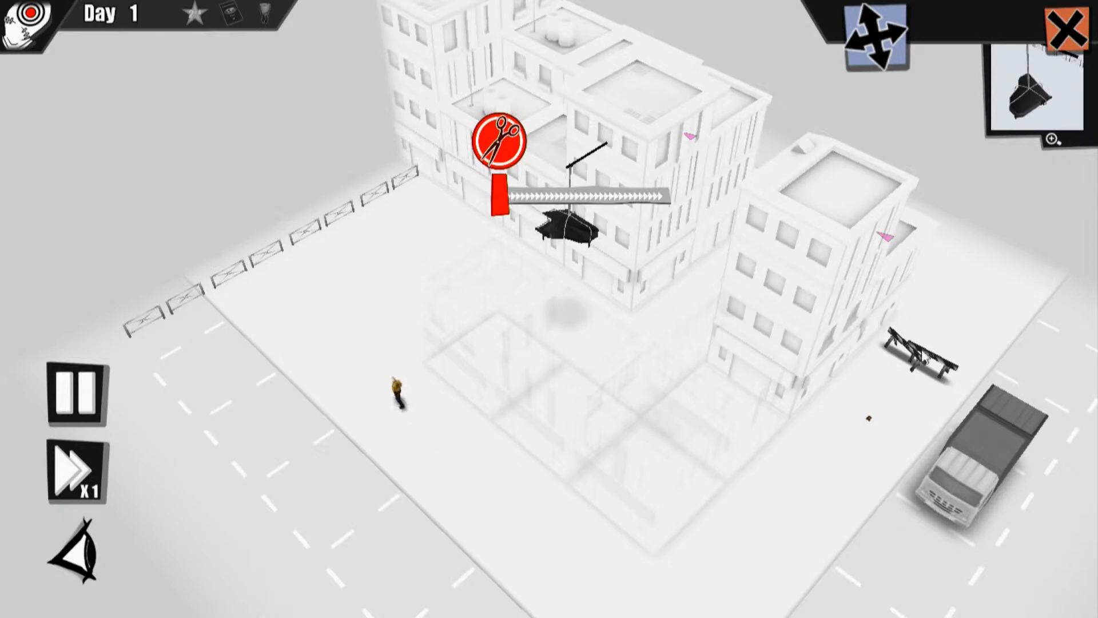
left_click(739, 274)
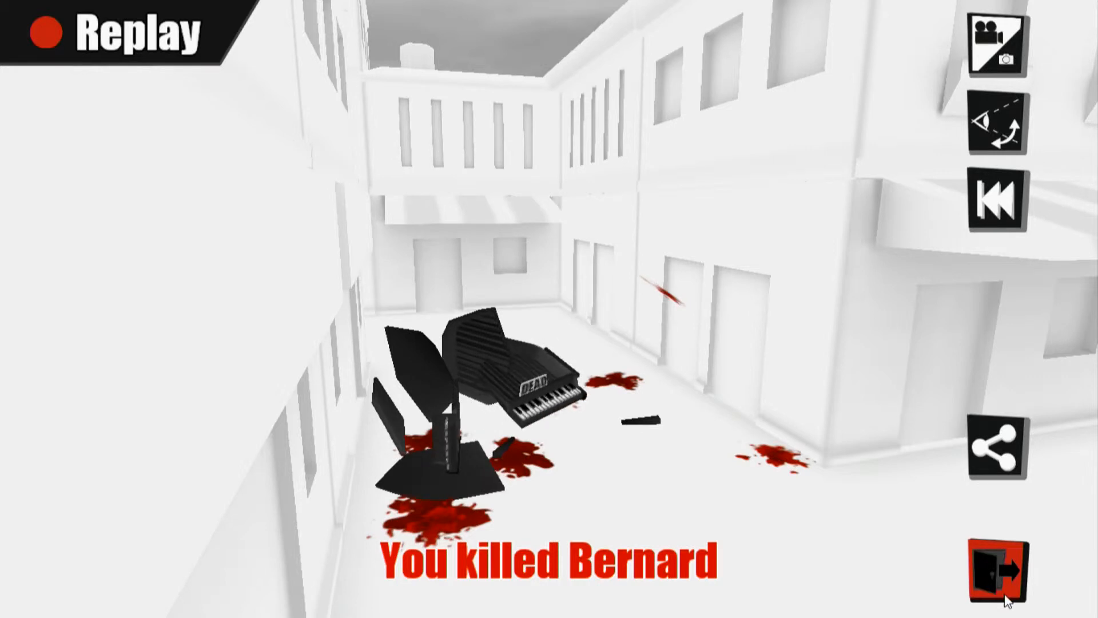
mouse_move(539, 356)
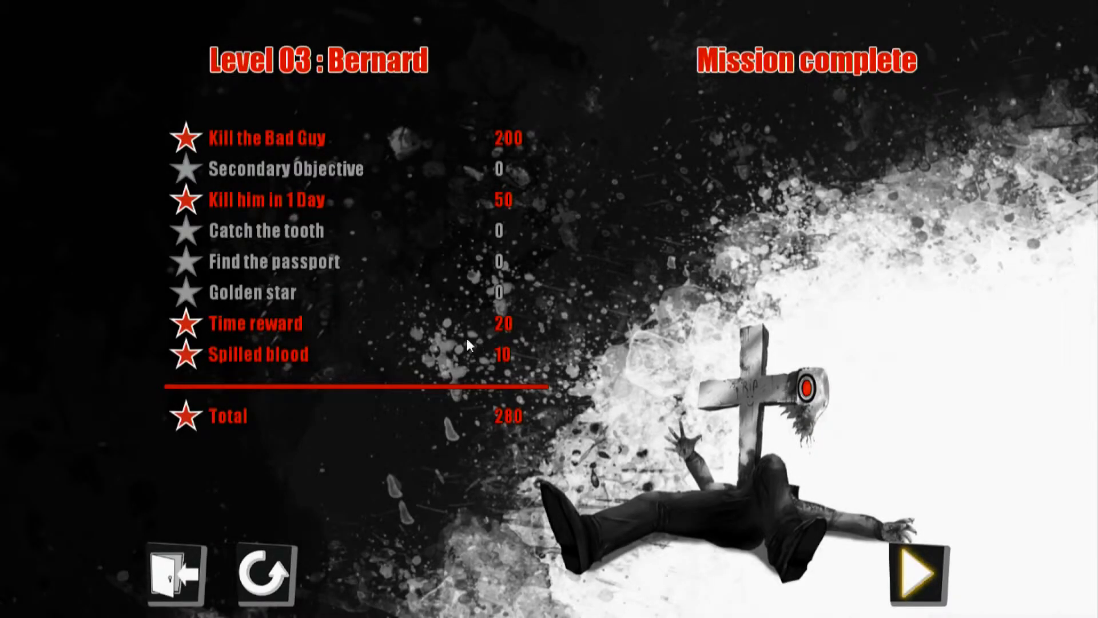
mouse_move(352, 522)
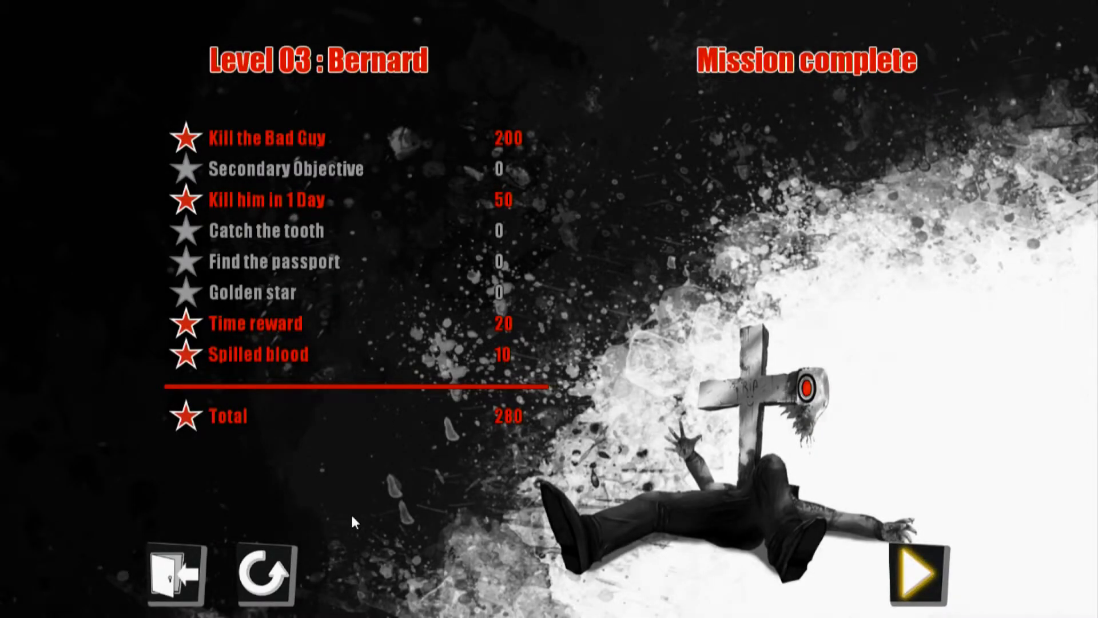
- Leave Bernard's results and continue to the Level 4 briefing for KimDotKom in Pyongyang
left_click(919, 576)
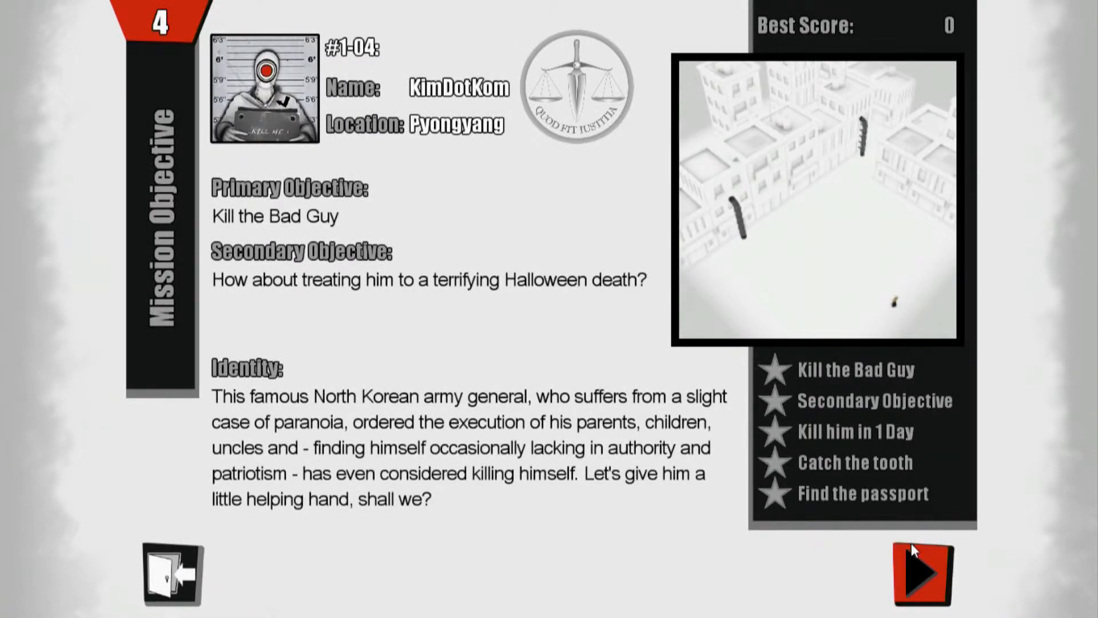
mouse_move(910, 554)
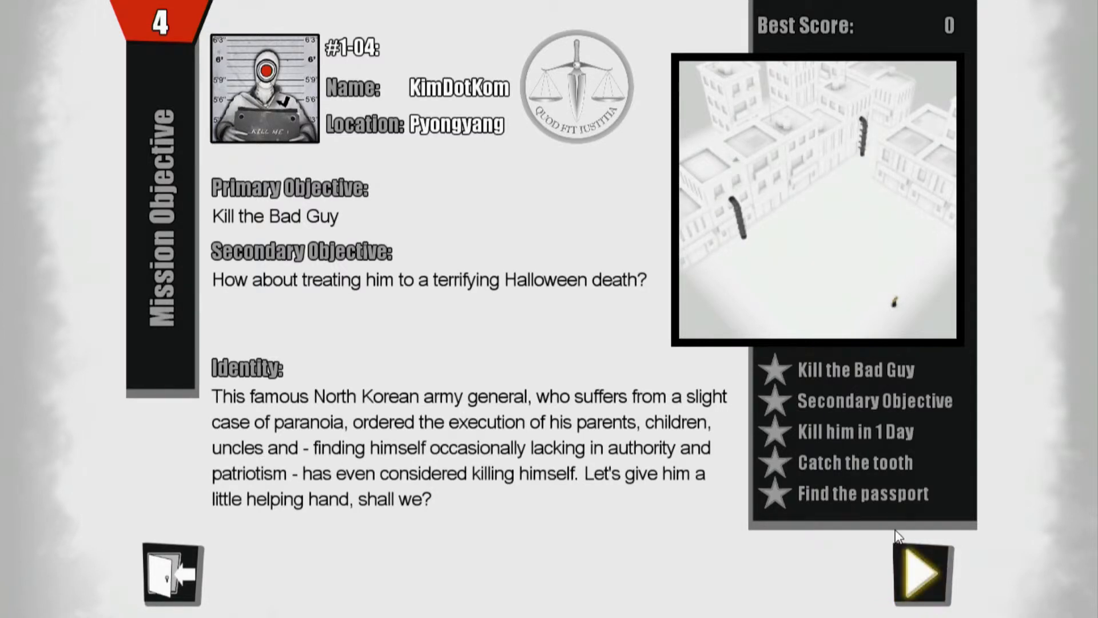
mouse_move(884, 500)
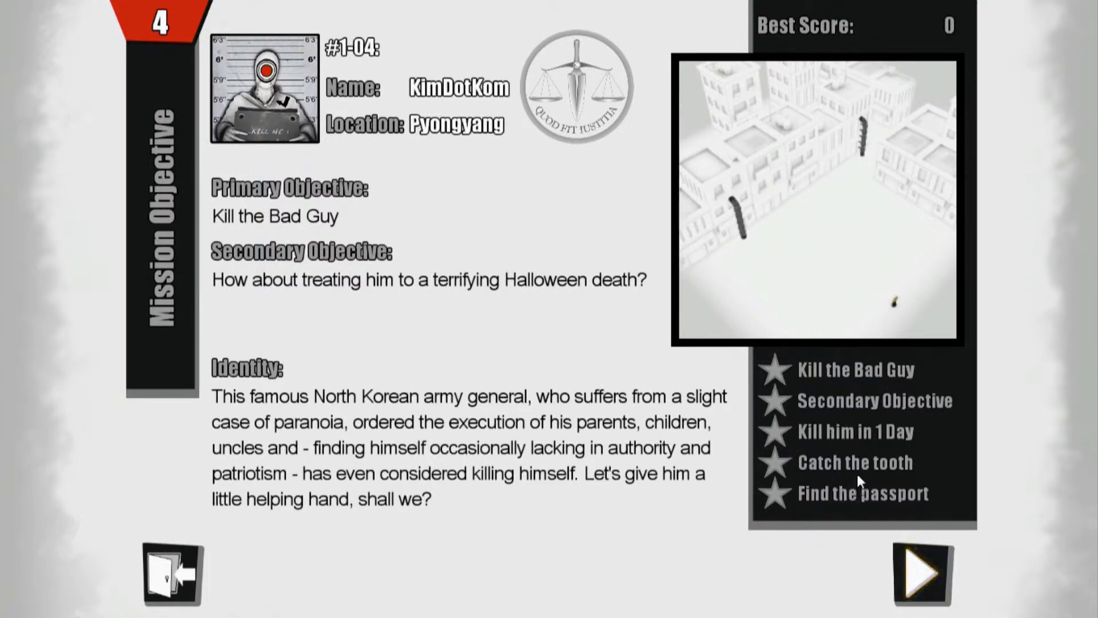
mouse_move(856, 455)
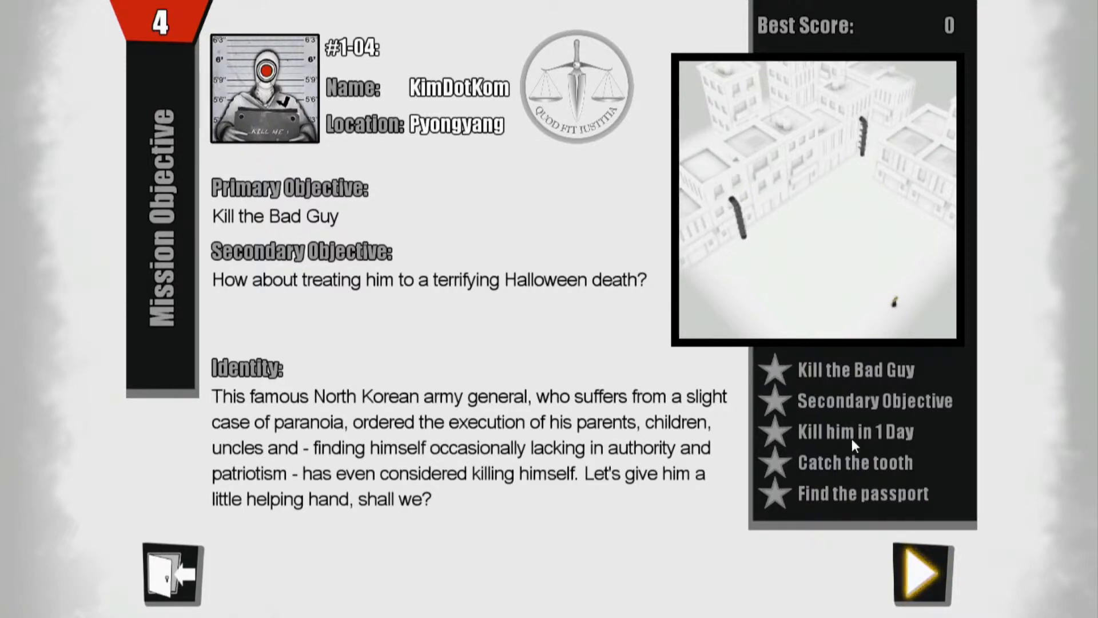
mouse_move(875, 455)
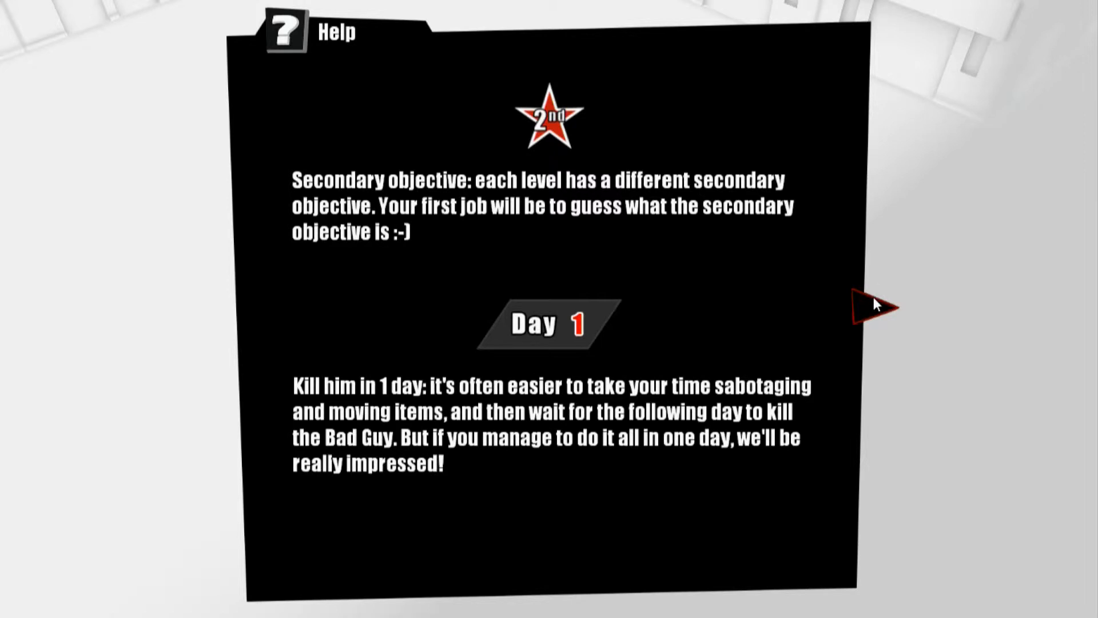
mouse_move(871, 308)
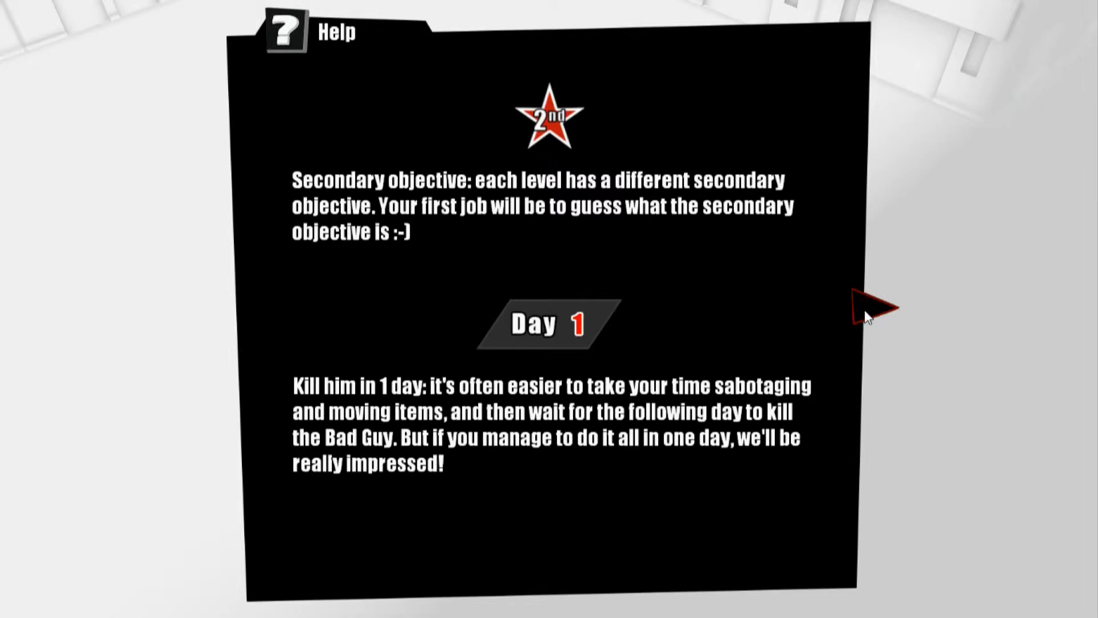
mouse_move(891, 341)
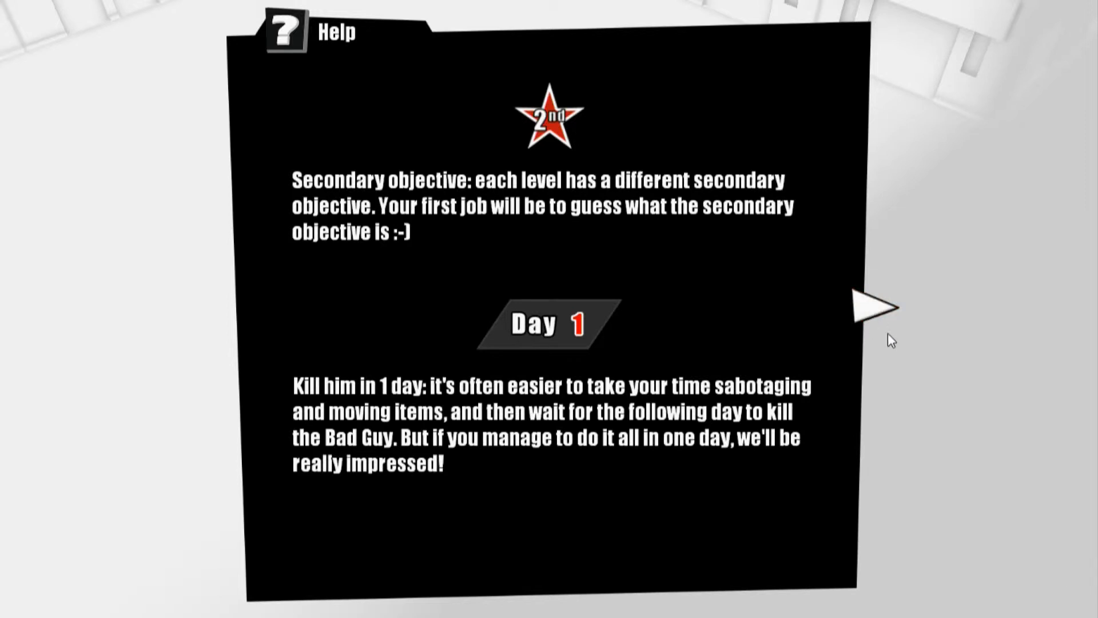
- Read the tooth, passport and five-star help page, then close it into KimDotKom's Day 1 level
left_click(877, 308)
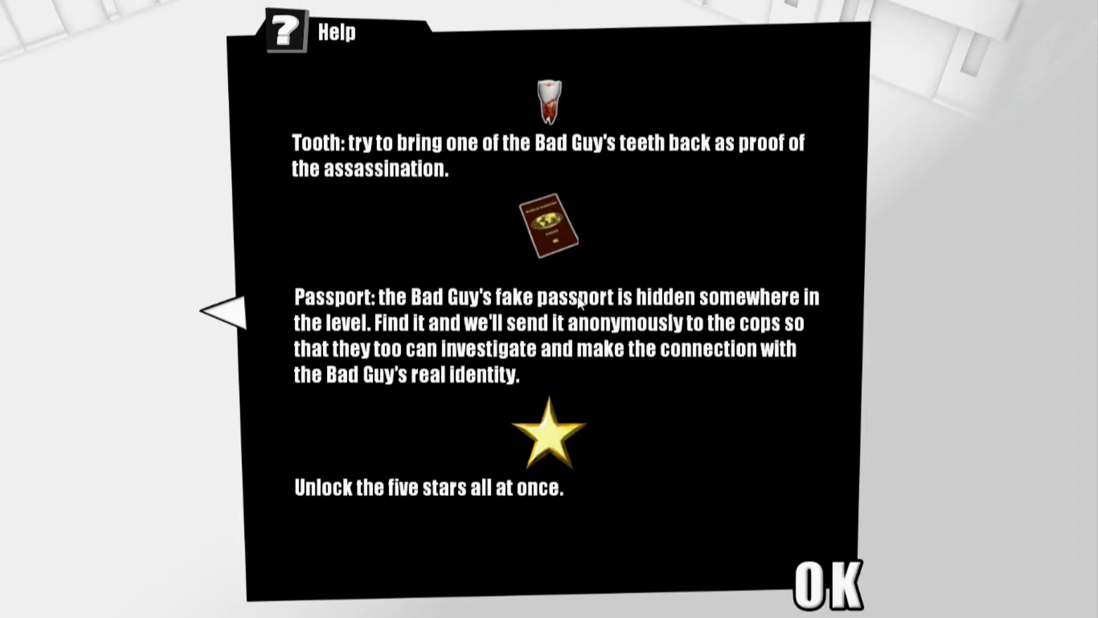
mouse_move(652, 282)
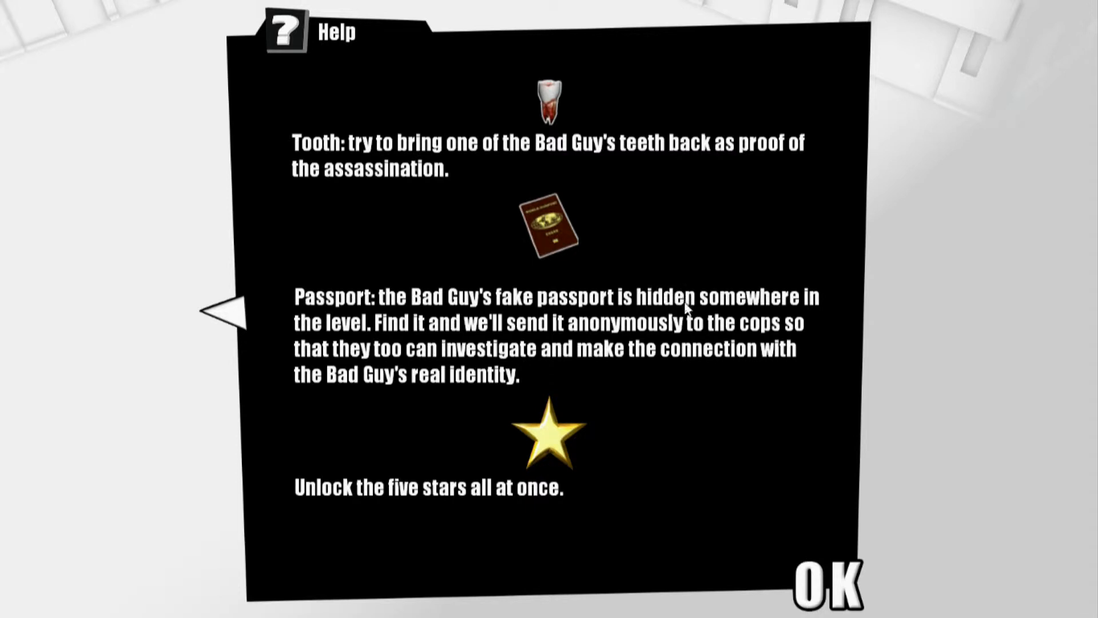
mouse_move(772, 495)
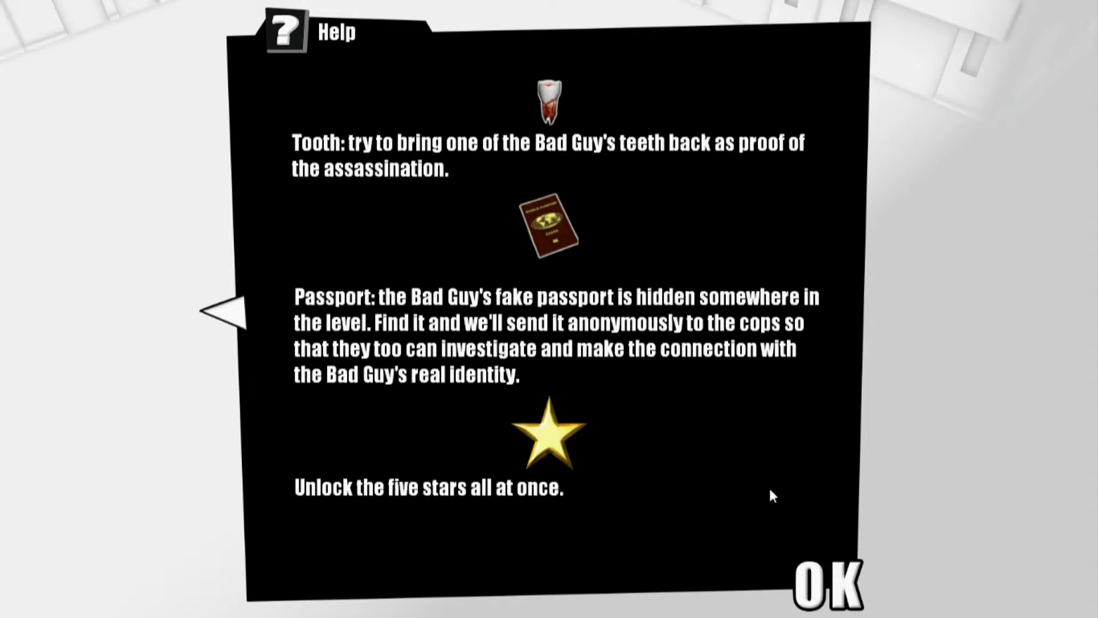
mouse_move(826, 520)
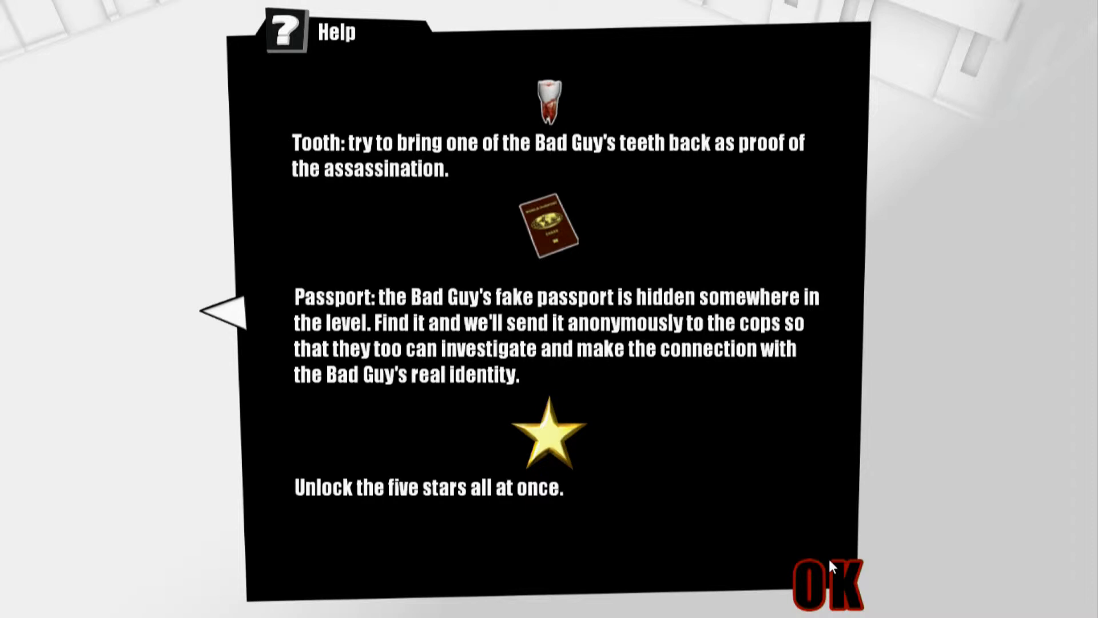
left_click(831, 582)
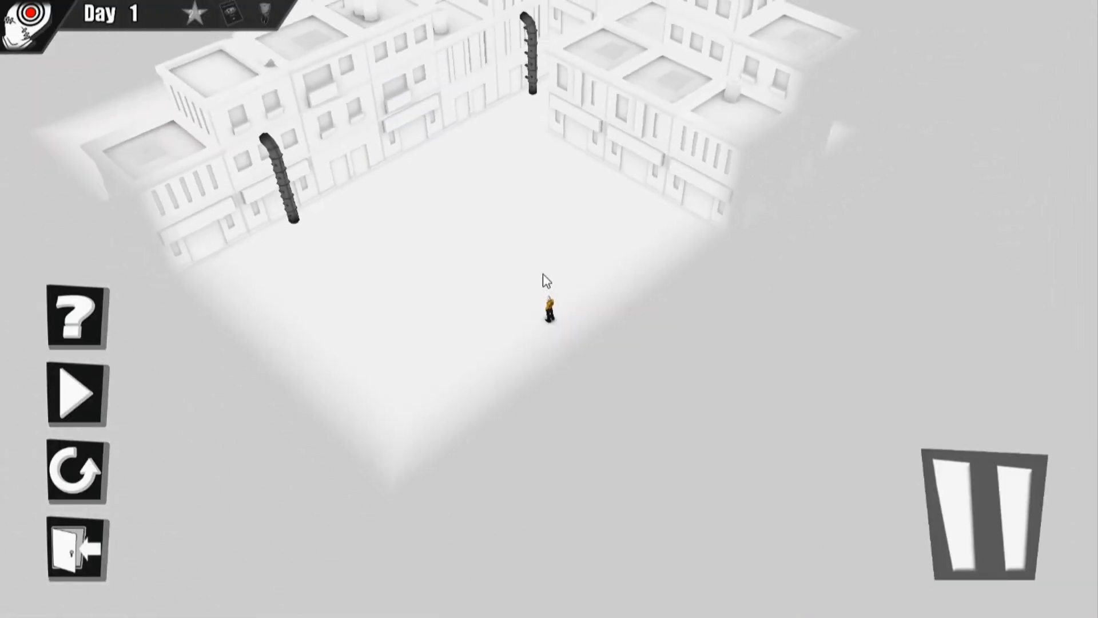
- Run the first Level 4 attempt to a mission failure and retry the level
left_click(76, 394)
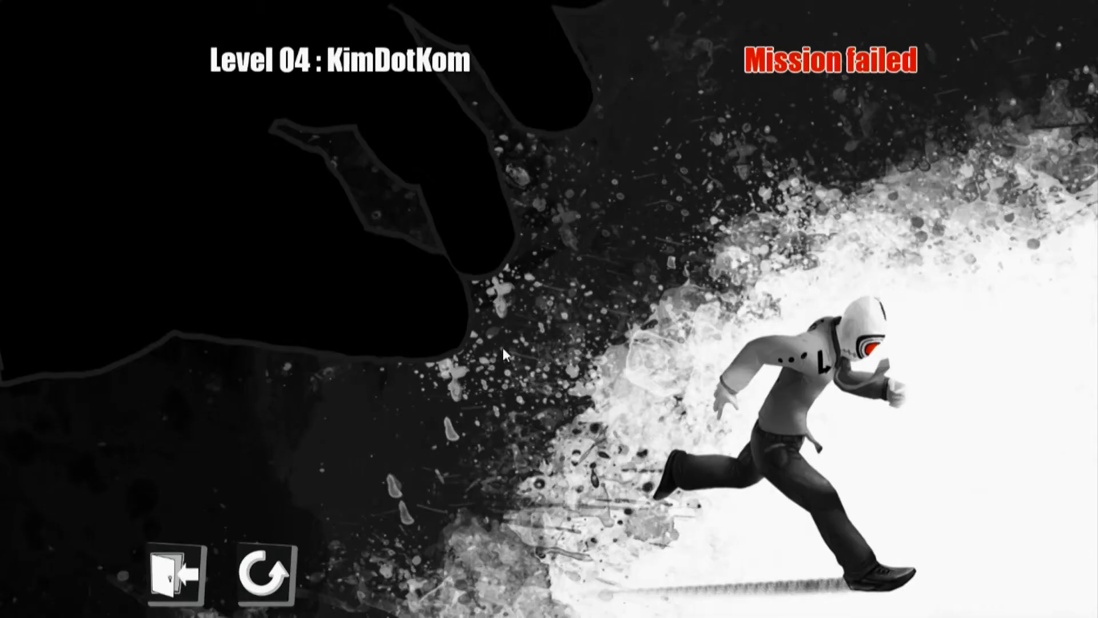
left_click(264, 575)
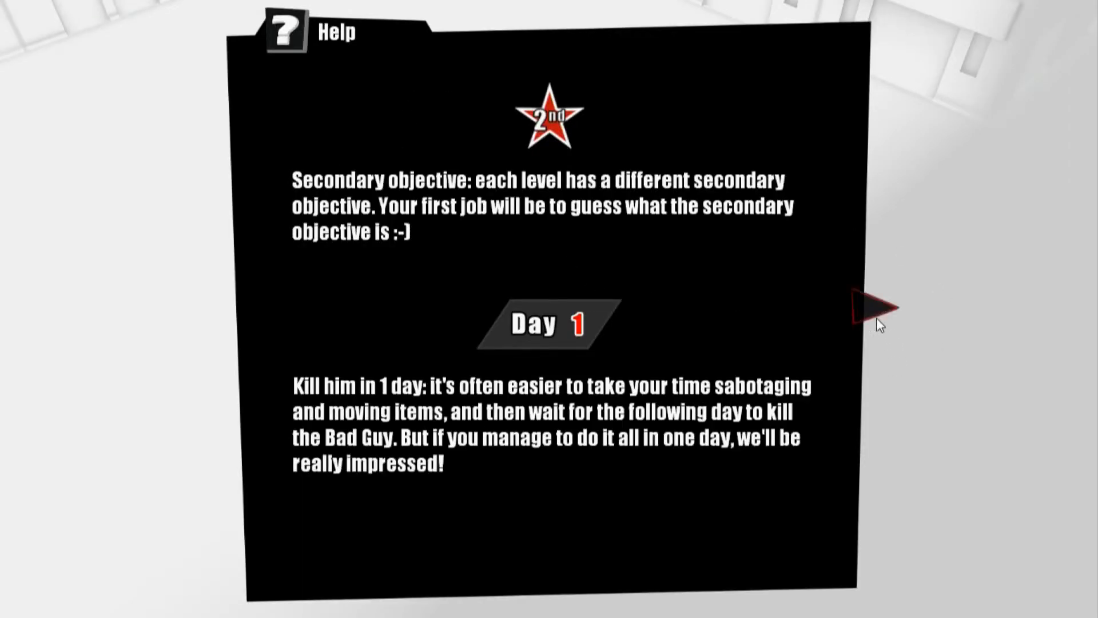
- Dismiss the help, pick the wall pipe and sabotage it so KimDotKom burns to death
left_click(876, 308)
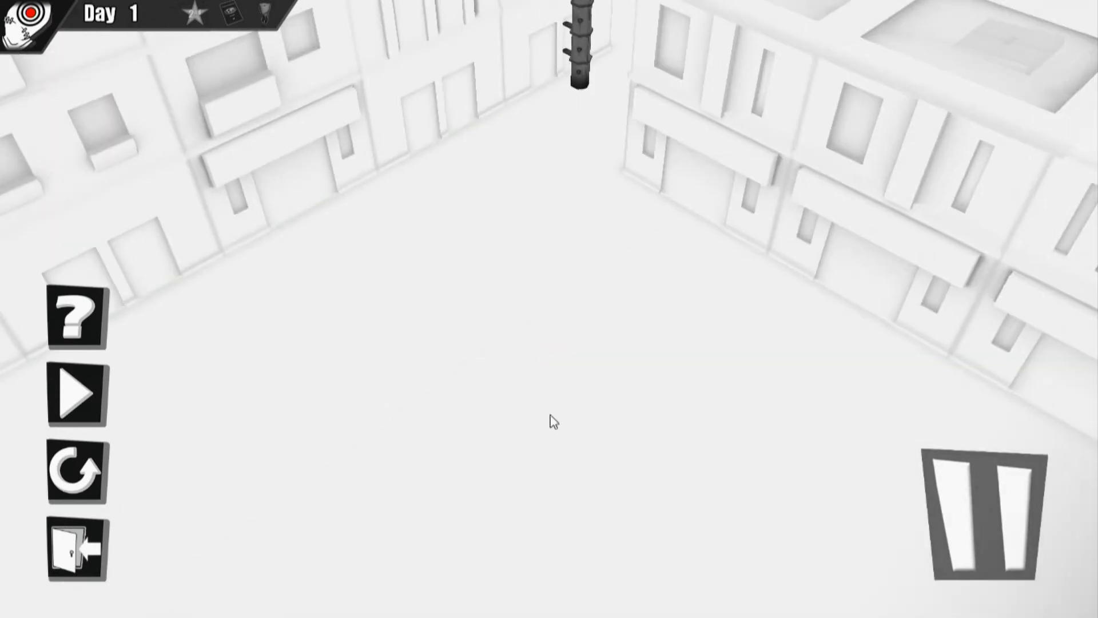
left_click(75, 398)
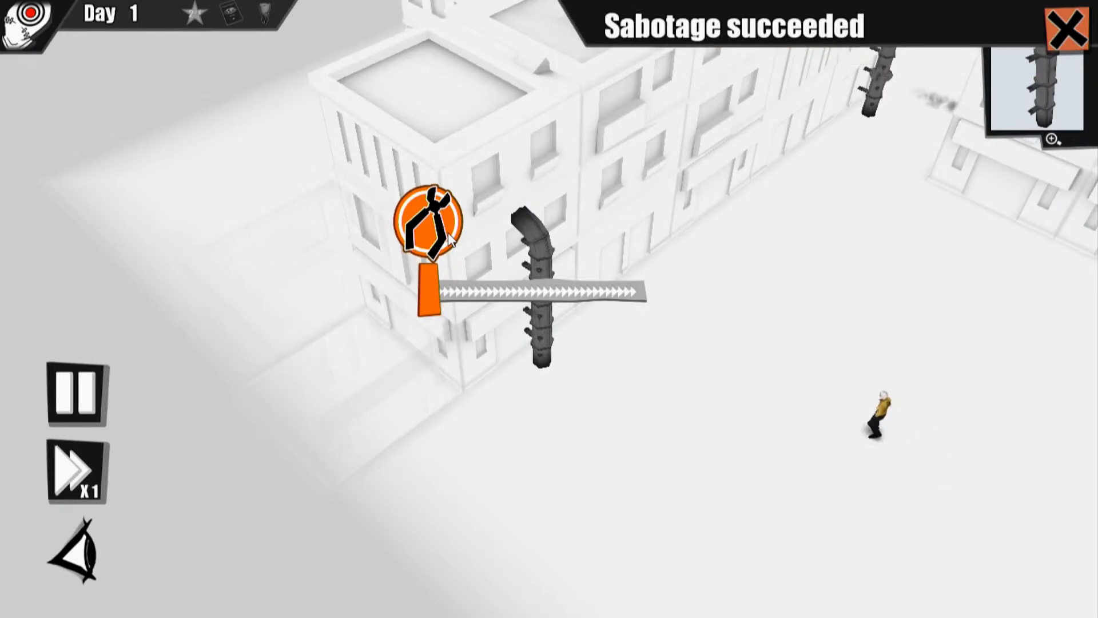
left_click(429, 224)
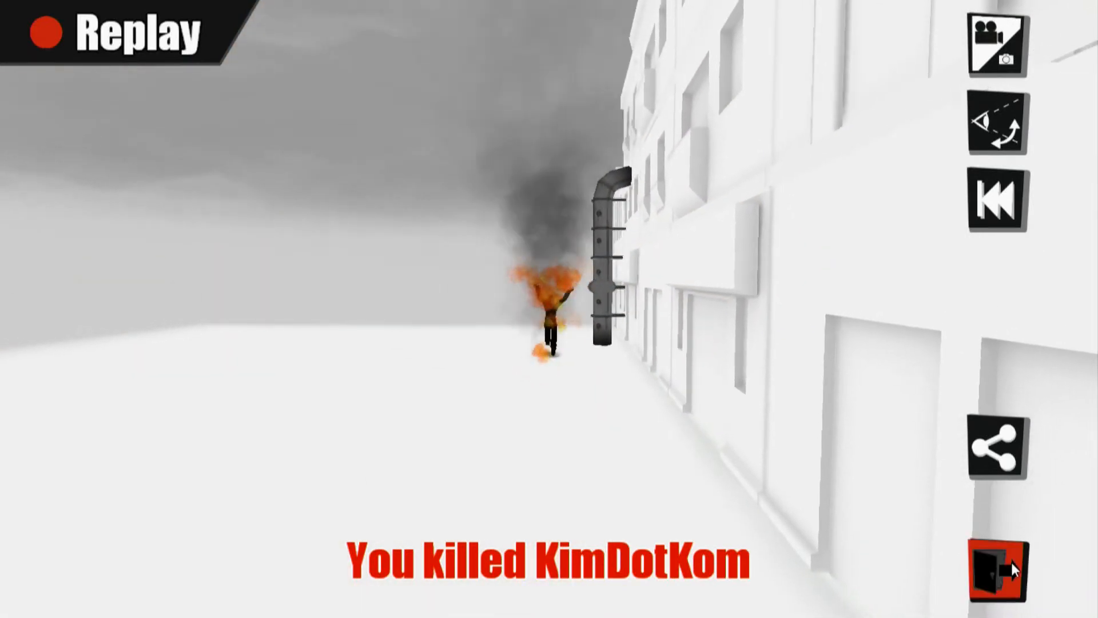
- Leave KimDotKom's replay and continue past the Level 04 results to Oscar's Level 5 briefing
left_click(998, 570)
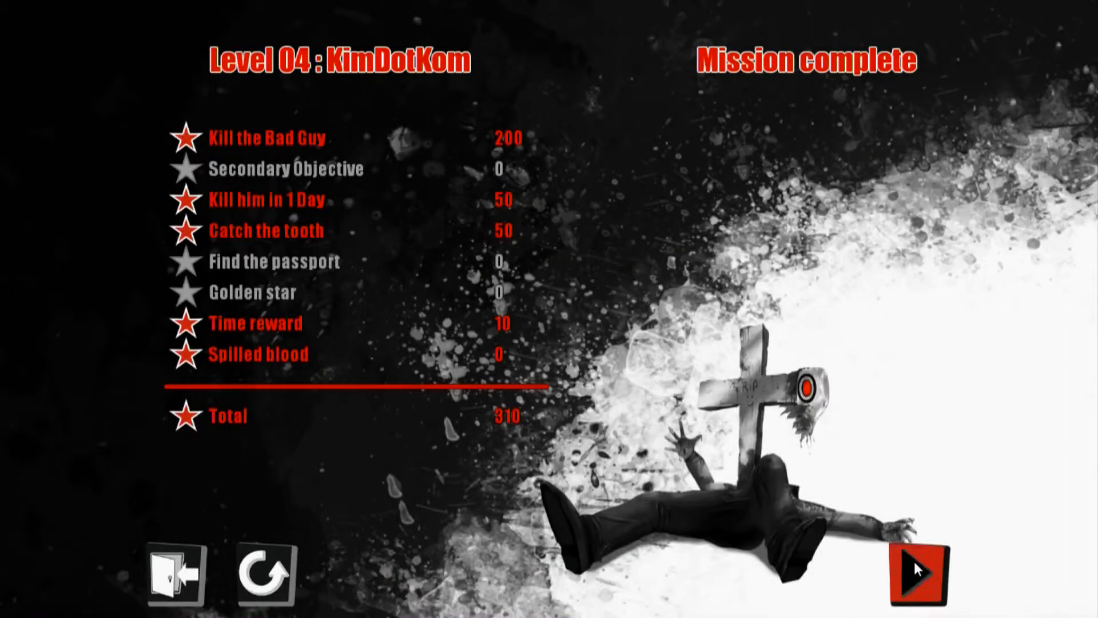
left_click(920, 576)
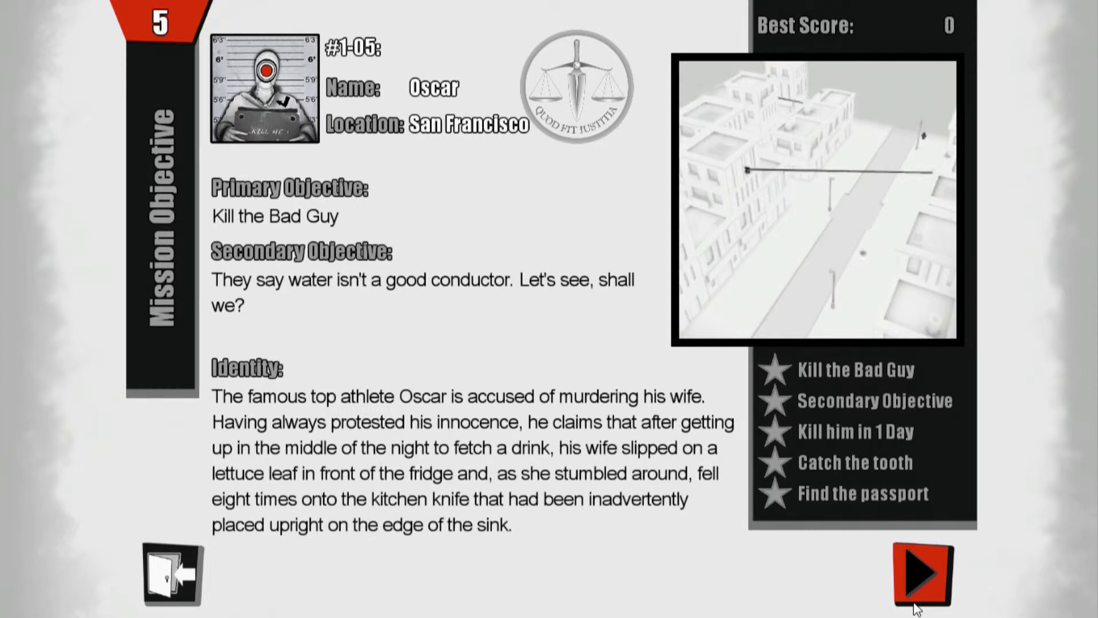
mouse_move(920, 594)
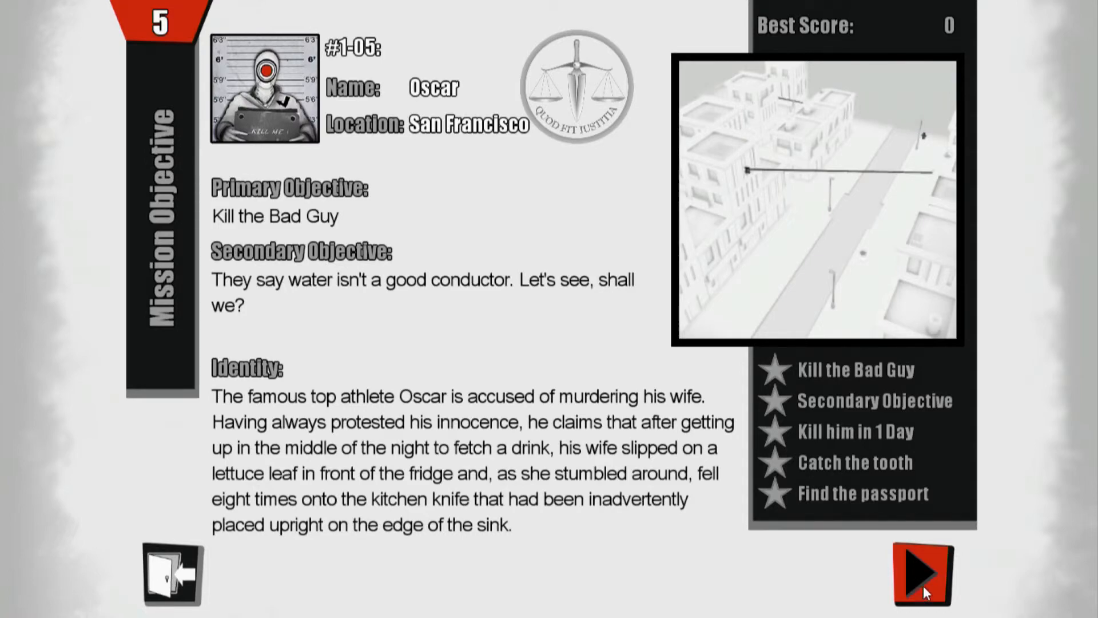
left_click(921, 574)
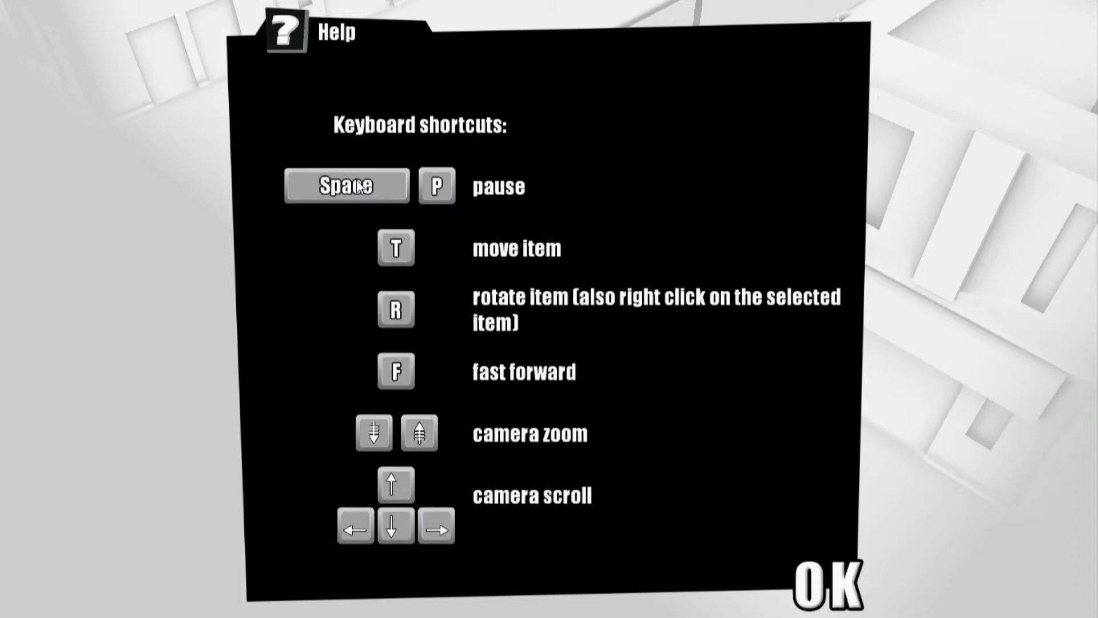
mouse_move(501, 353)
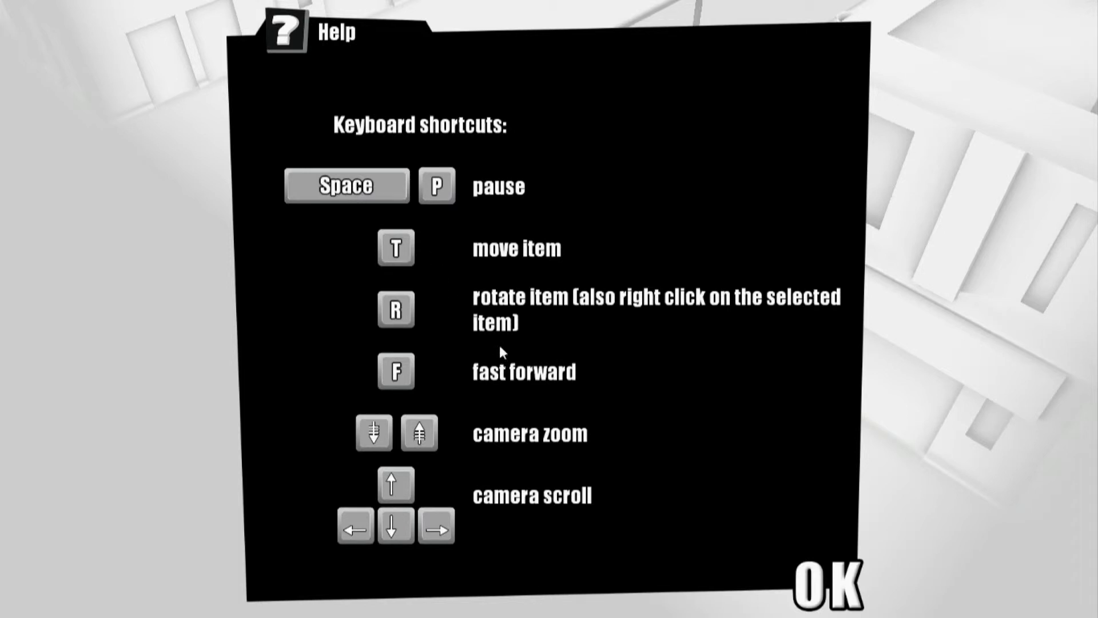
left_click(826, 582)
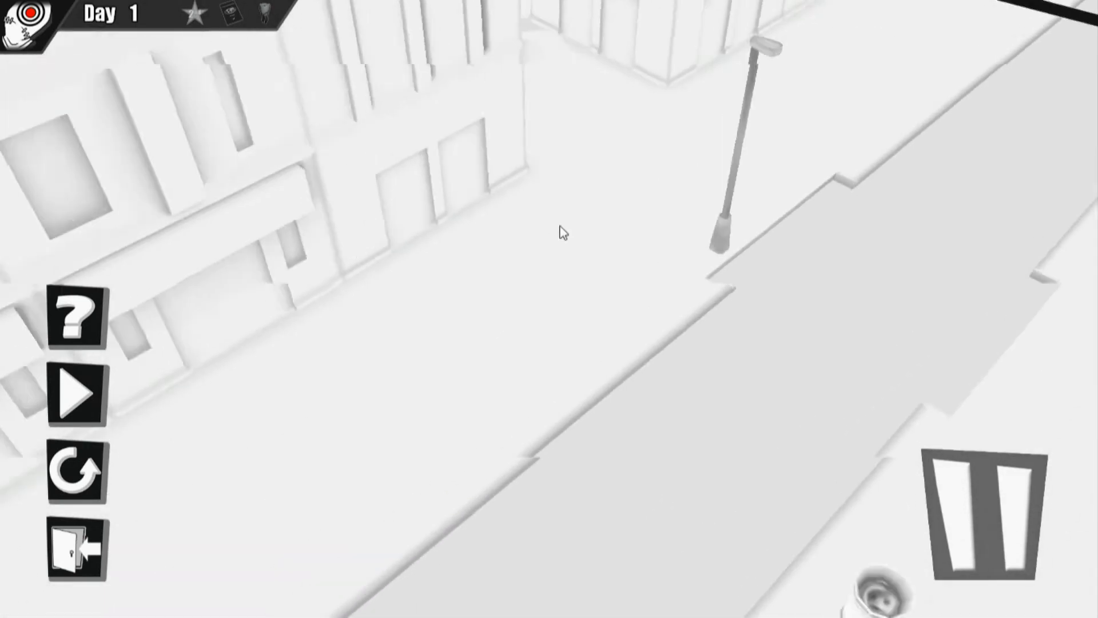
left_click(76, 395)
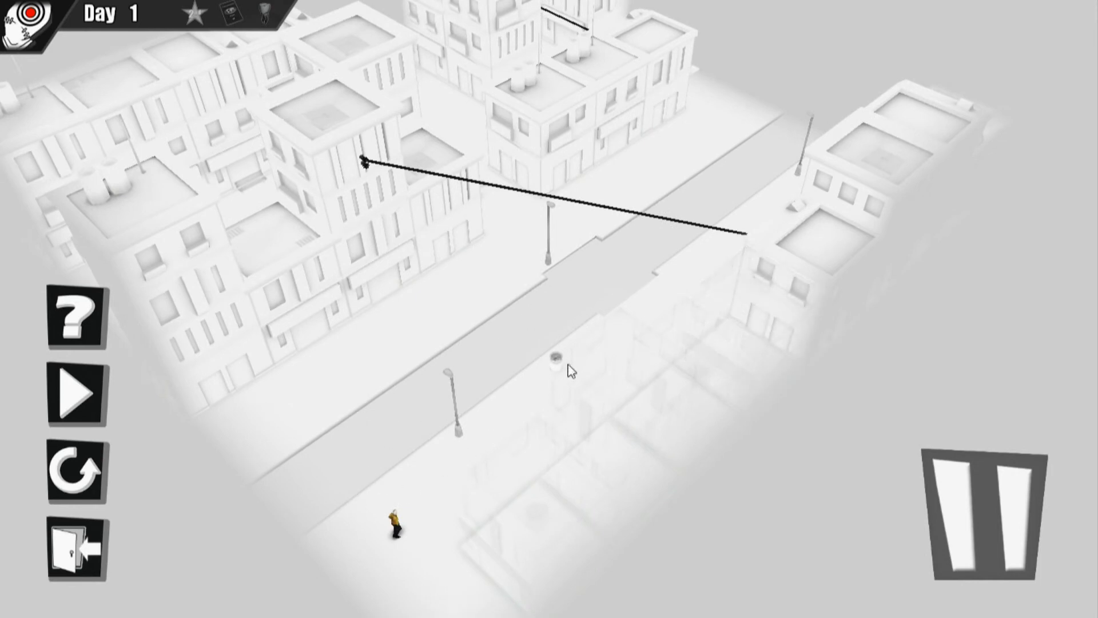
mouse_move(547, 148)
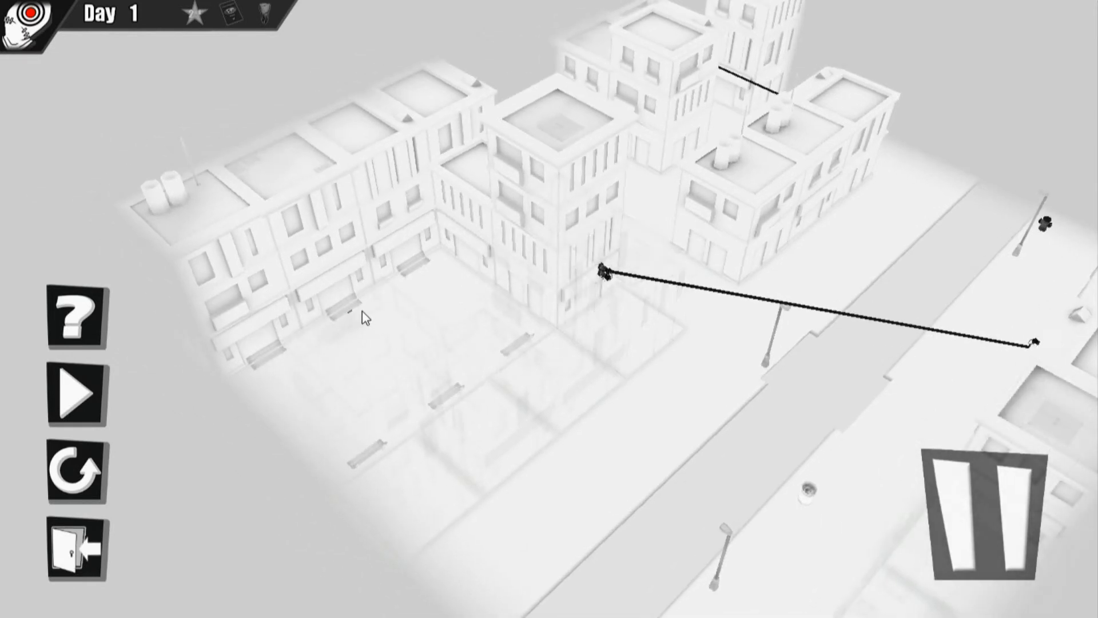
- Run Level 05 with the hydrant device, let Oscar survive to Mission failed, and retry
left_click(79, 396)
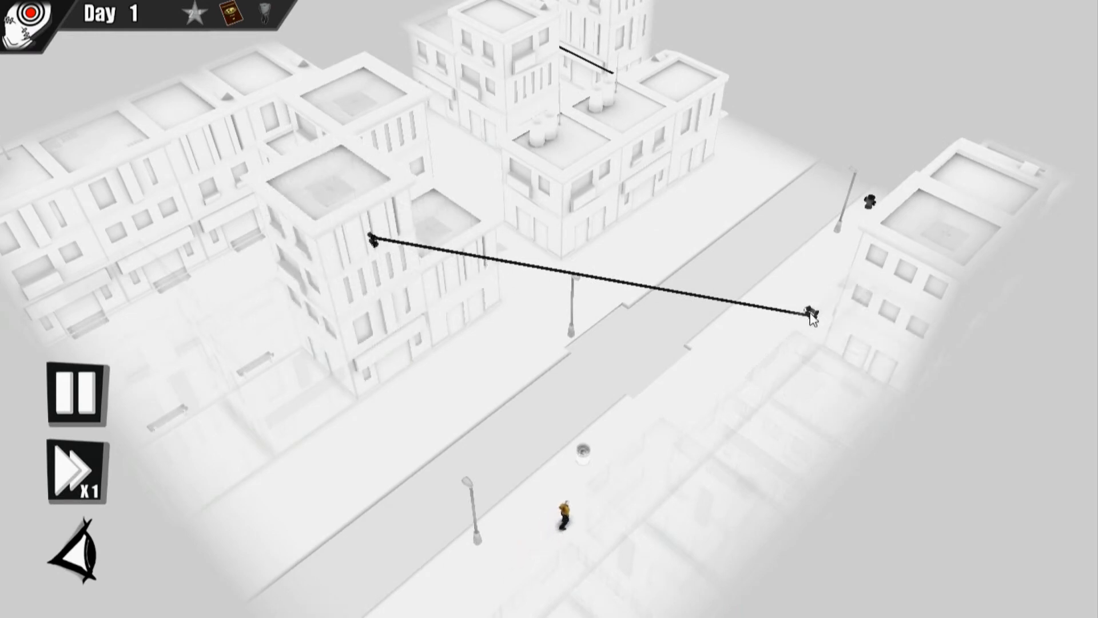
left_click(809, 312)
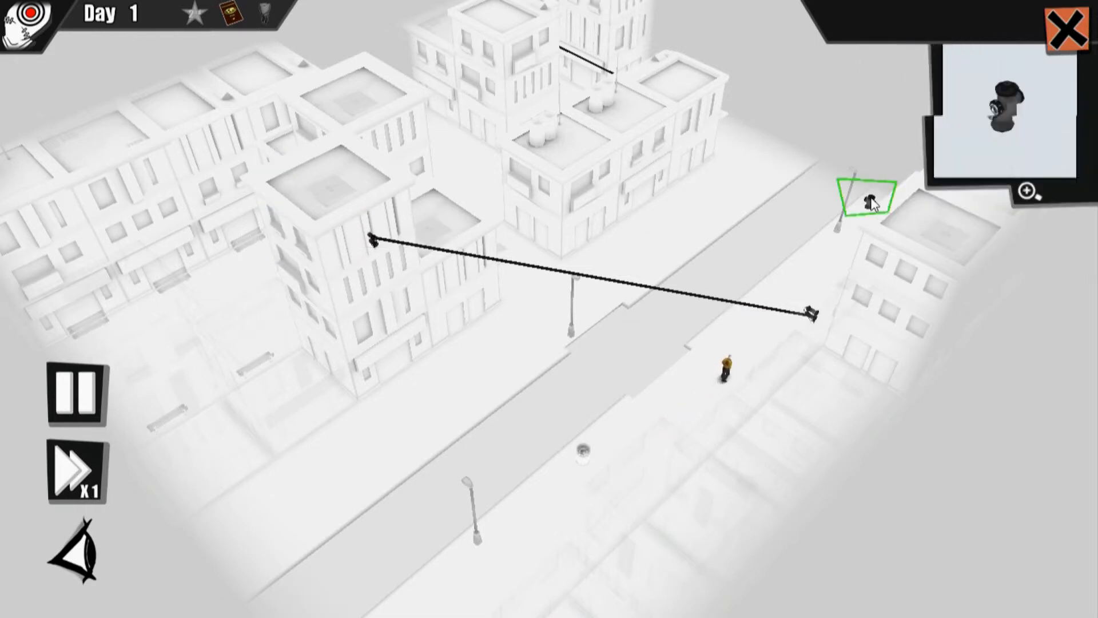
left_click(868, 199)
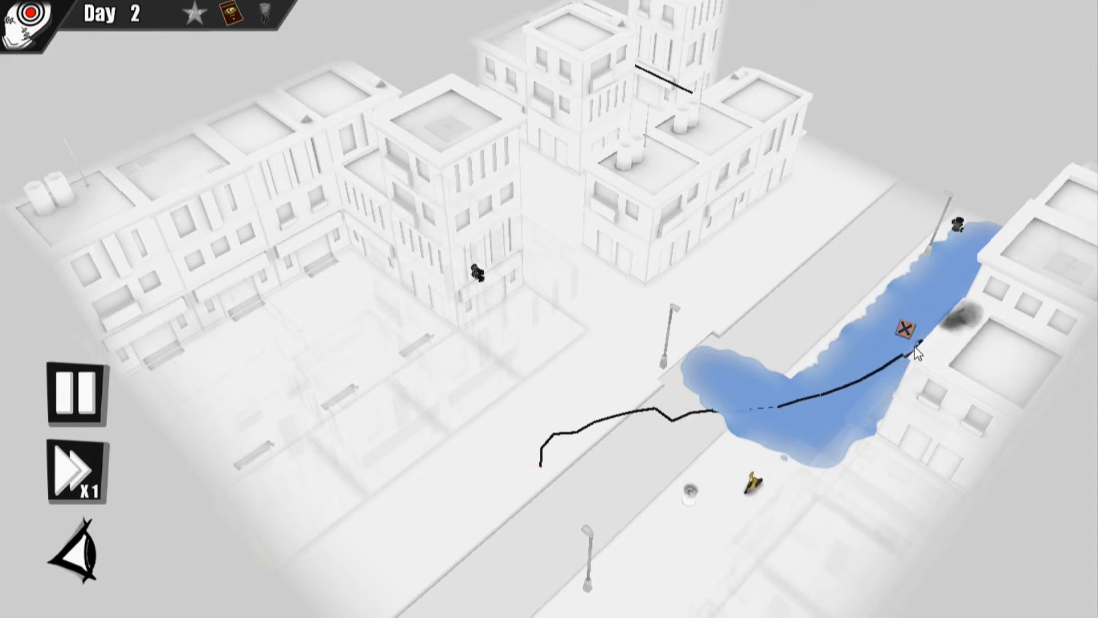
left_click(903, 329)
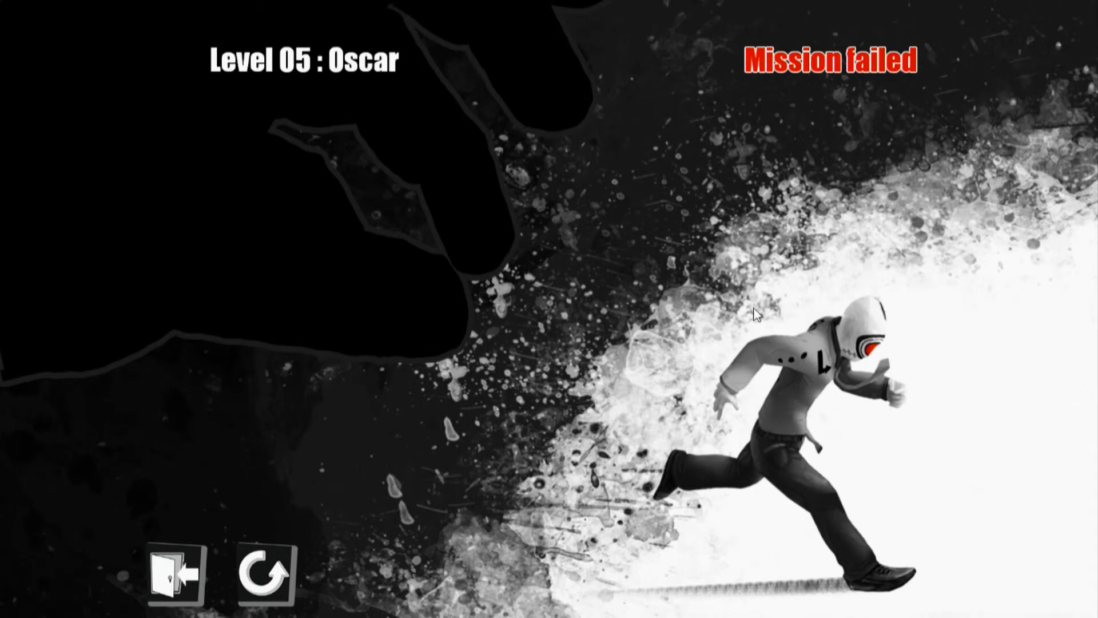
mouse_move(264, 569)
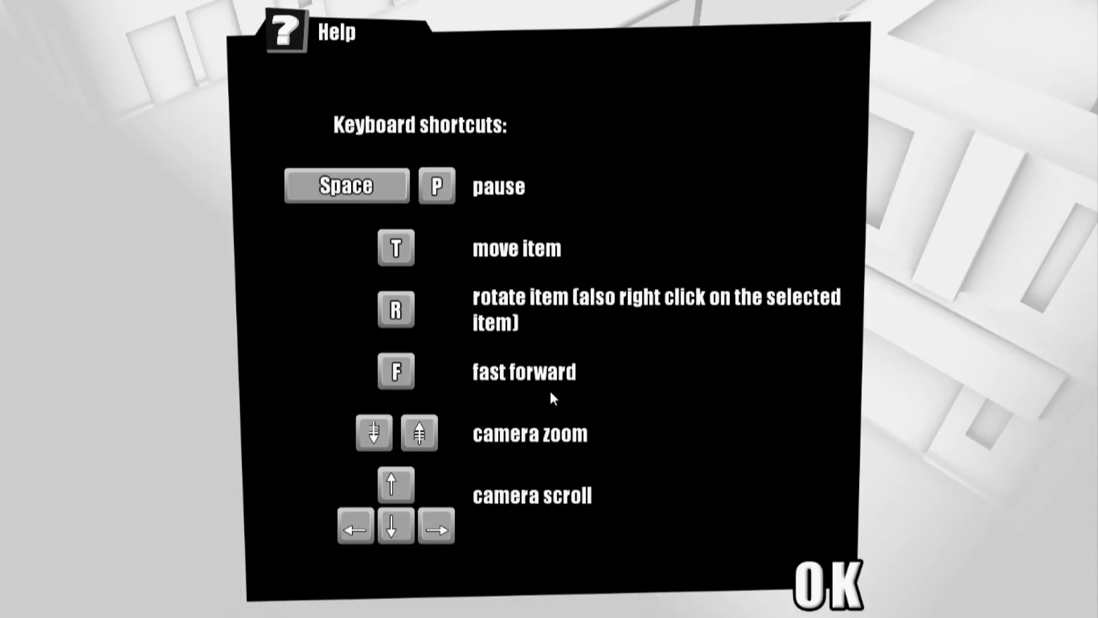
- Dismiss Help, flood the street and cut the overhead cable to electrocute Oscar
left_click(831, 581)
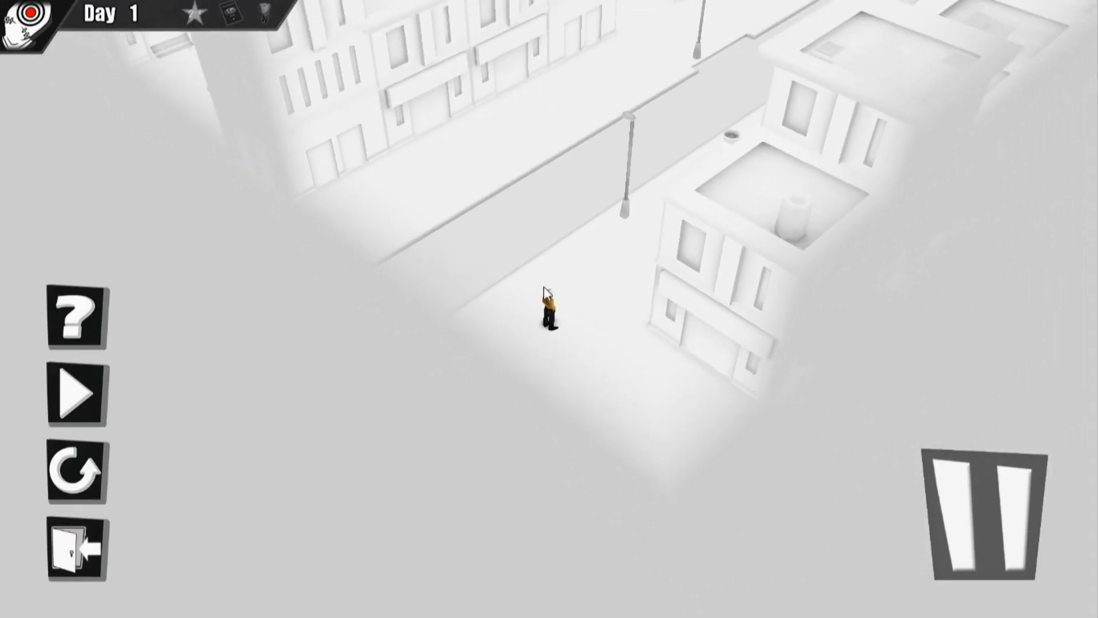
left_click(76, 398)
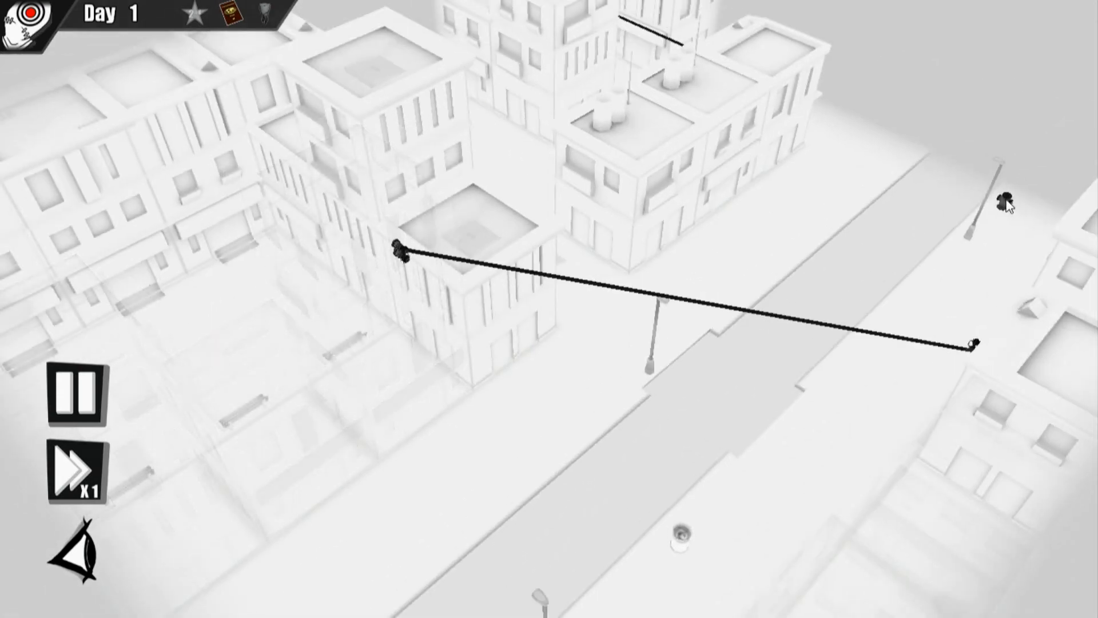
left_click(1002, 203)
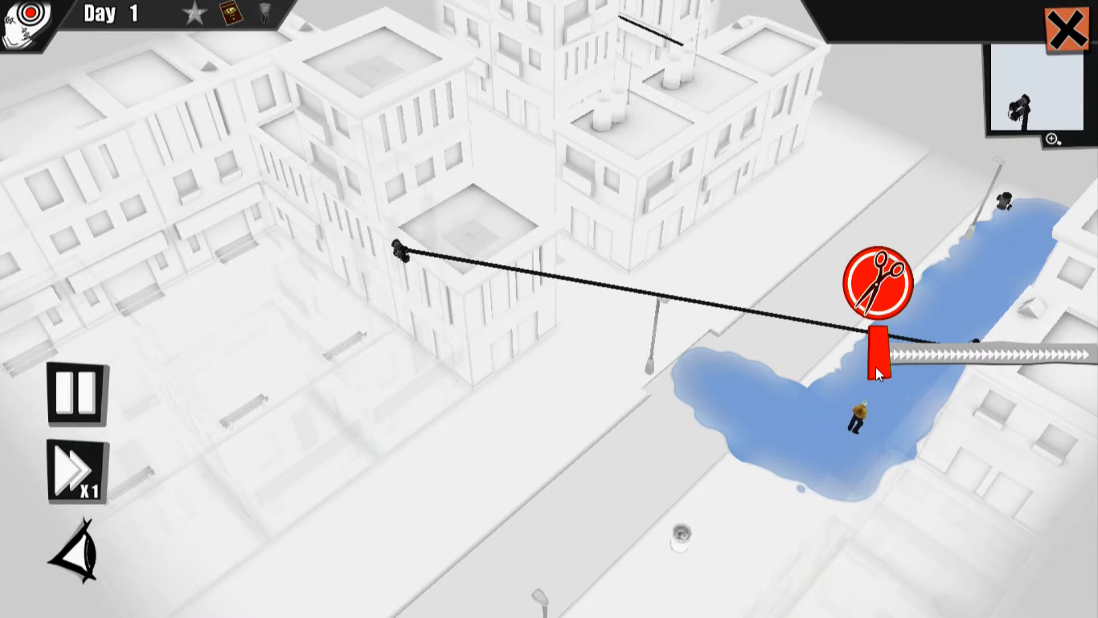
left_click(885, 284)
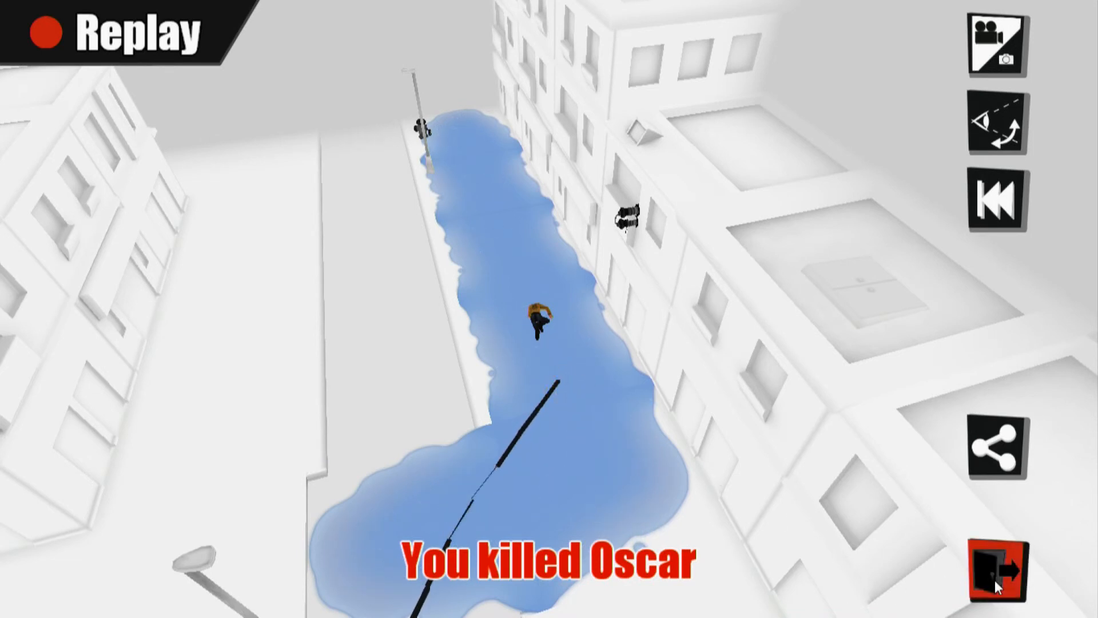
- Leave Oscar's replay and continue past the 305-point results to Mohamed's Level 6 briefing
left_click(1003, 575)
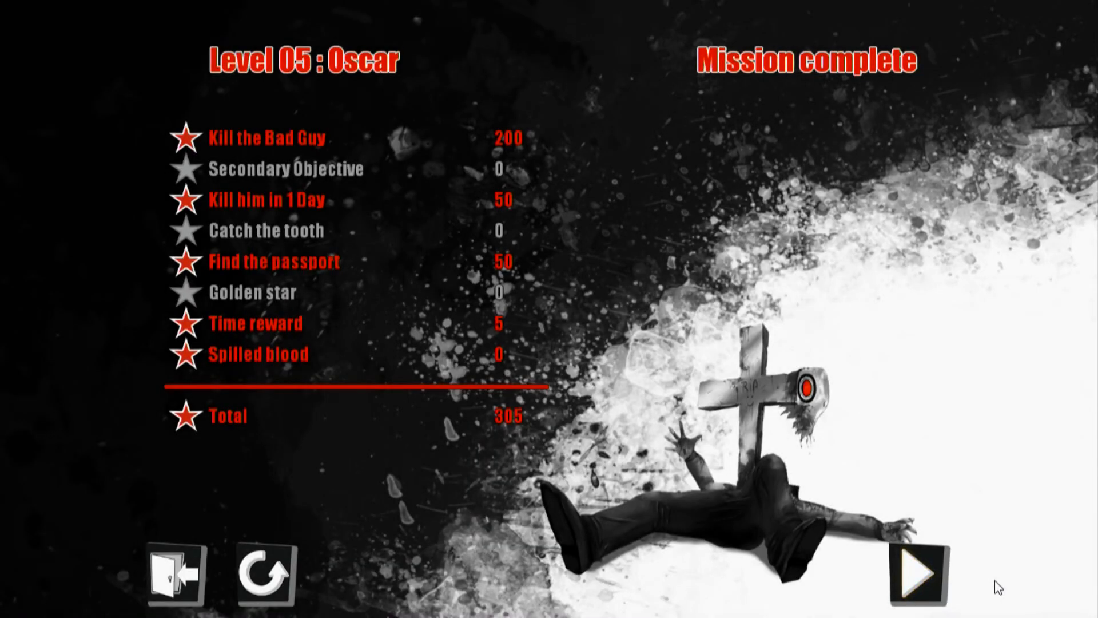
left_click(920, 572)
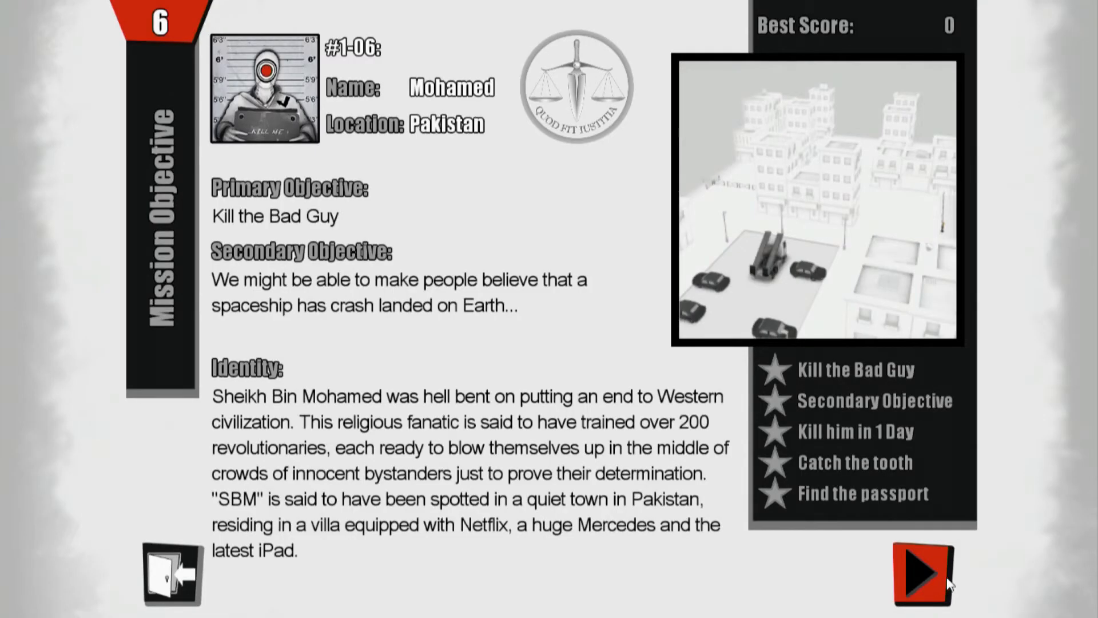
mouse_move(959, 581)
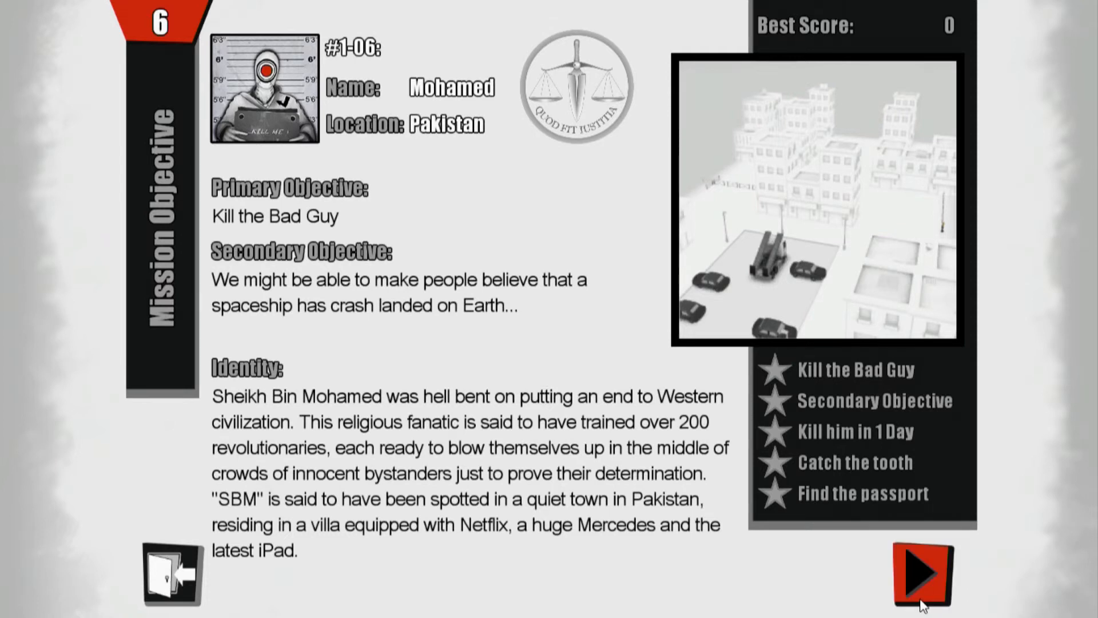
mouse_move(922, 573)
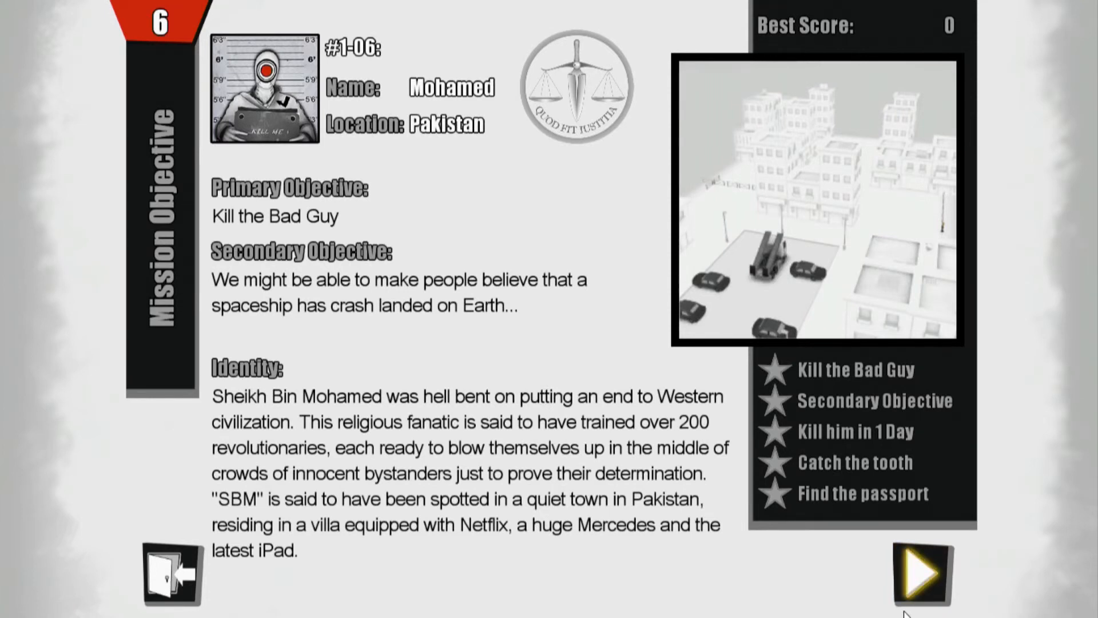
mouse_move(750, 291)
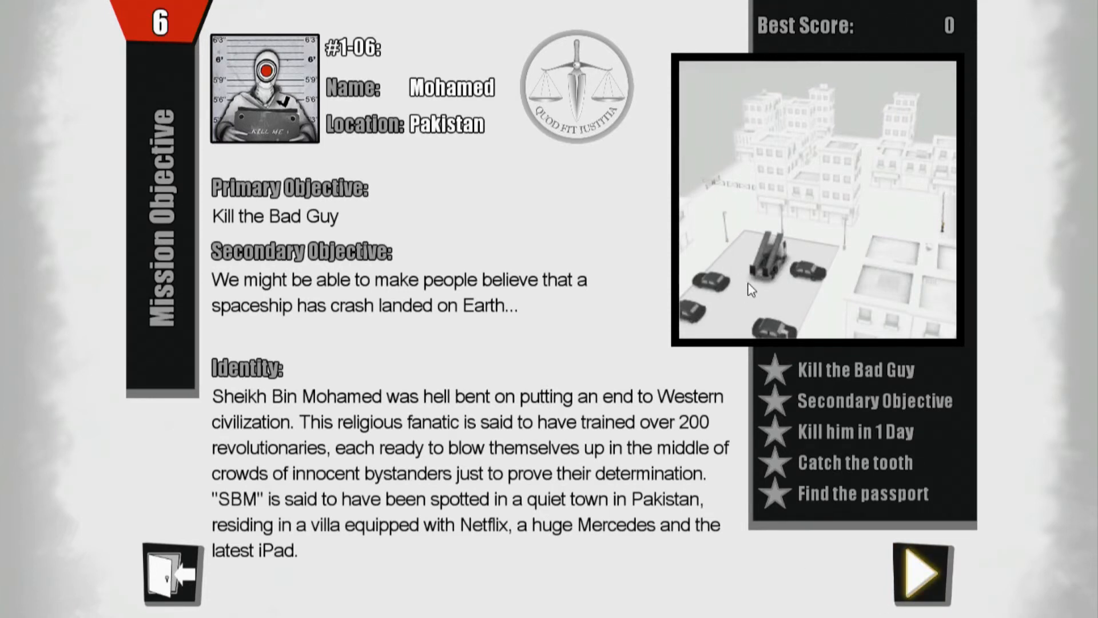
mouse_move(535, 461)
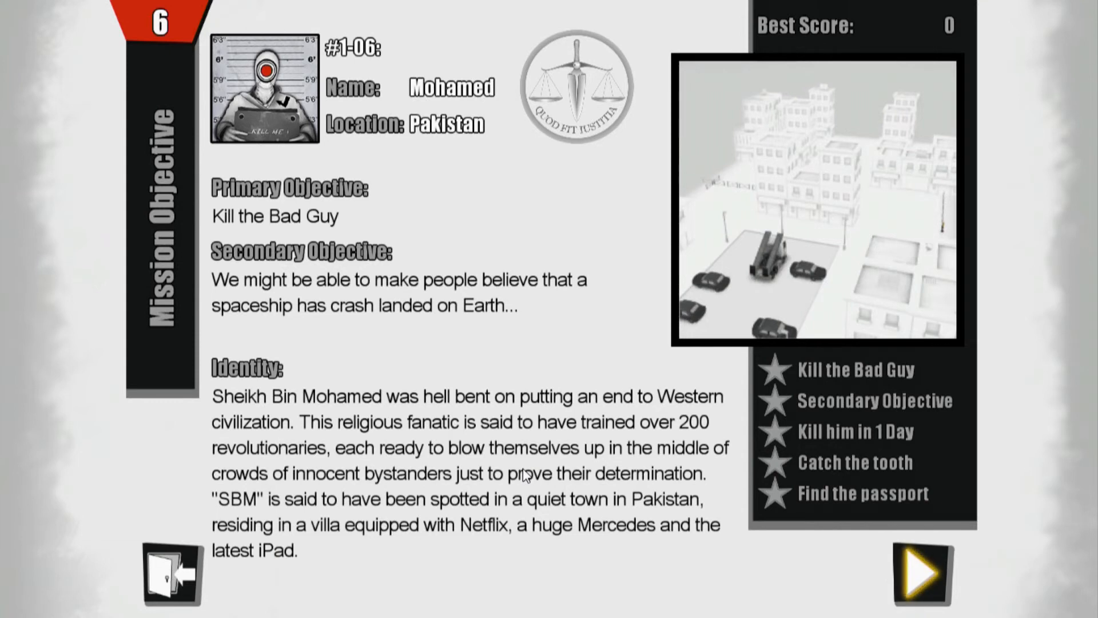
mouse_move(714, 419)
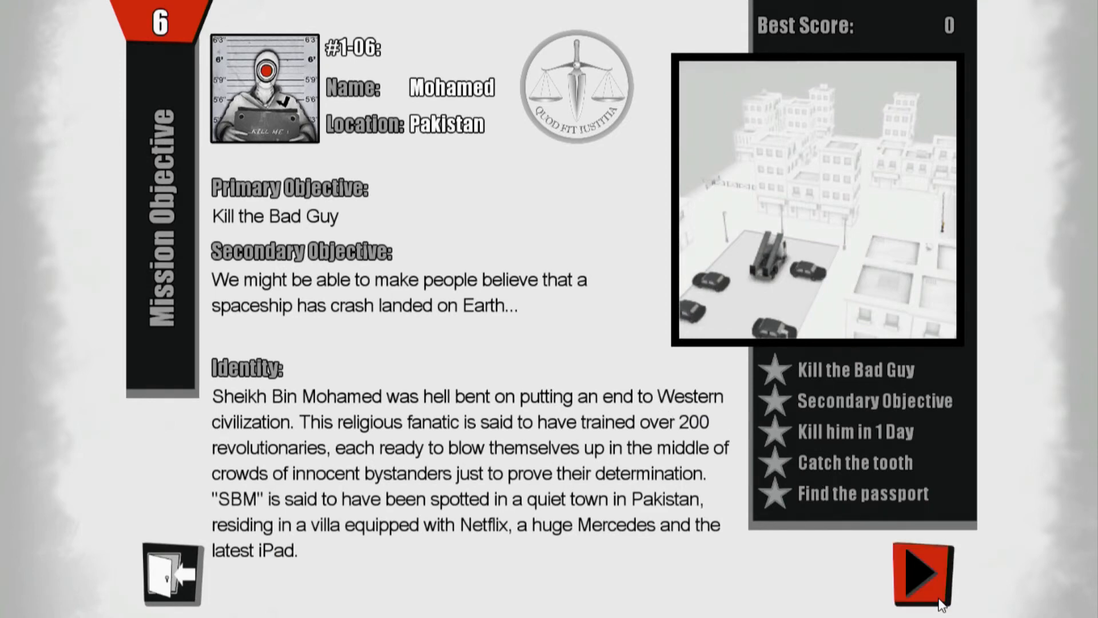
- Start Level 6 in Pakistan and bring the car park with the ramp truck into view
left_click(924, 573)
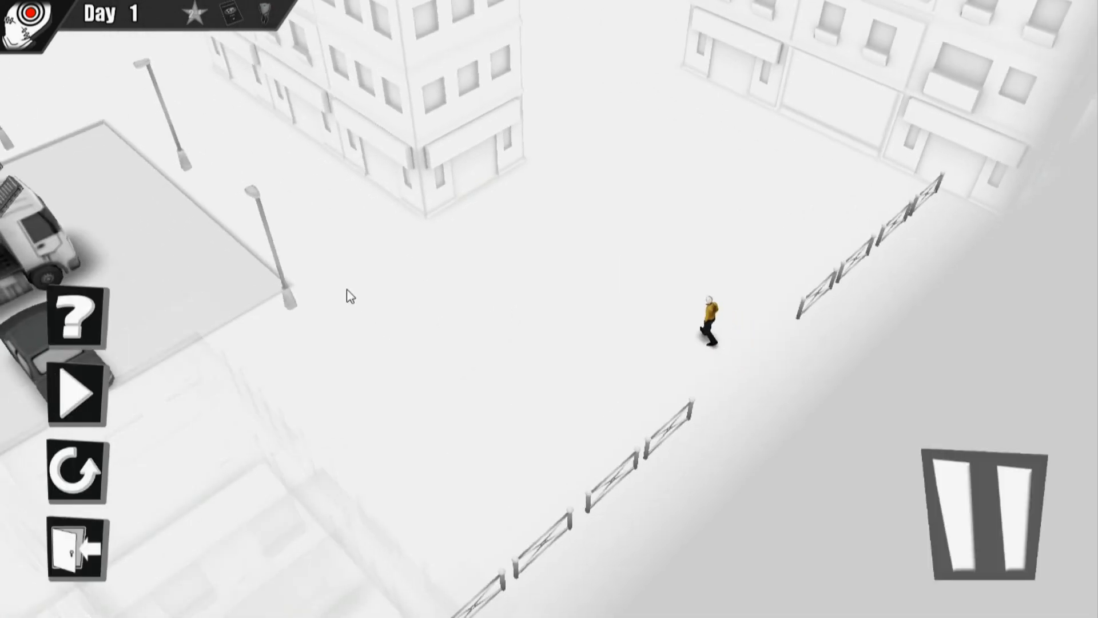
left_click(76, 393)
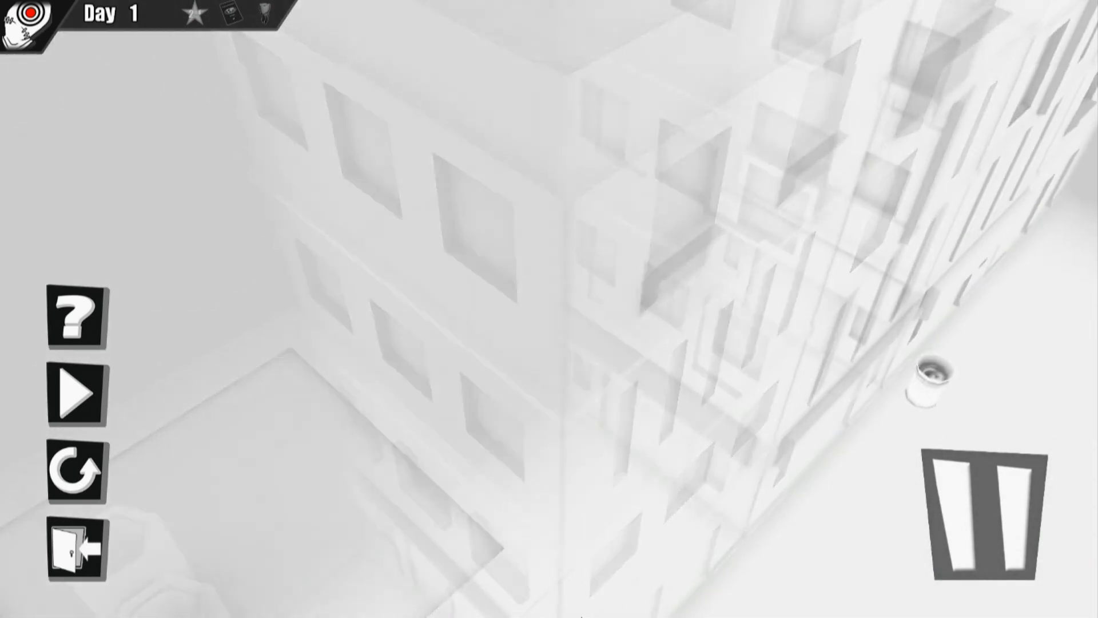
left_click(79, 396)
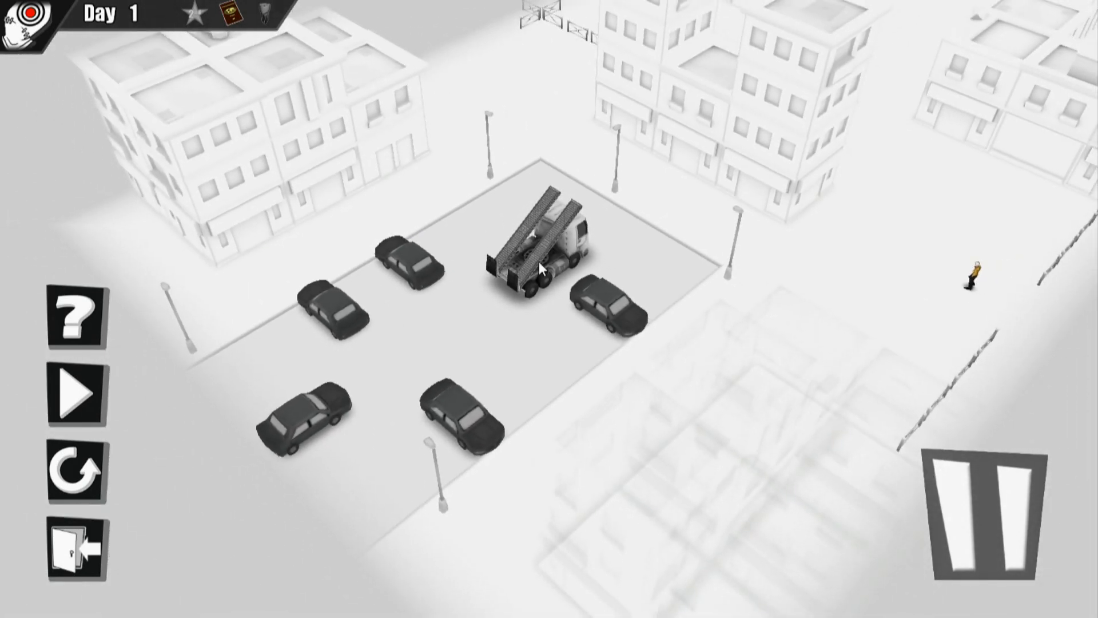
- Start the action and trigger the ramp truck so it kills Mohamed
left_click(79, 405)
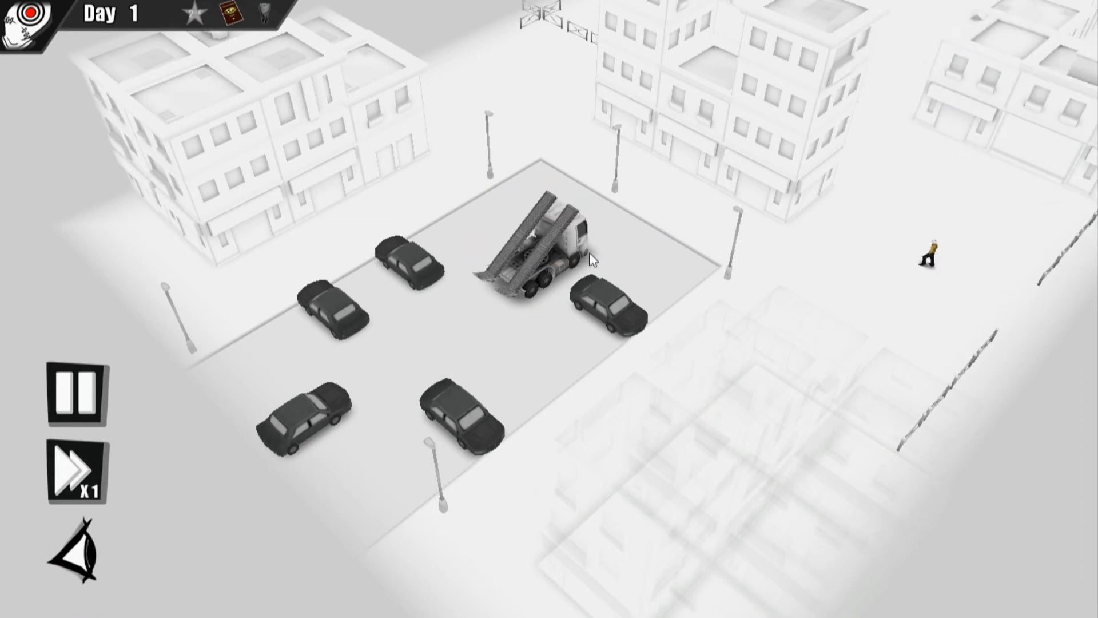
left_click(300, 413)
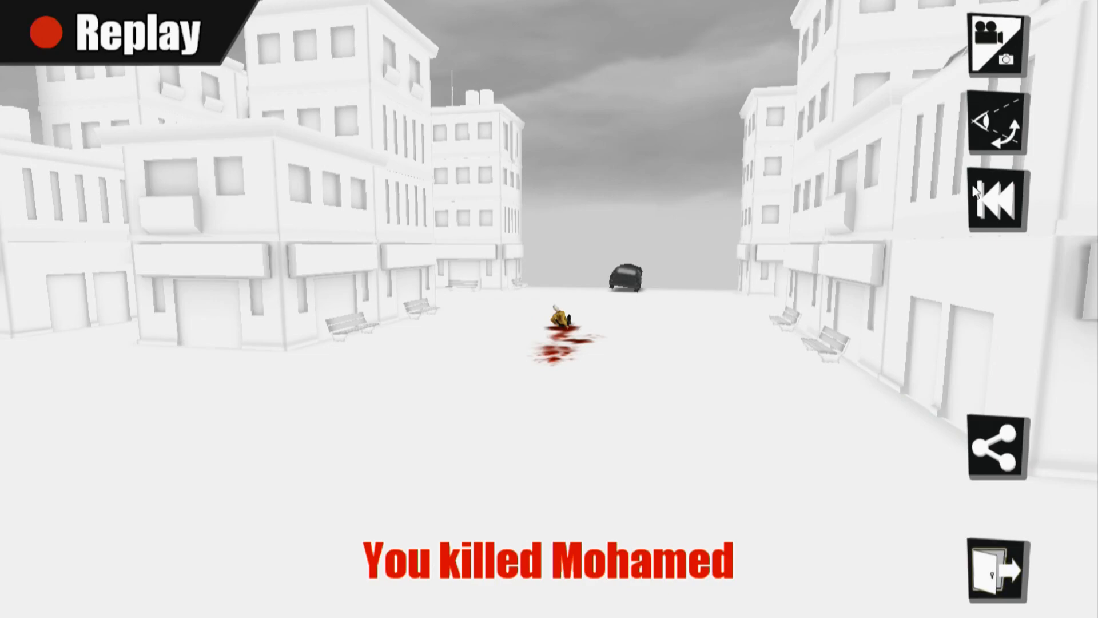
- View Mohamed's death replay from another camera angle, then exit the replay
left_click(997, 129)
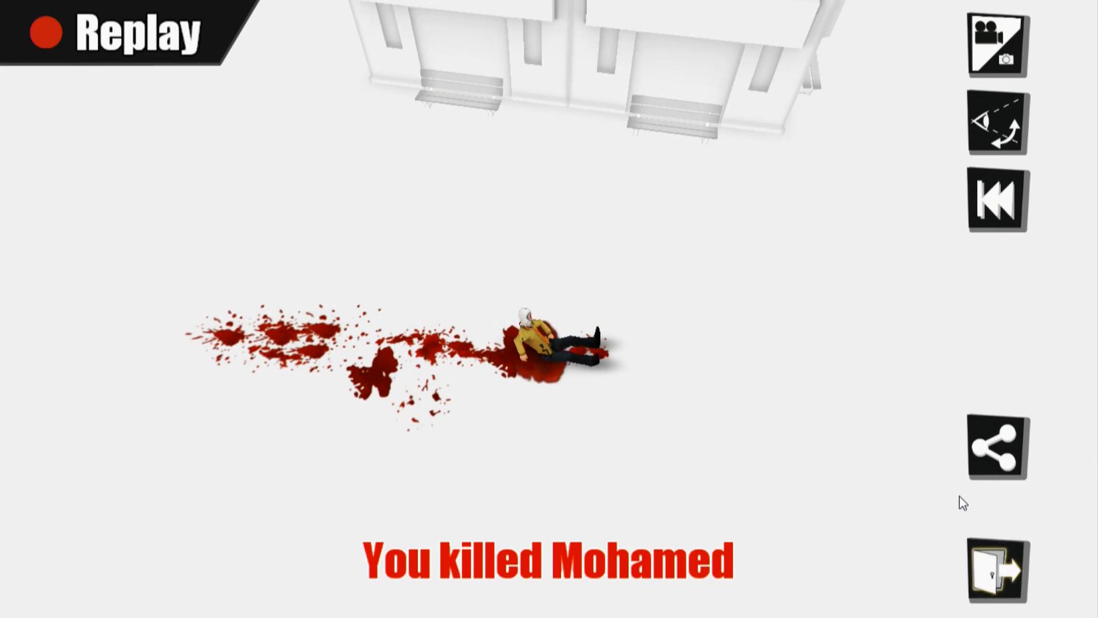
mouse_move(998, 568)
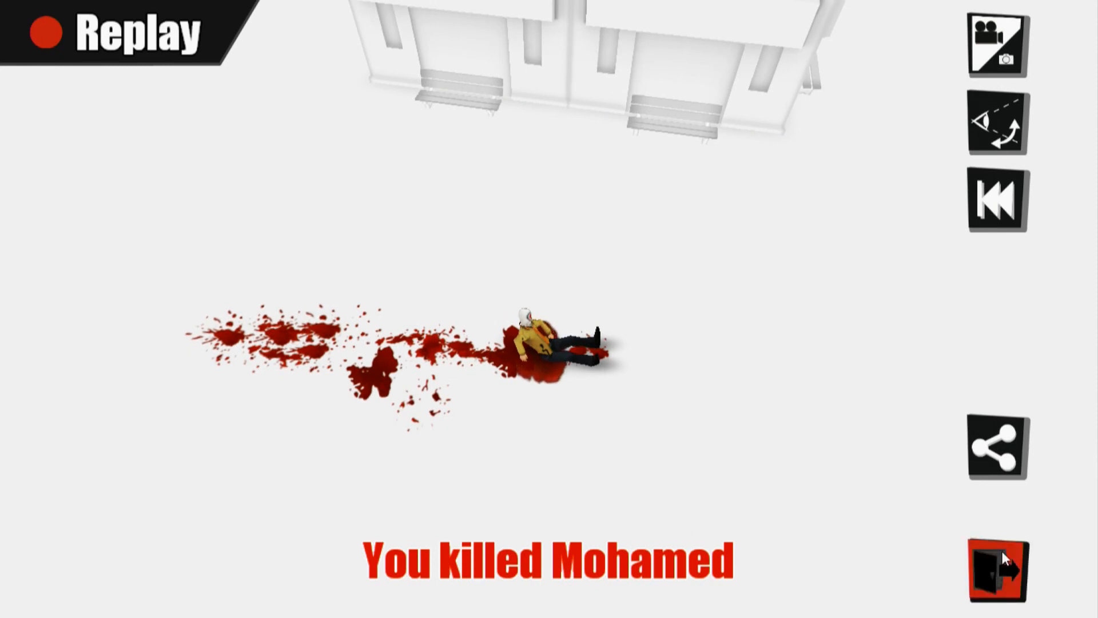
left_click(998, 568)
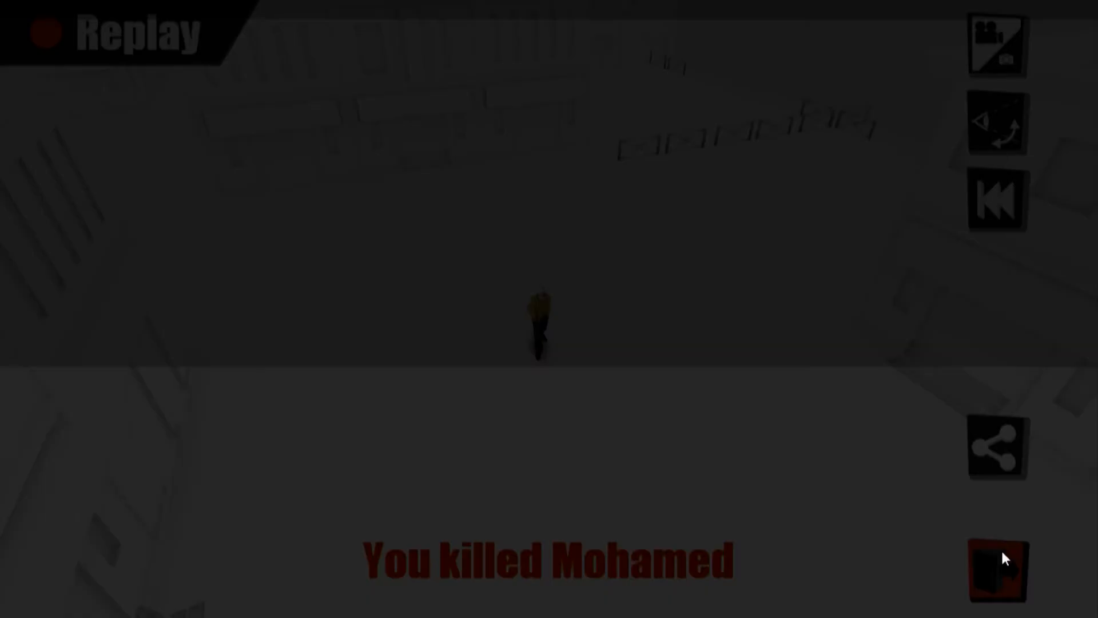